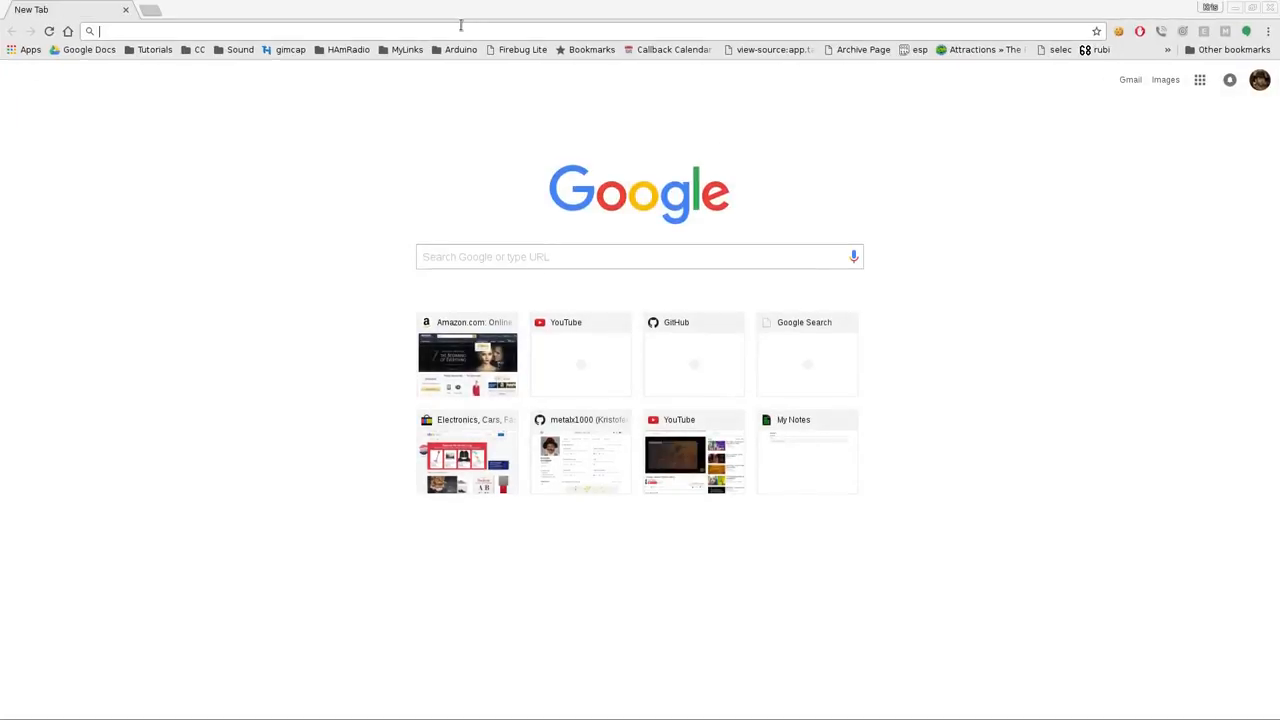
Step: Open busybox.net/downloads/binaries and go into the 1.21.1 prebuilt binaries folder
type("https://busybox.net/downloads/binaries/")
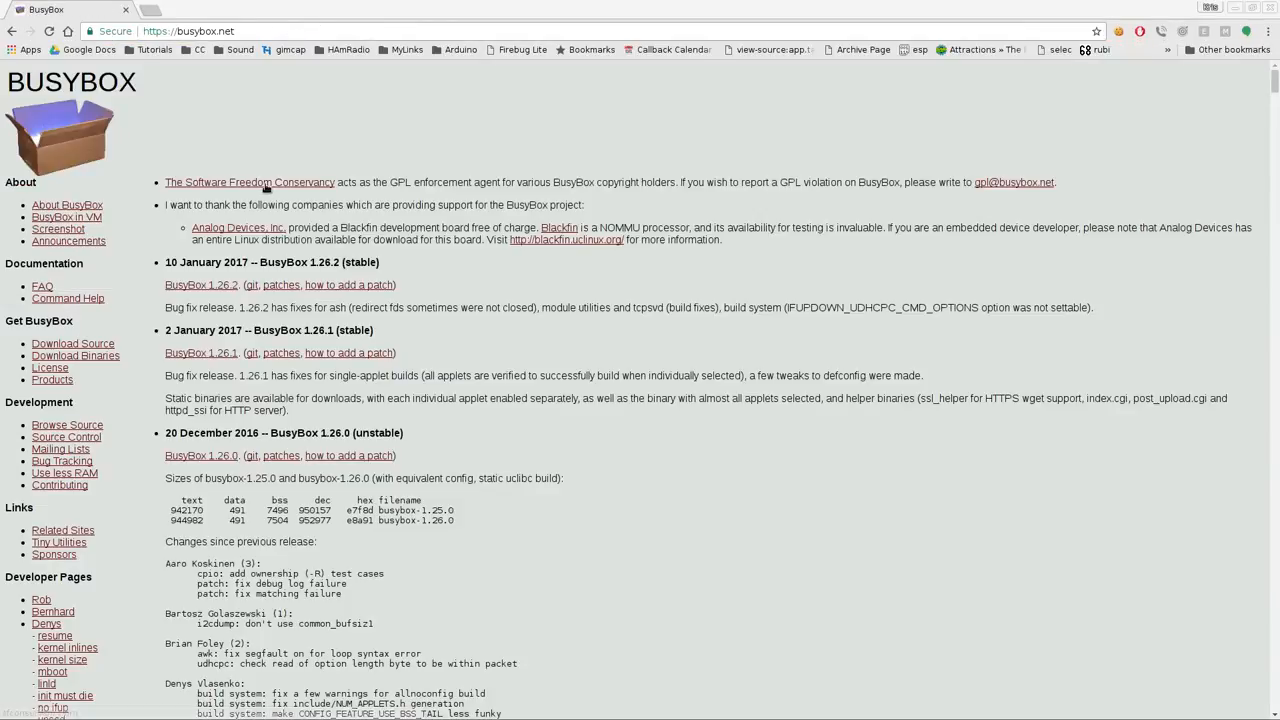
mouse_move(476, 336)
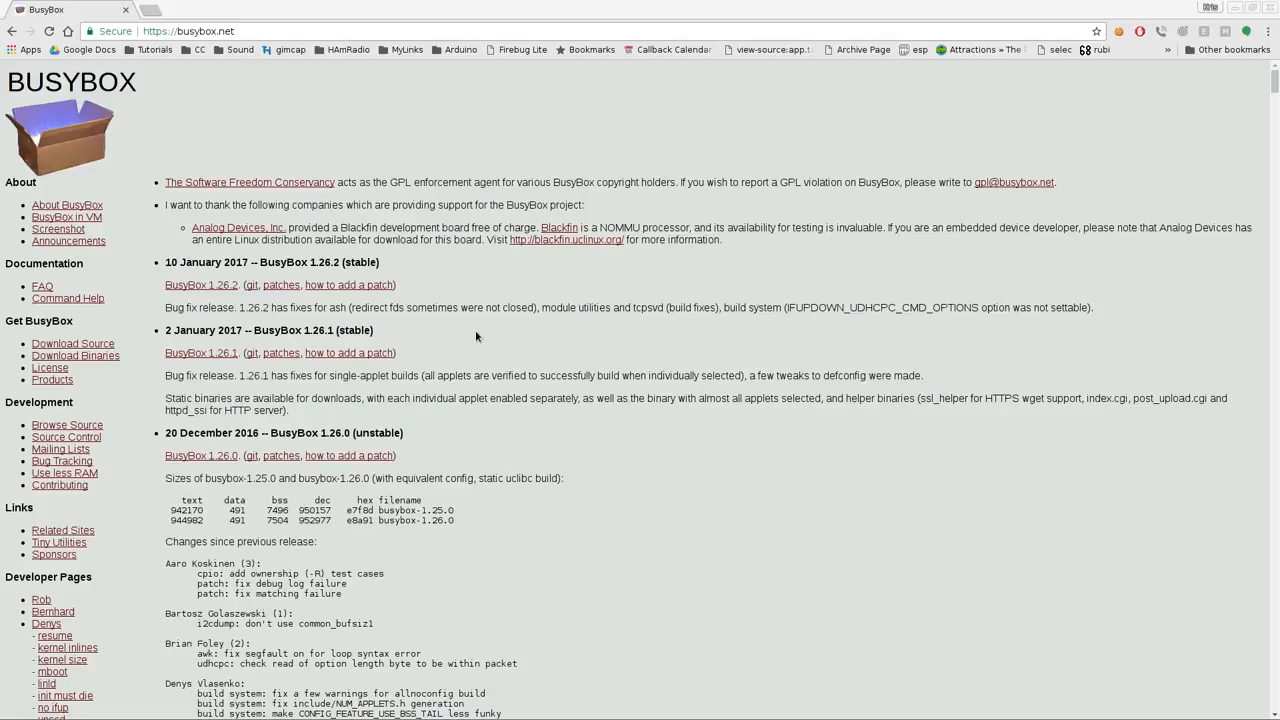
mouse_move(358, 346)
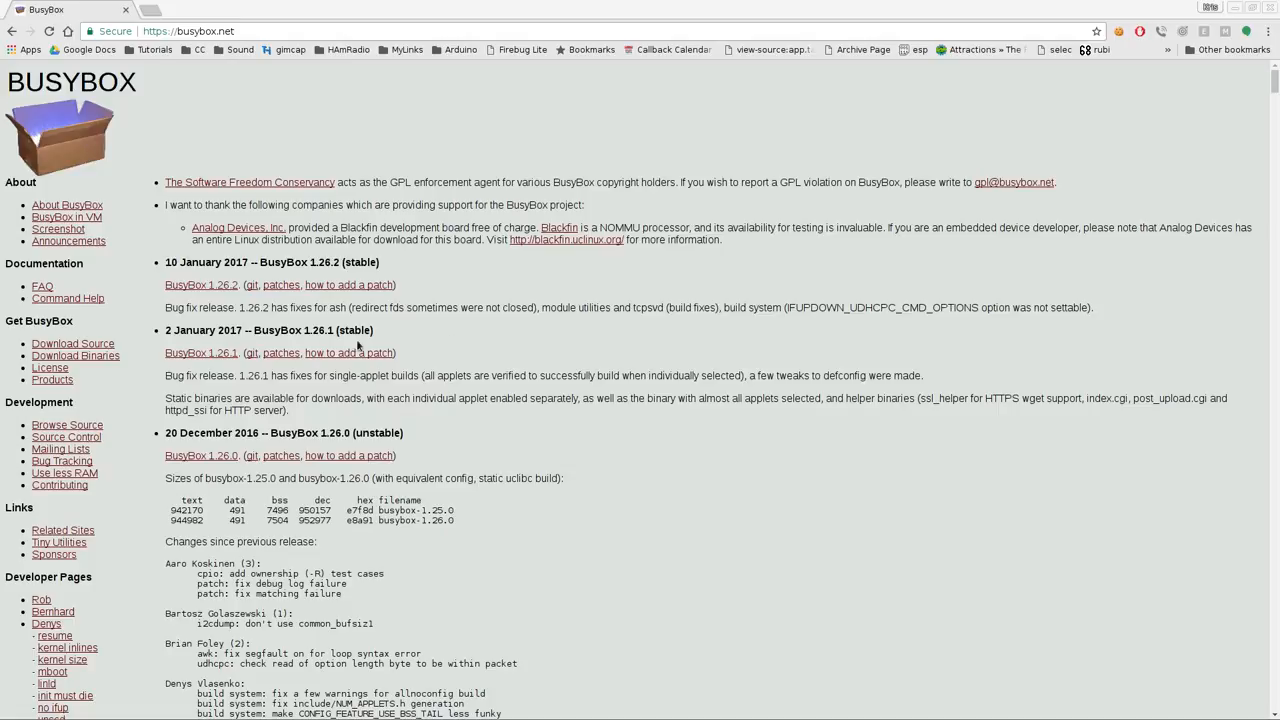
mouse_move(318, 344)
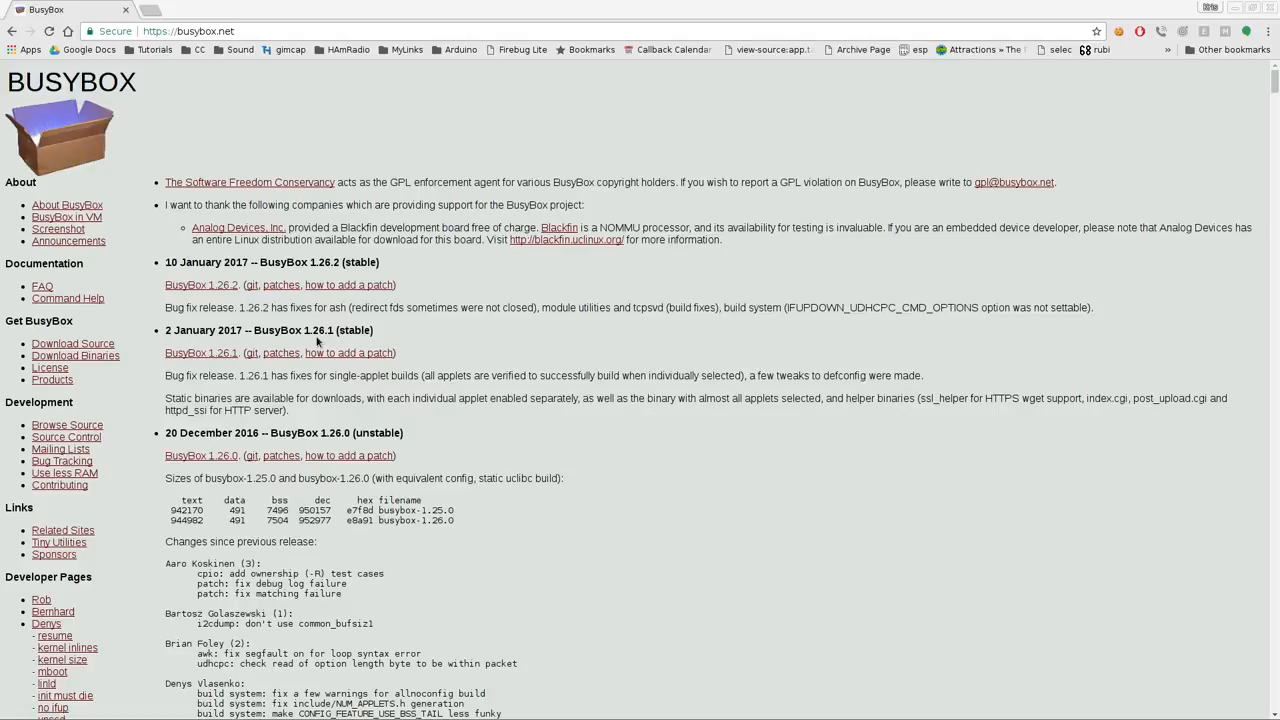
mouse_move(312, 348)
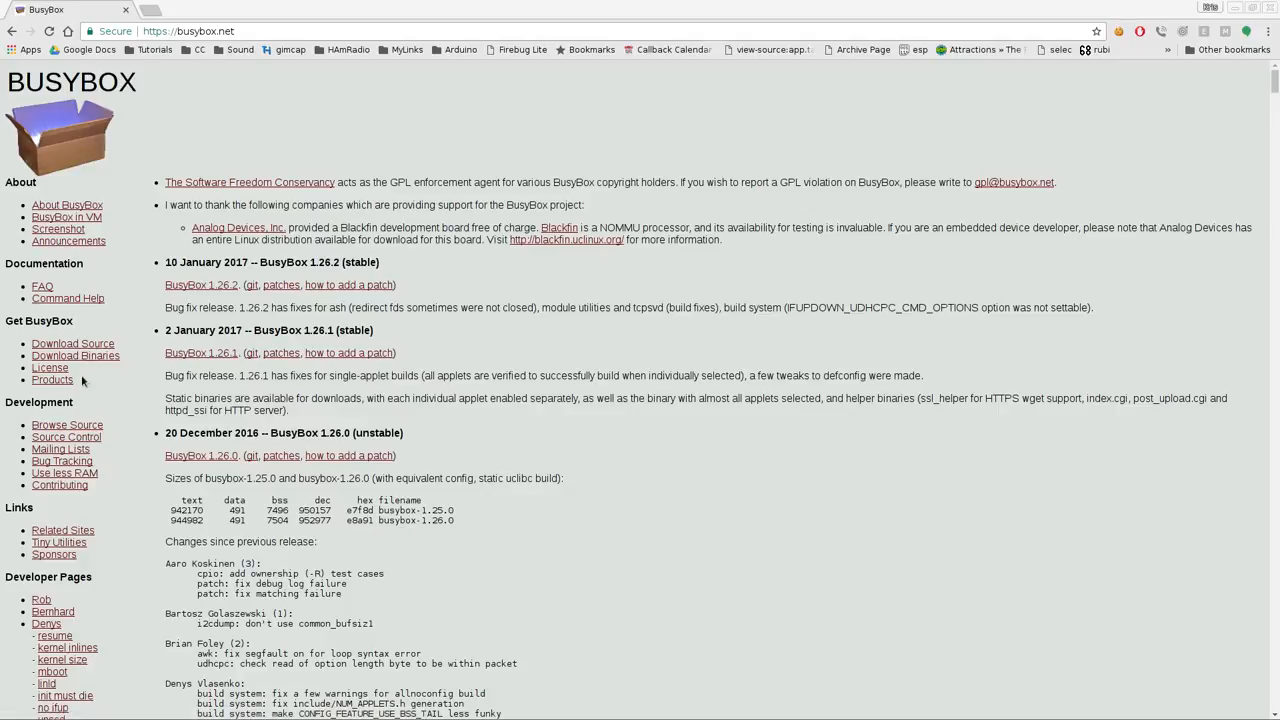
mouse_move(76, 356)
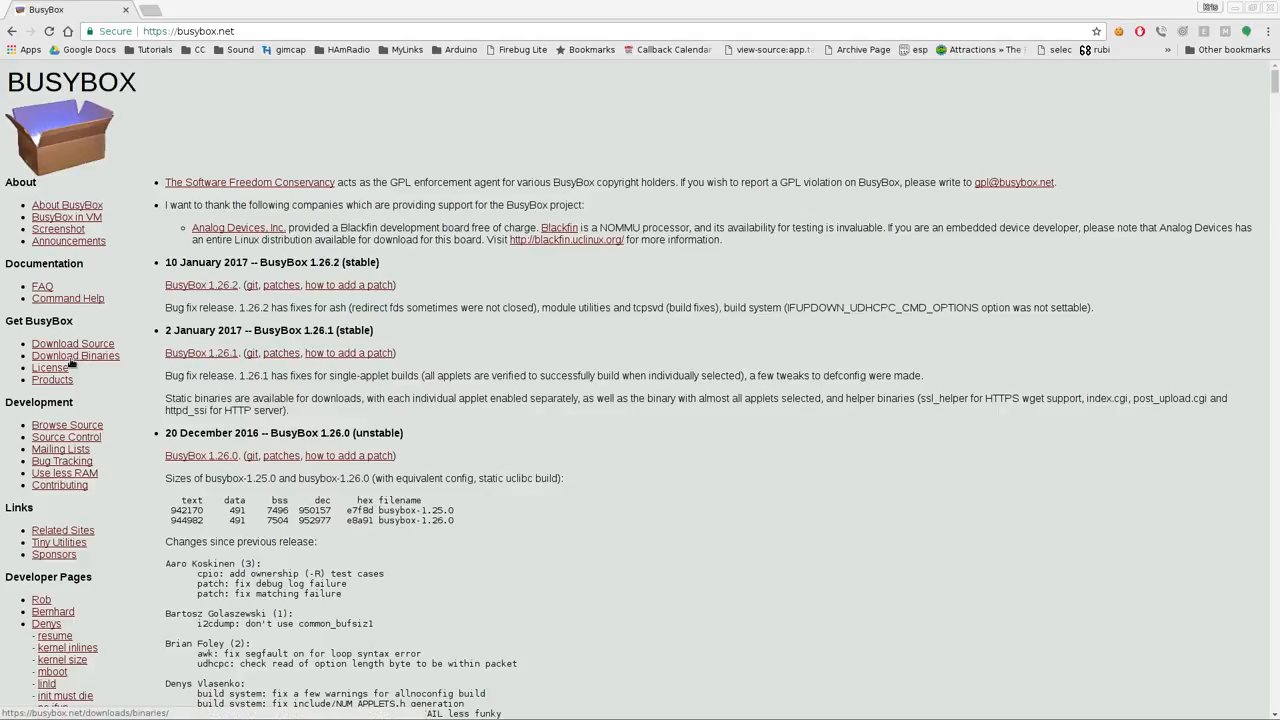
left_click(76, 356)
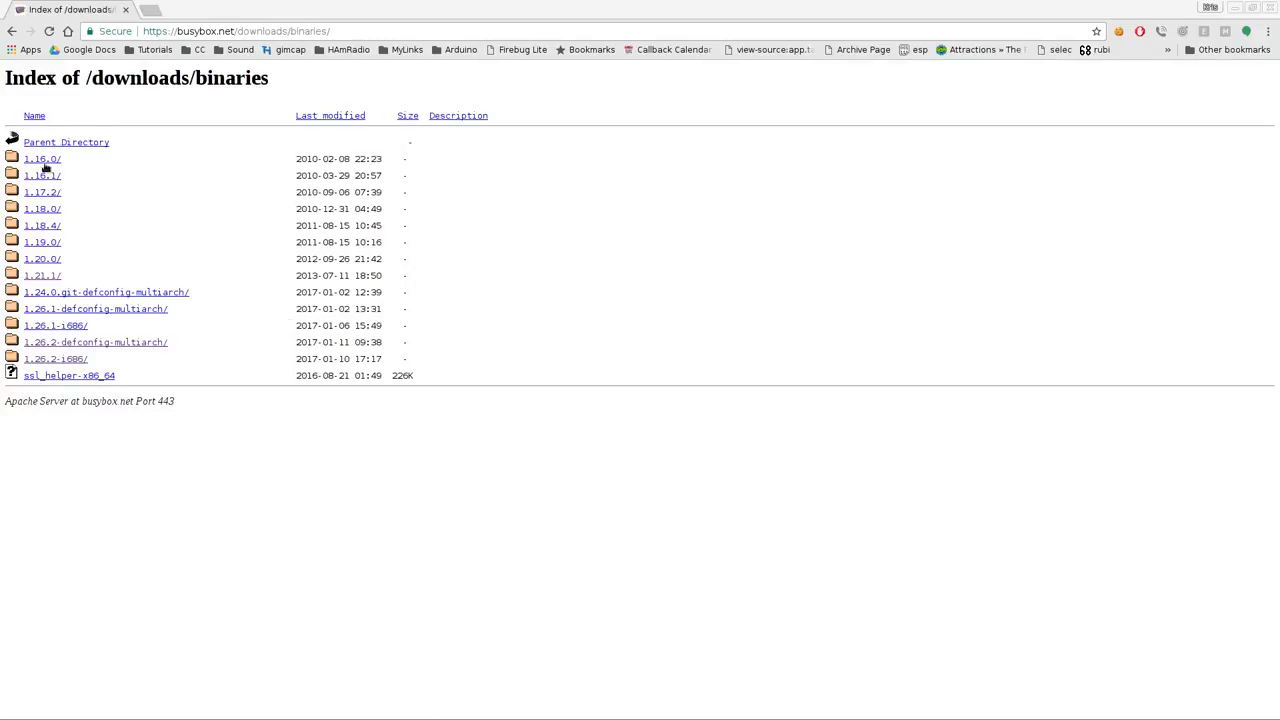
left_click(42, 276)
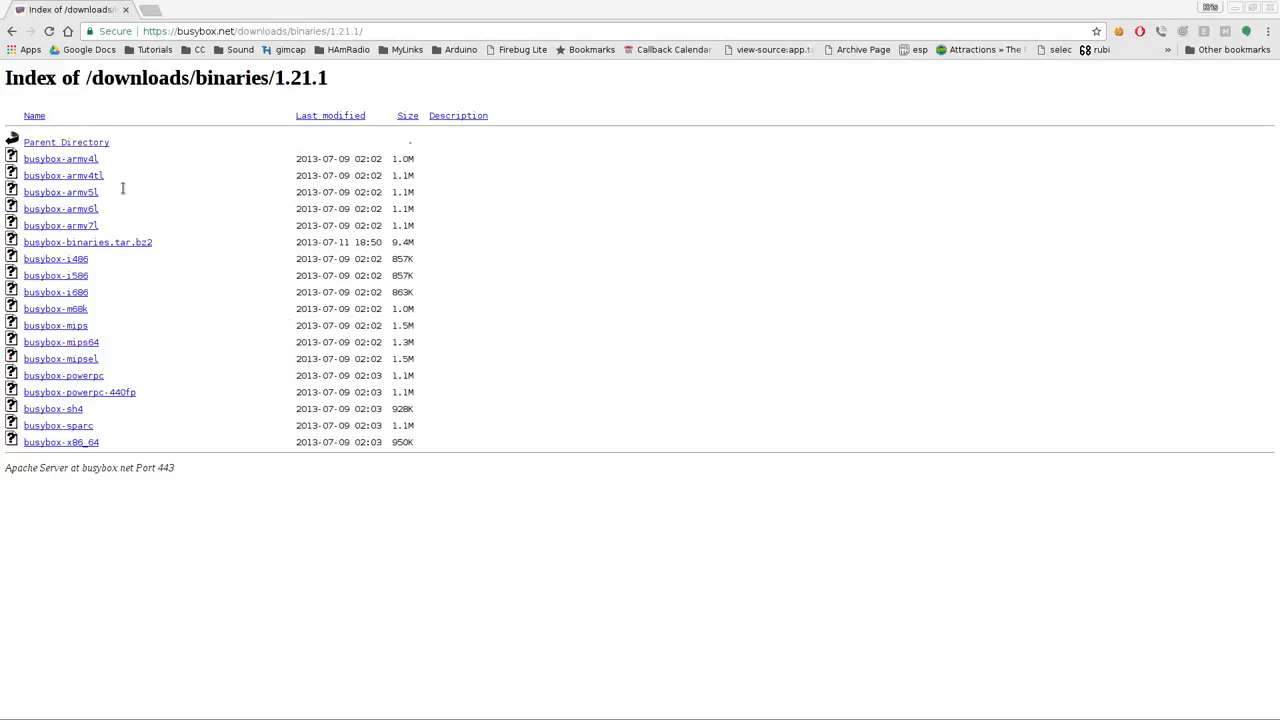
mouse_move(90, 342)
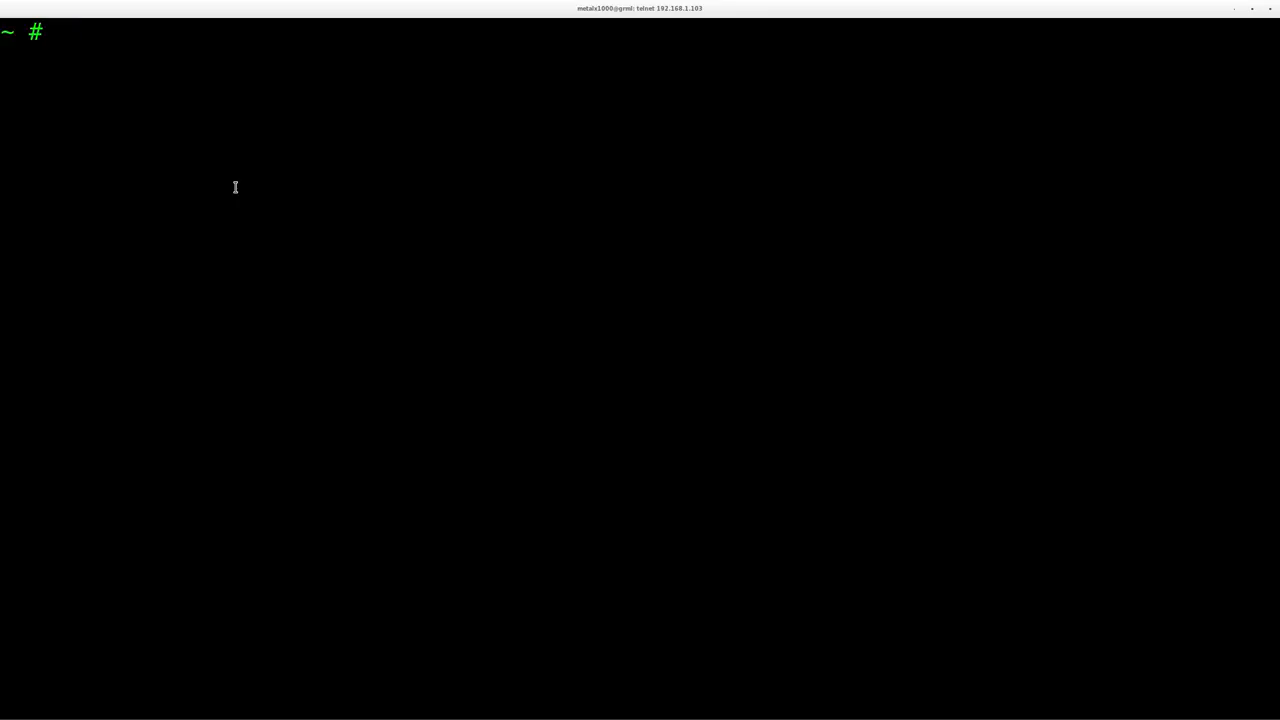
Step: Run uname -a to confirm the armv5tel kernel and note the busybox-armv5l binary name
type("uname")
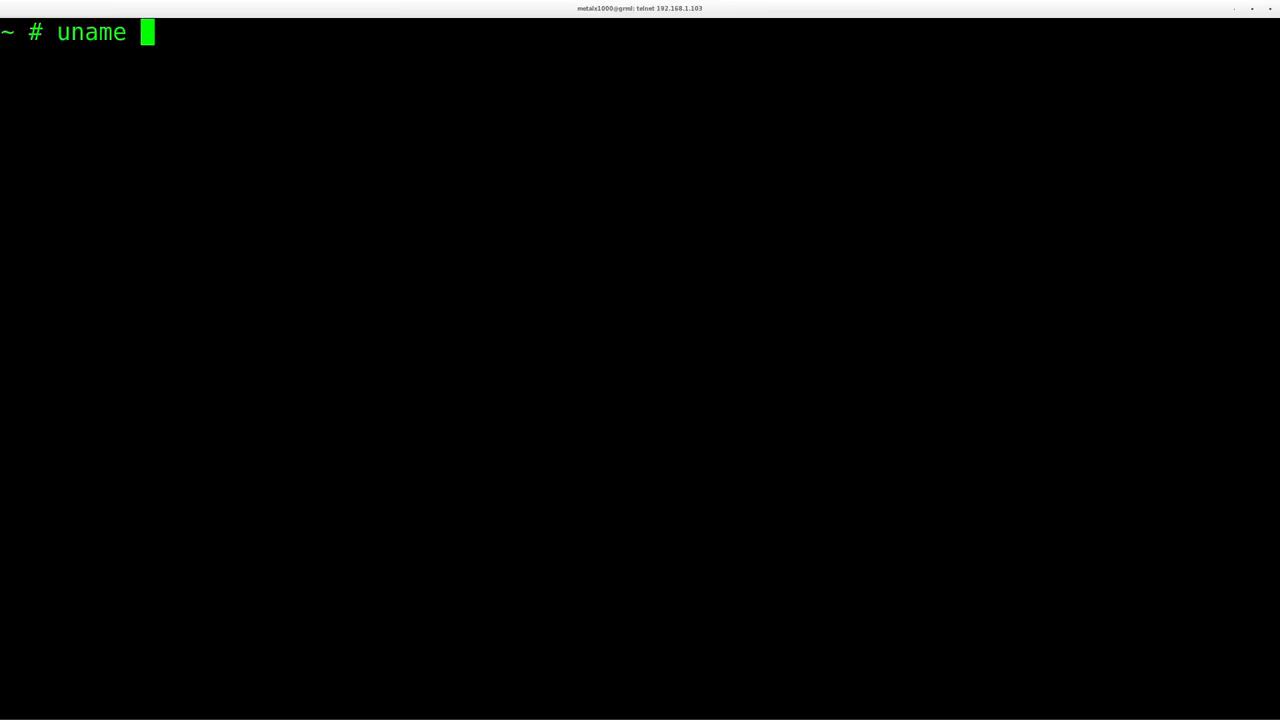
type("-a")
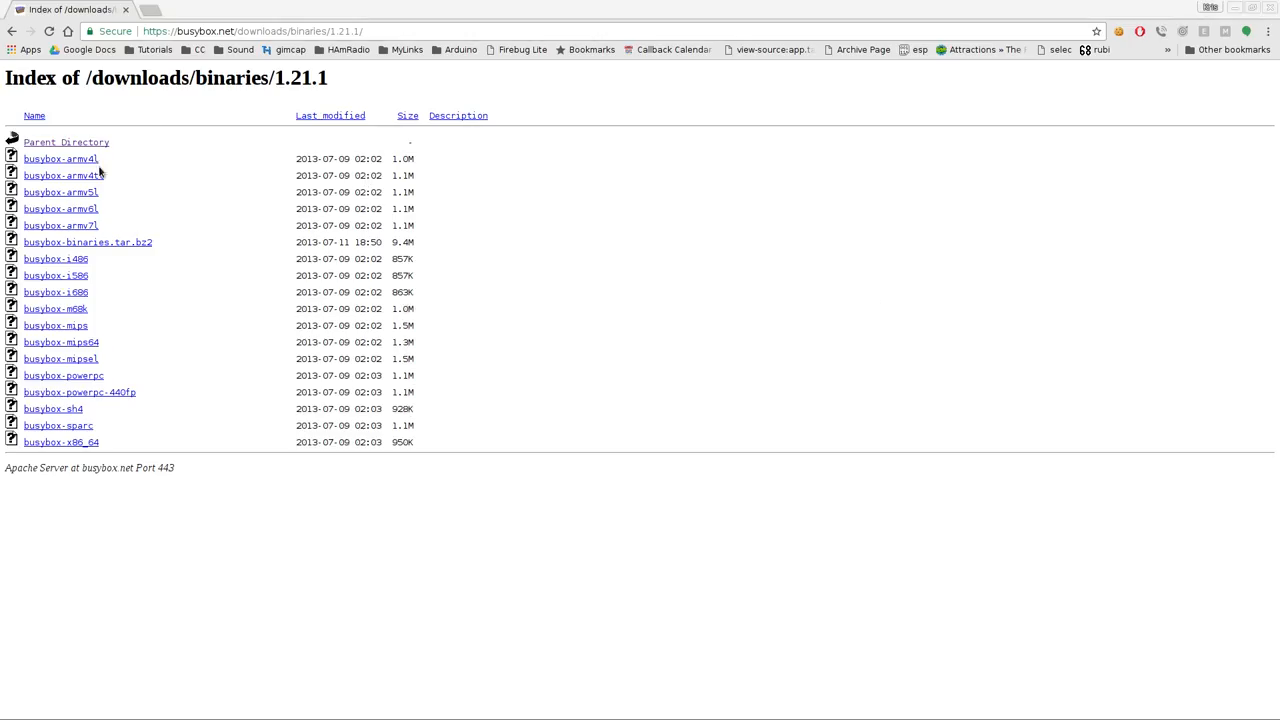
mouse_move(60, 192)
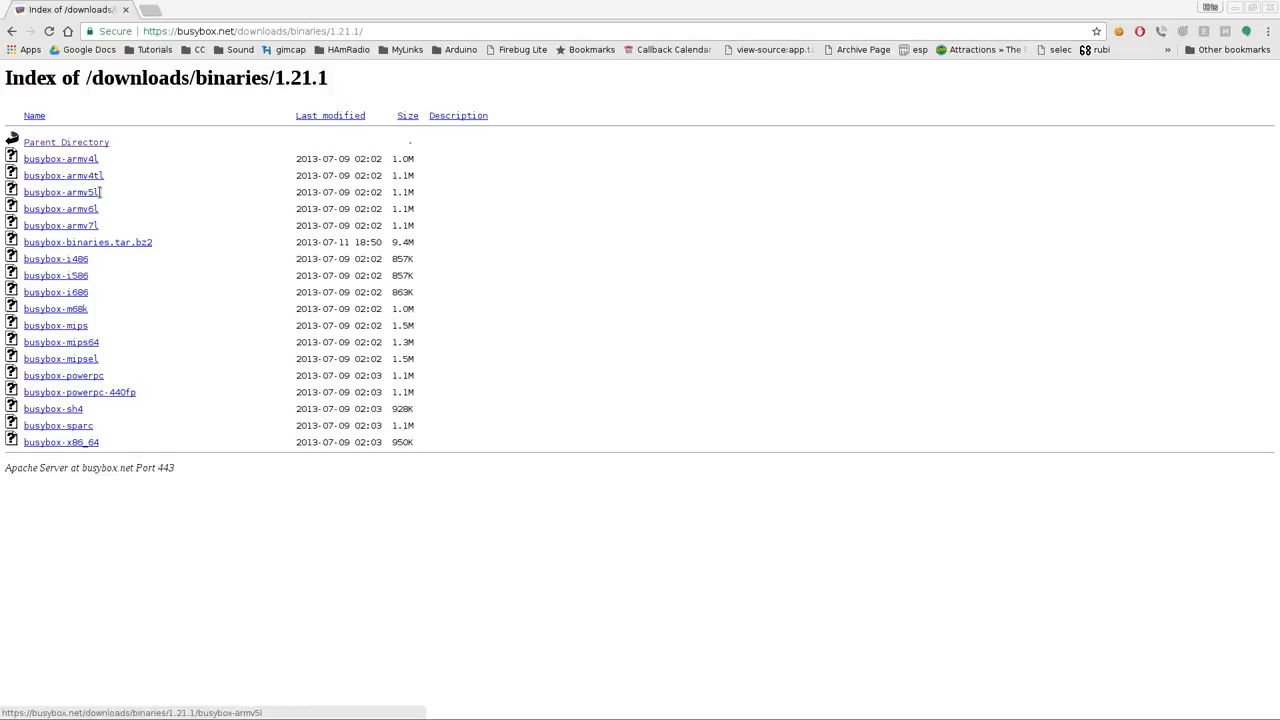
mouse_move(62, 192)
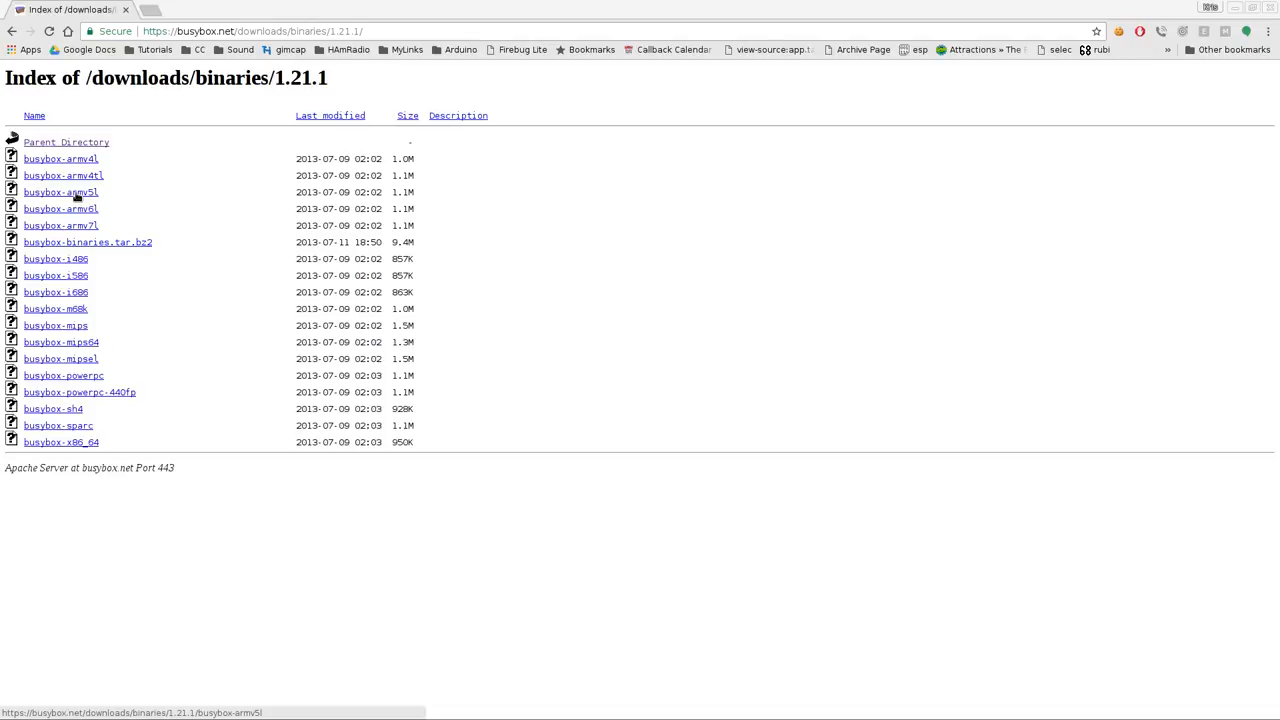
double_click(404, 192)
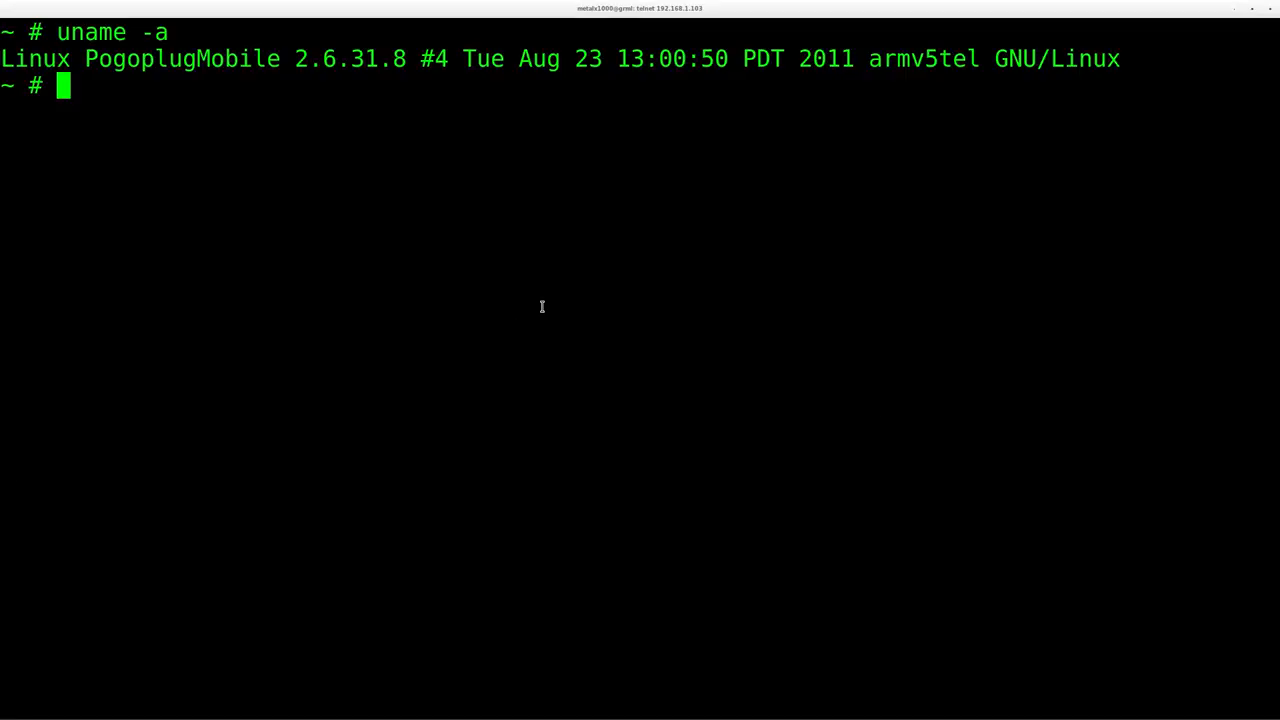
Step: Run df -h to check free disk space, then busybox to list its available functions
type("df -h")
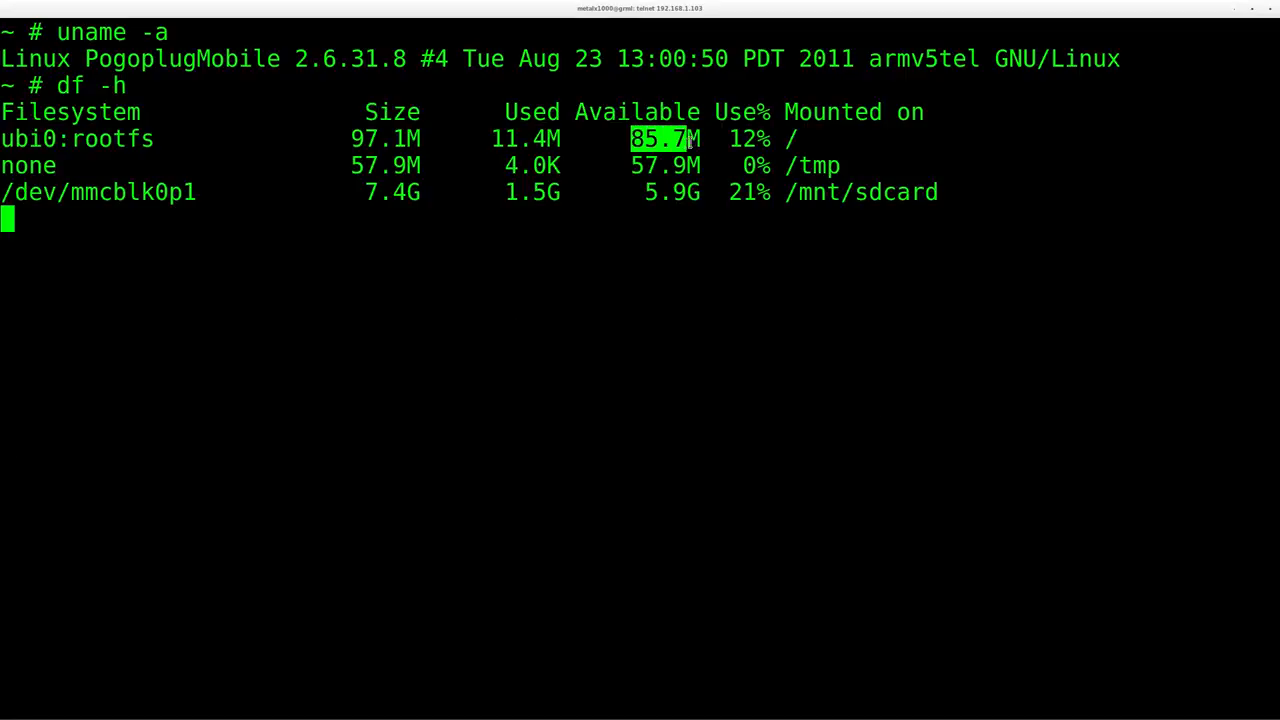
key("Return")
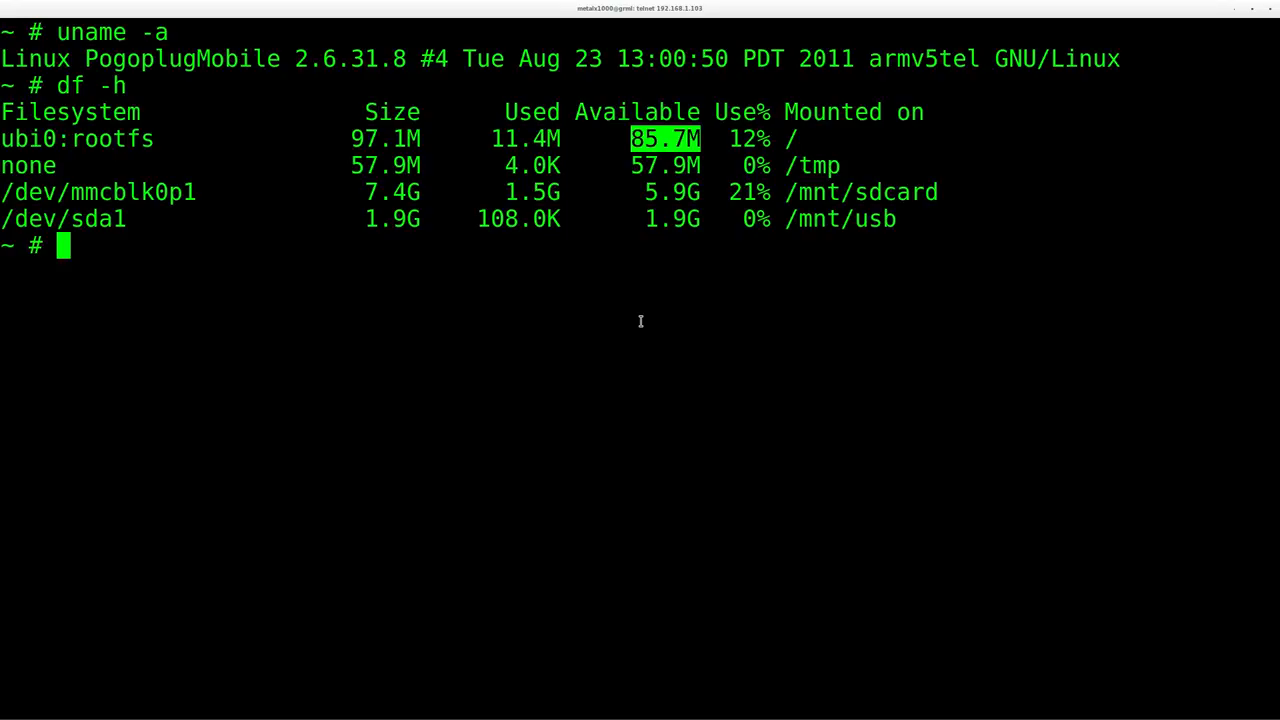
type("busybox")
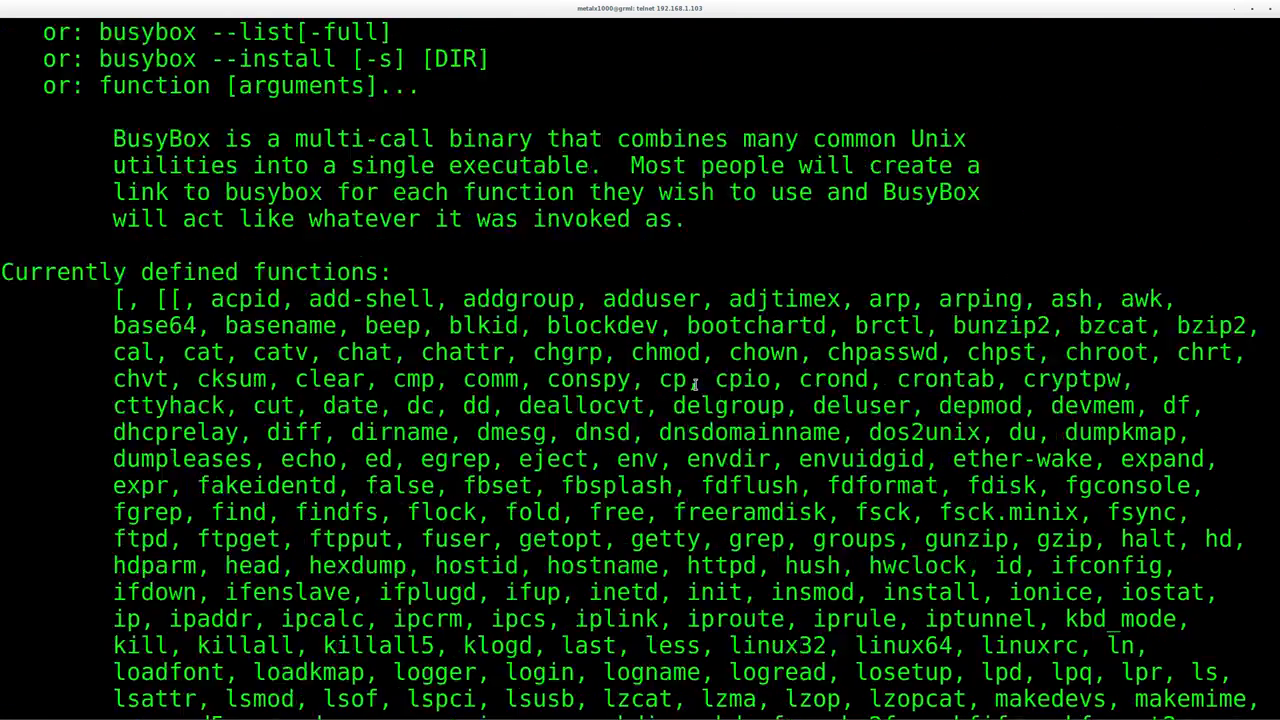
scroll("down", 3)
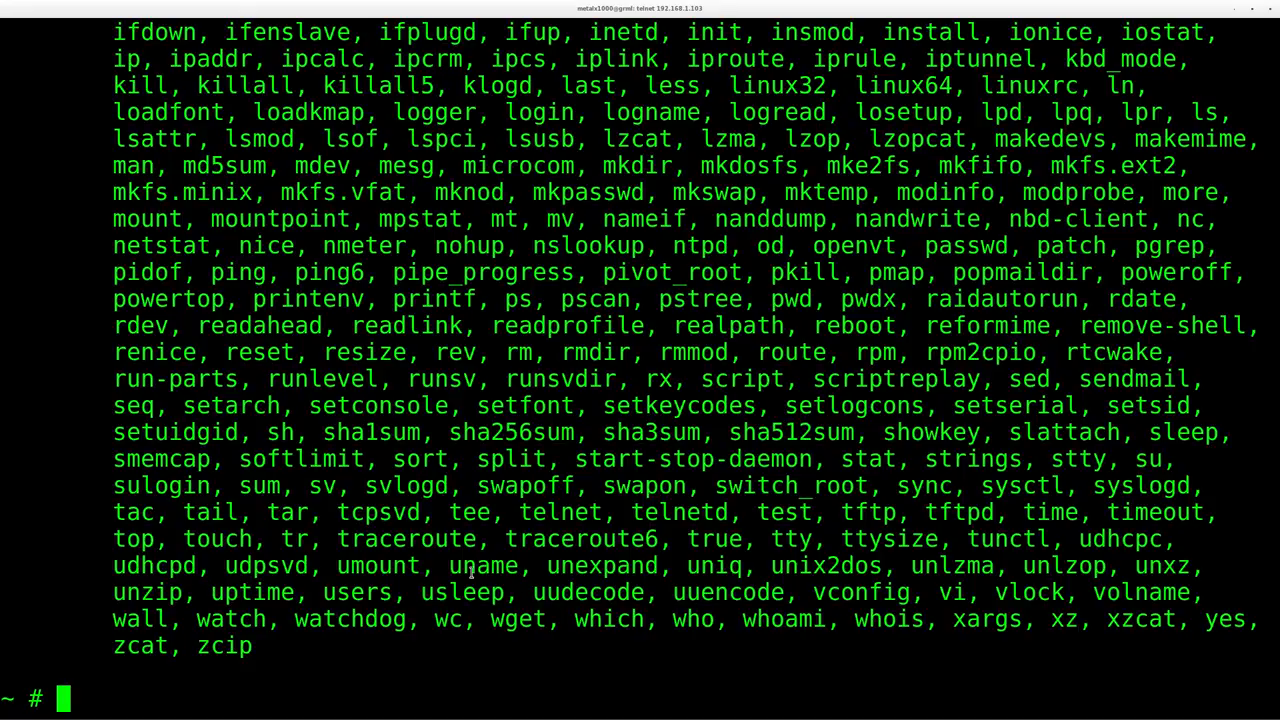
mouse_move(684, 496)
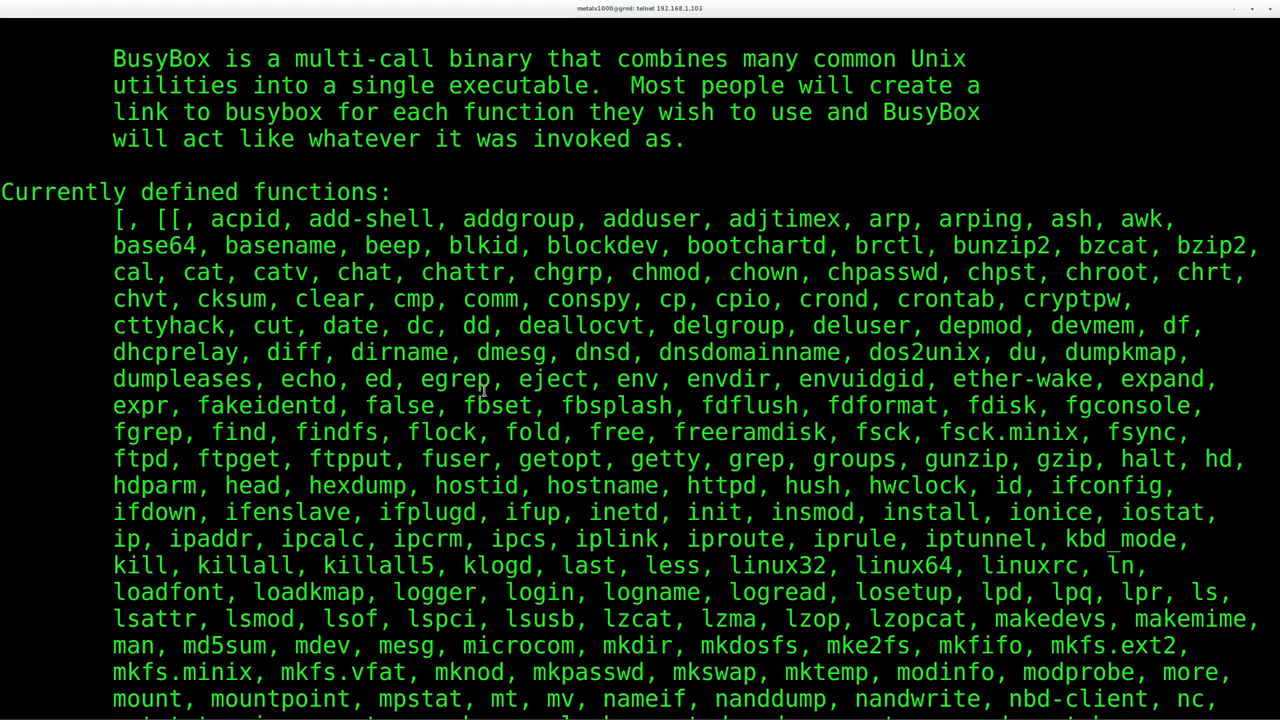
scroll("down", 3)
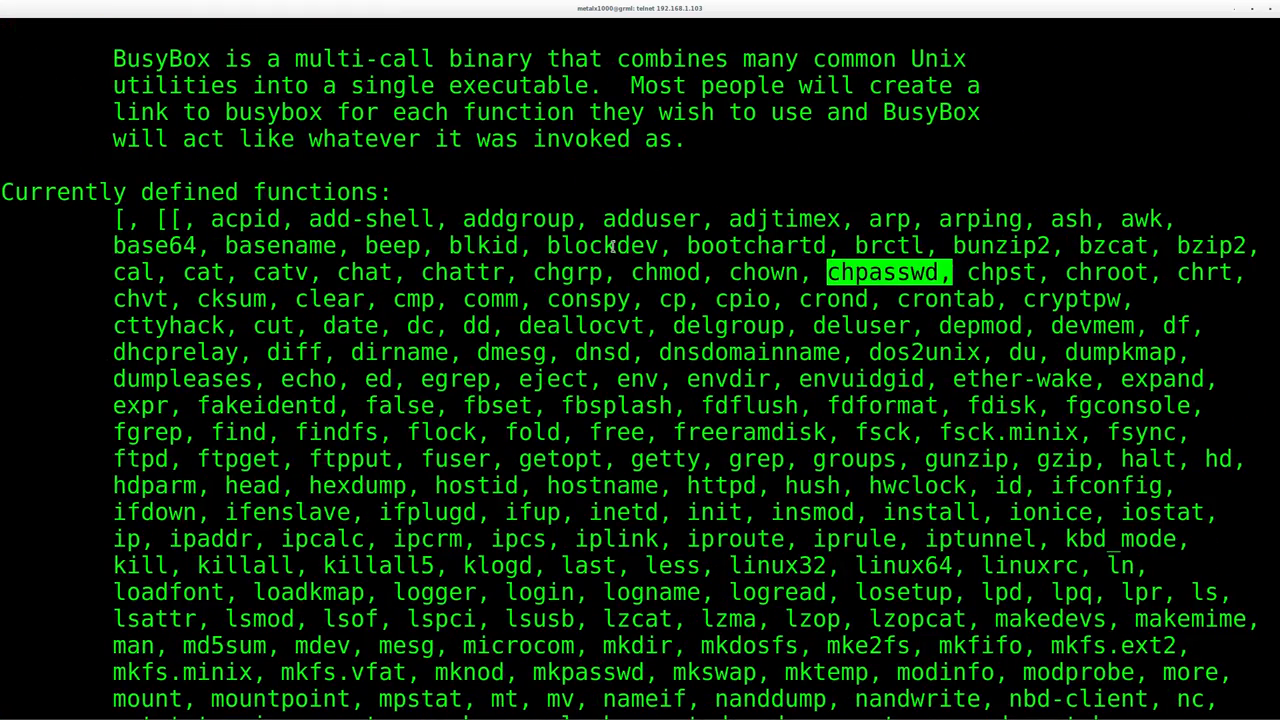
mouse_move(224, 282)
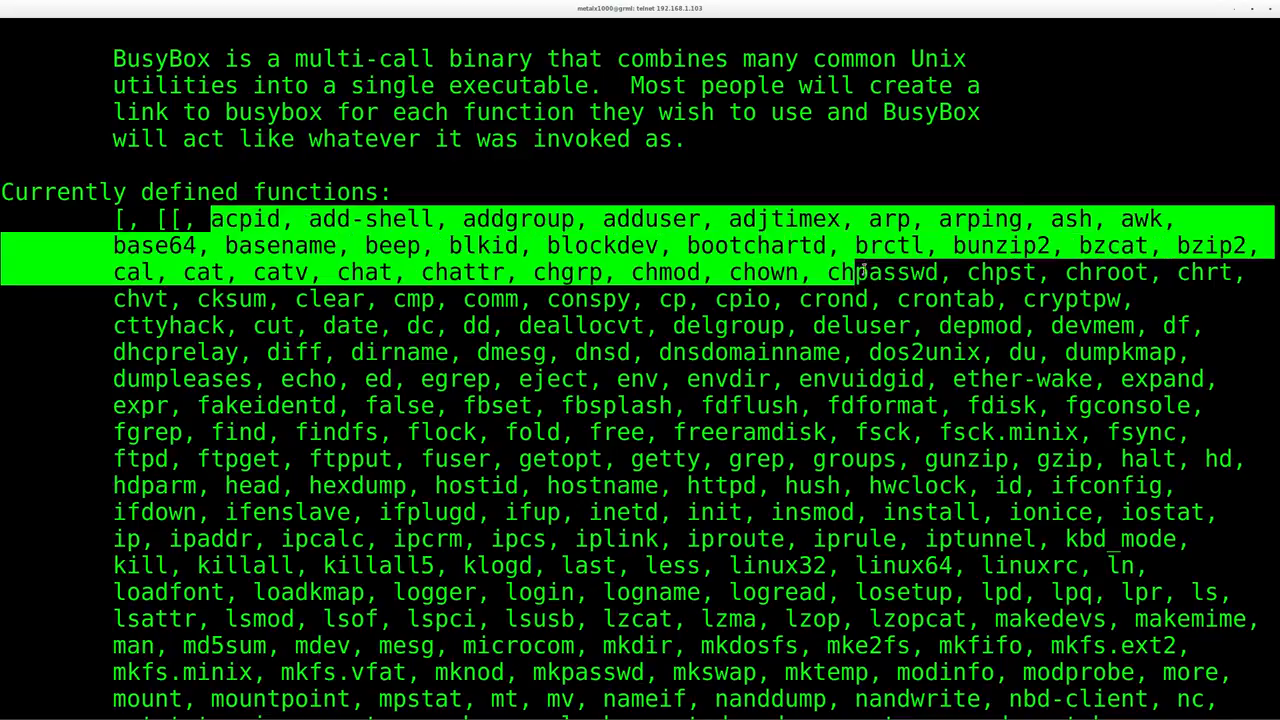
left_click_drag(856, 272, 1190, 432)
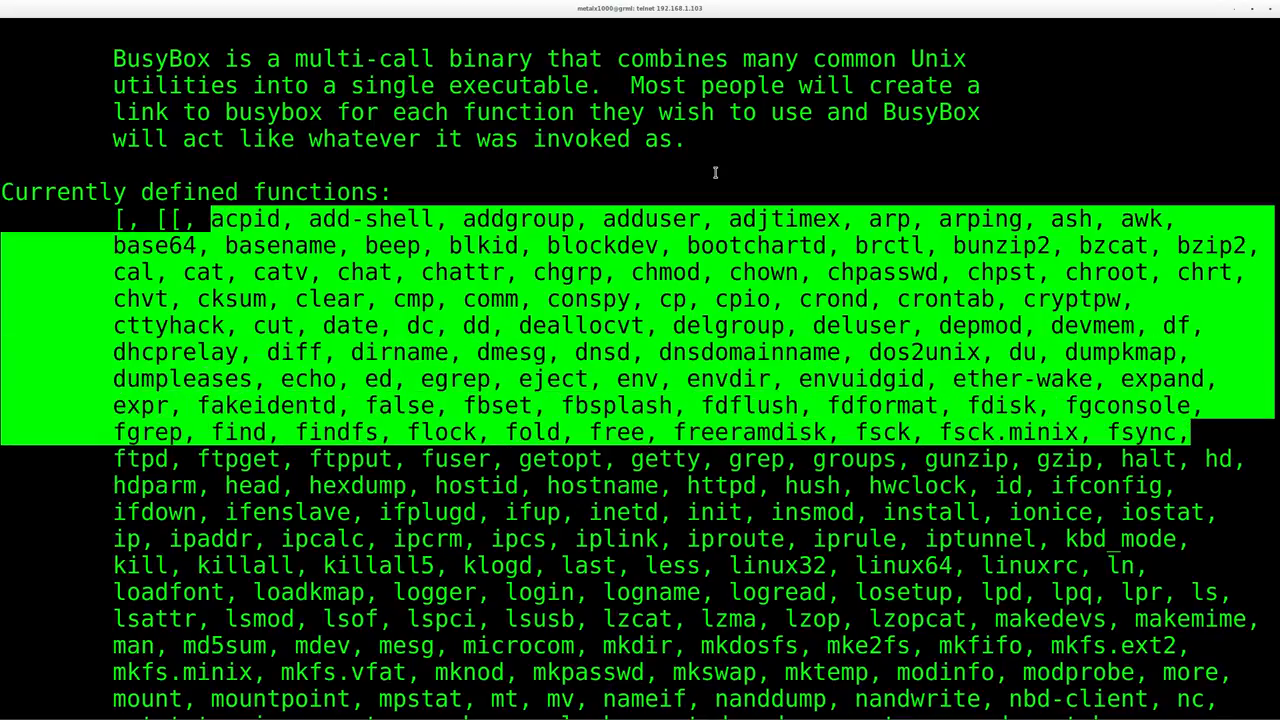
scroll("down", 3)
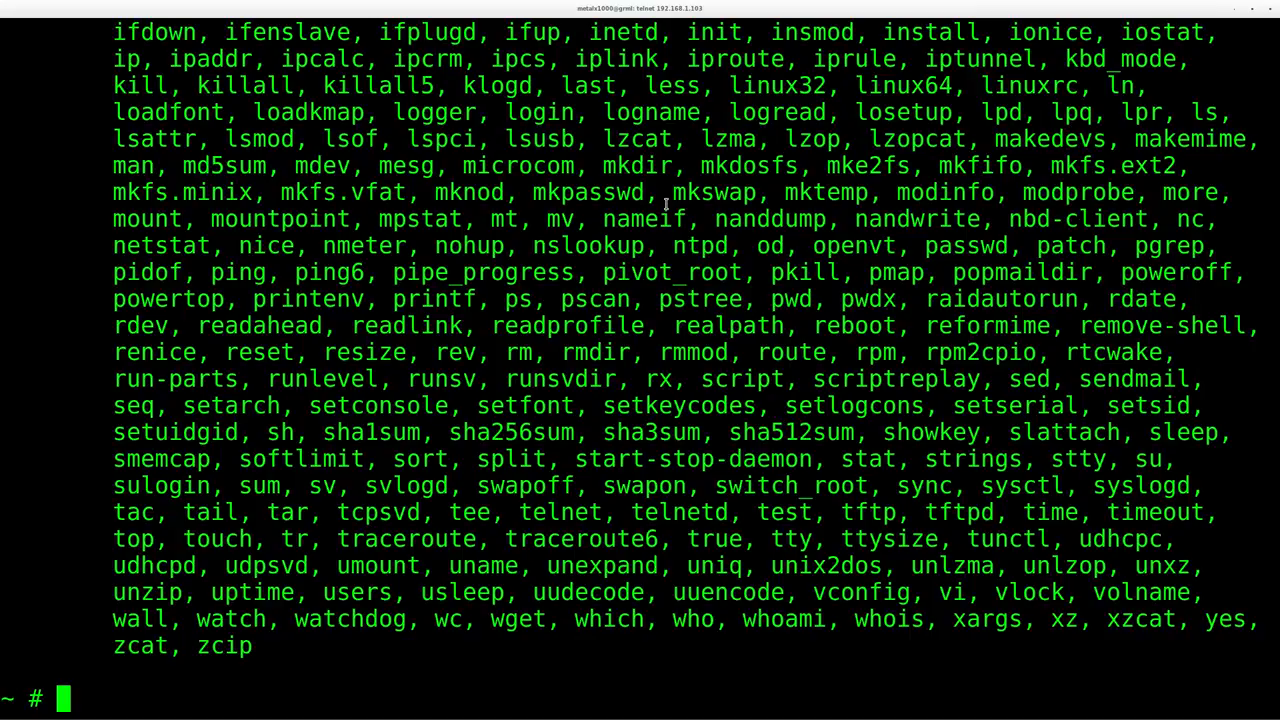
Step: Run wget with no arguments to show its BusyBox v1.21.1 usage help
type("wget")
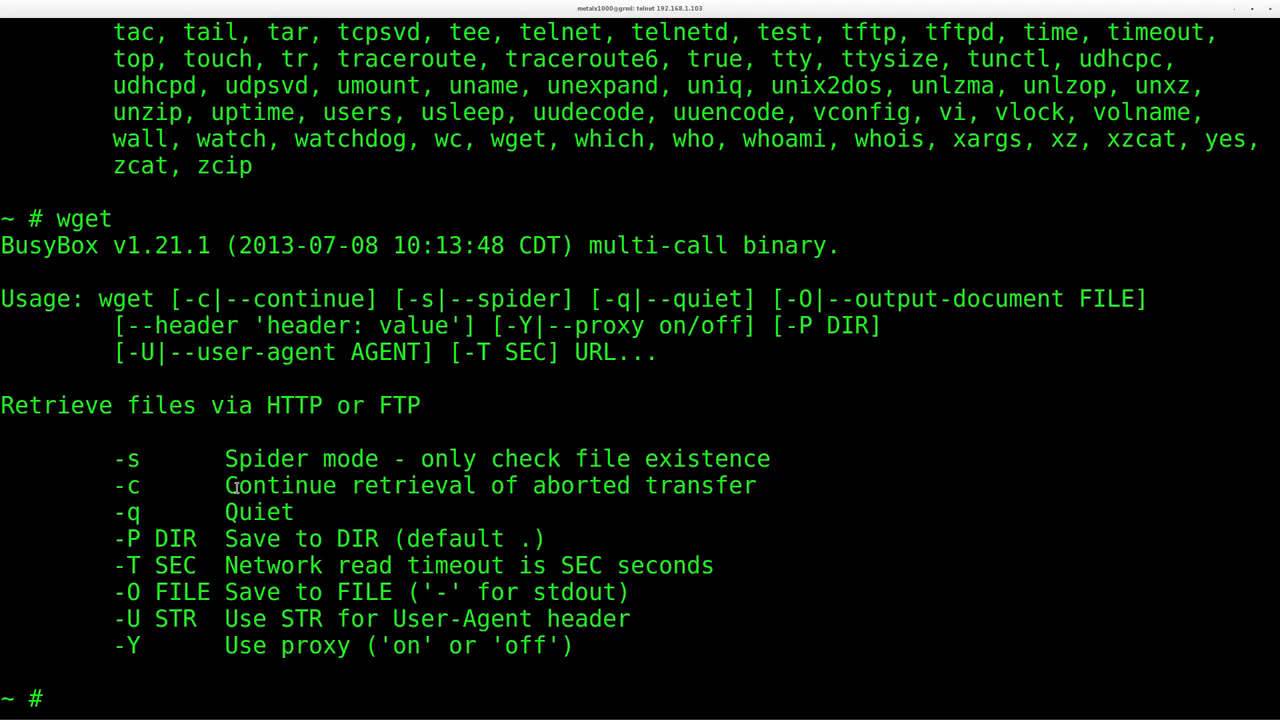
mouse_move(304, 656)
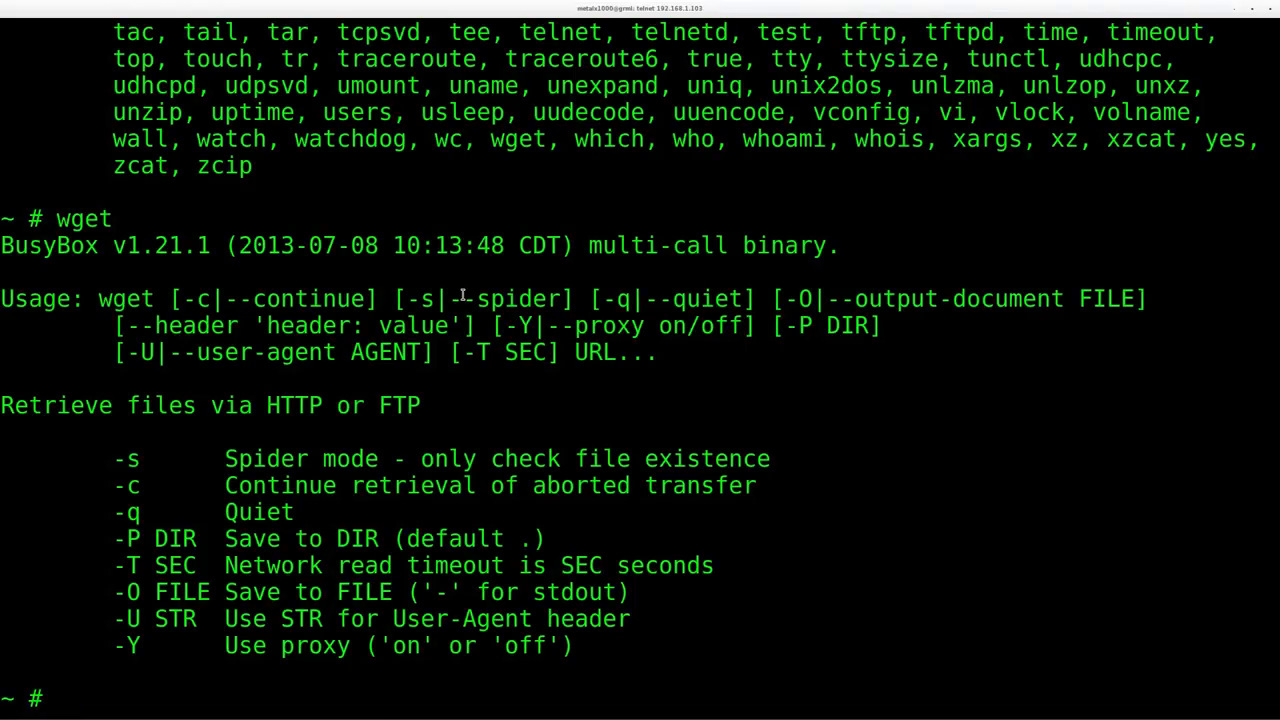
type("wge")
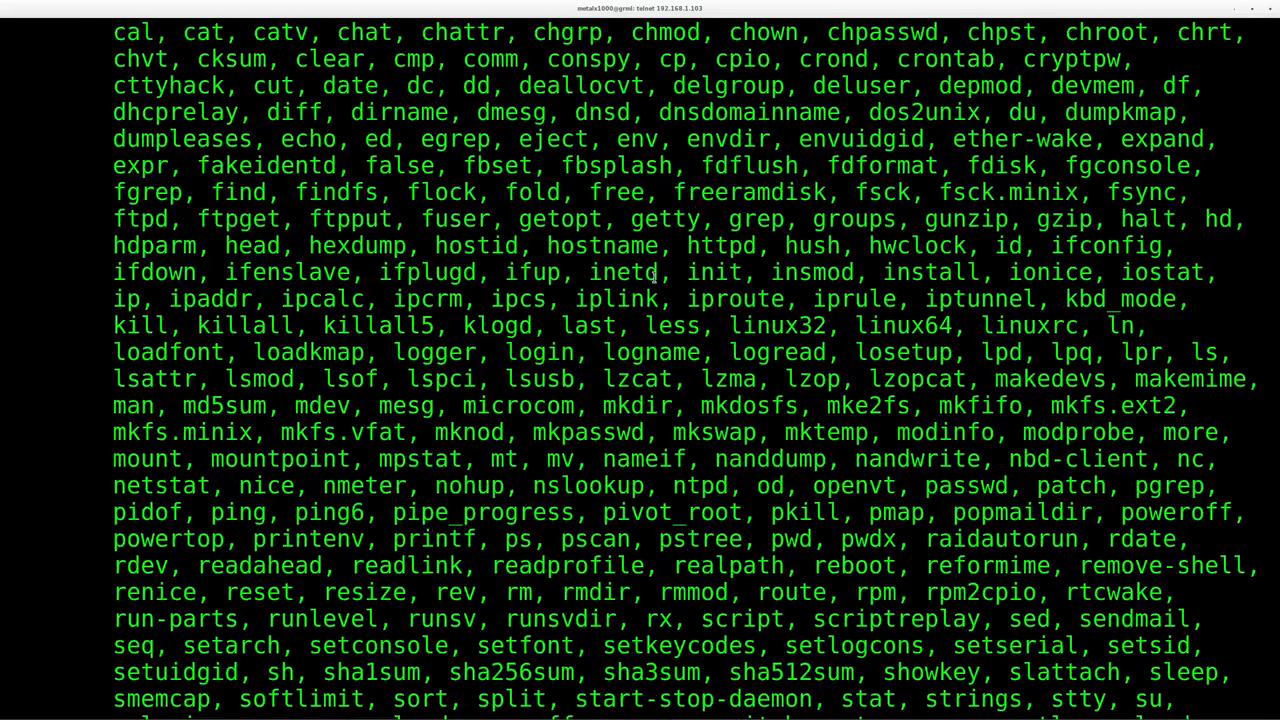
type("wget")
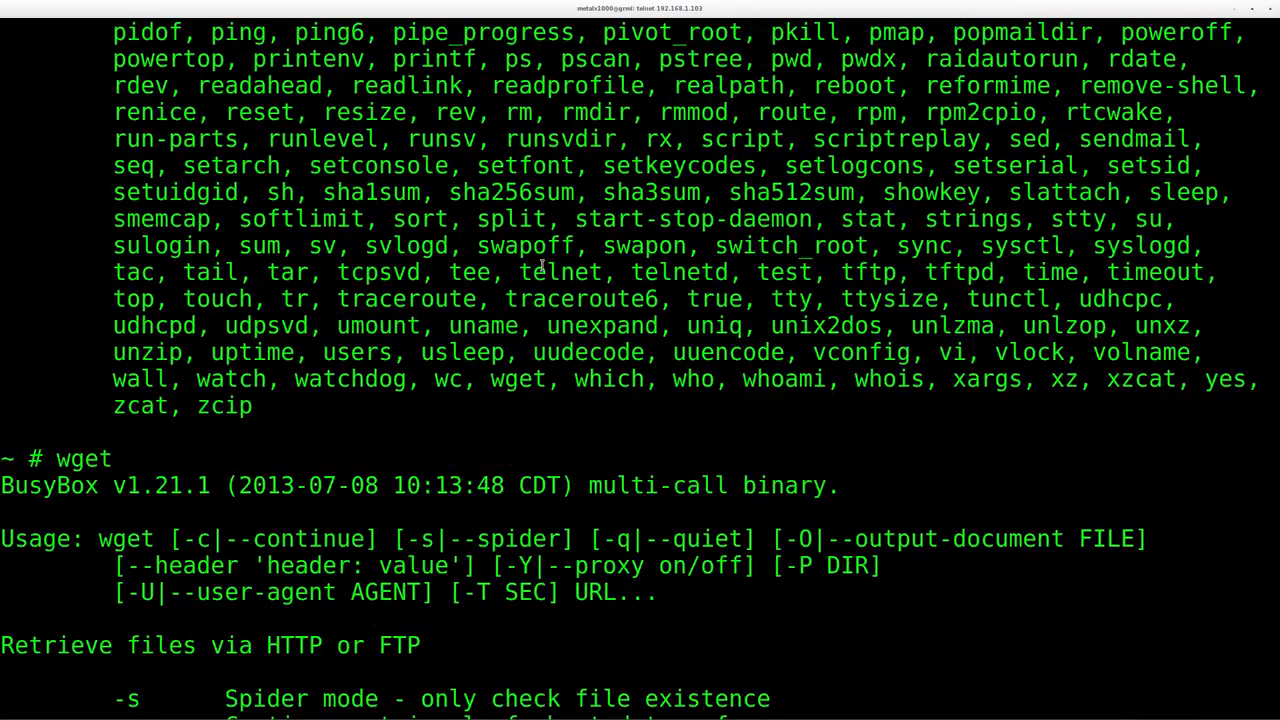
mouse_move(536, 272)
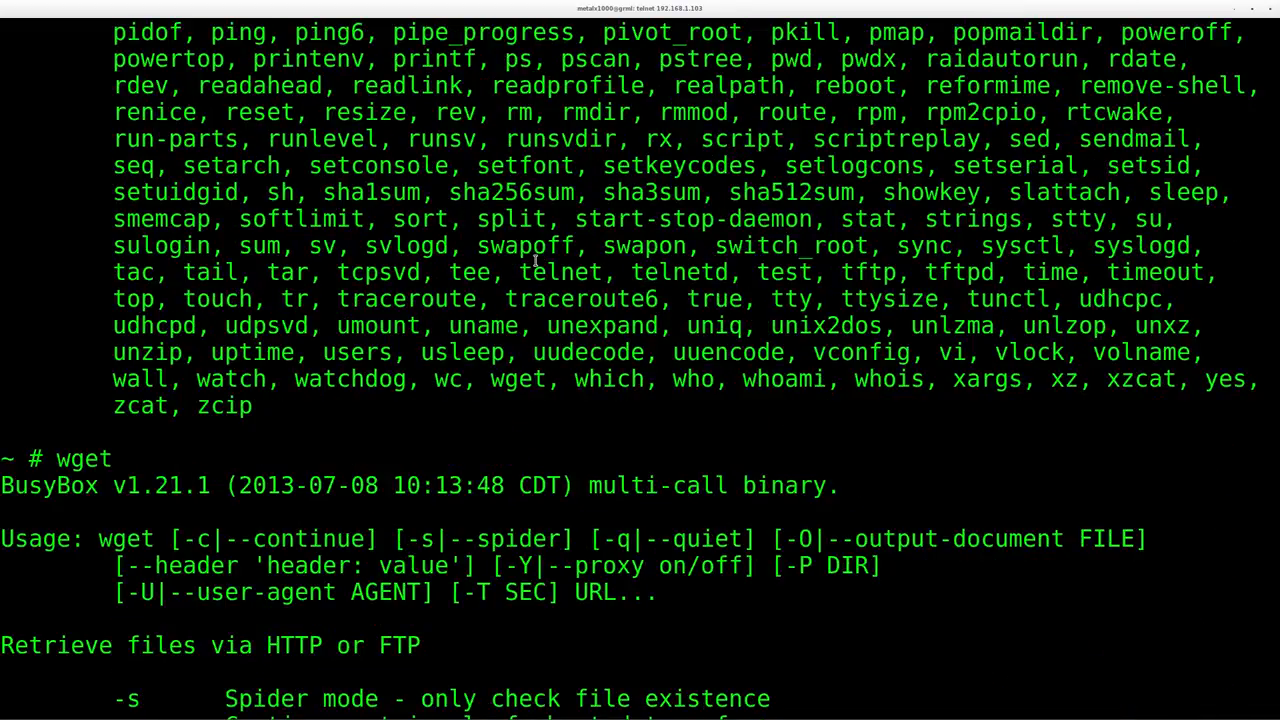
mouse_move(536, 260)
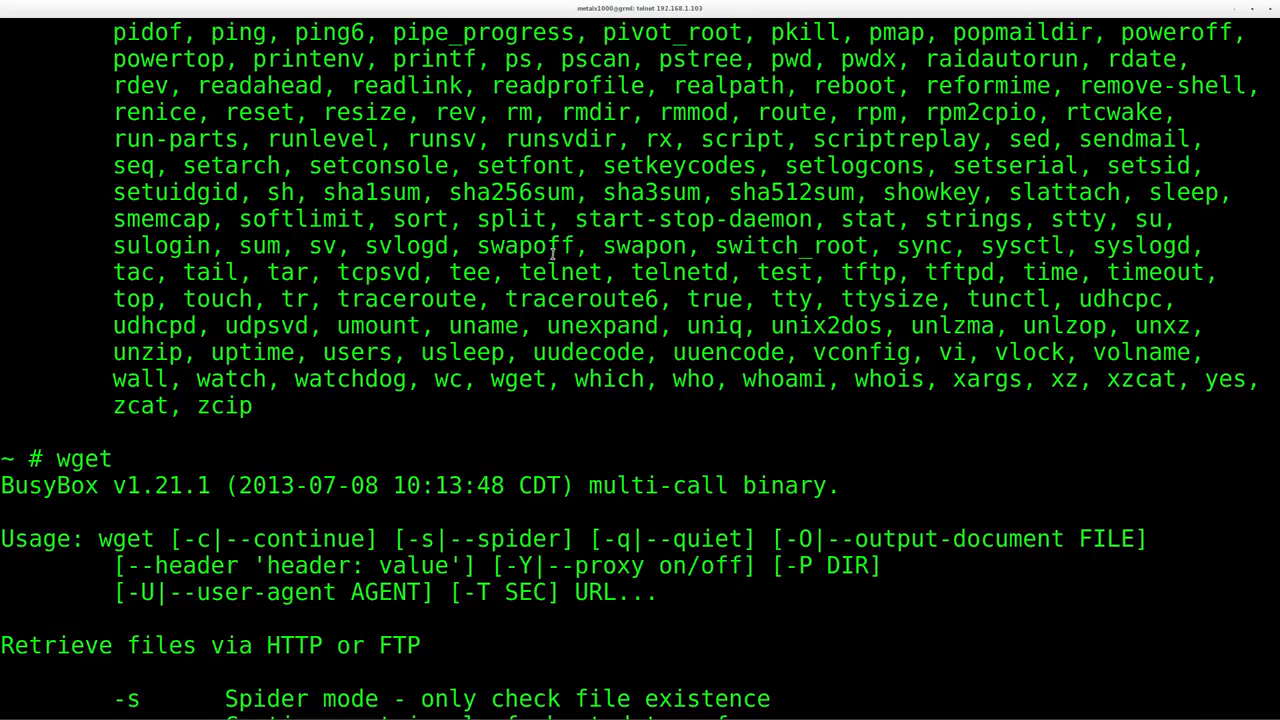
key("Return")
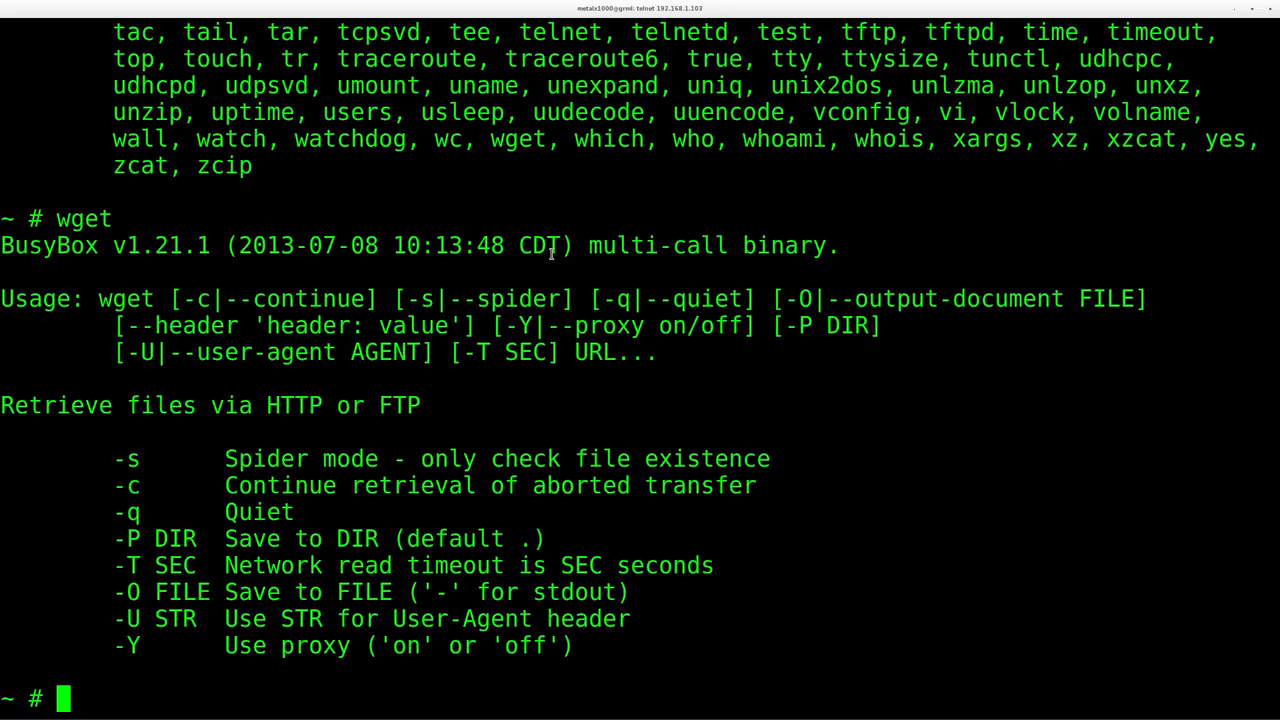
Step: Locate busybox in /bin and run ls -lha busybox to confirm the 1.1M root-owned binary
type("whereis busybox")
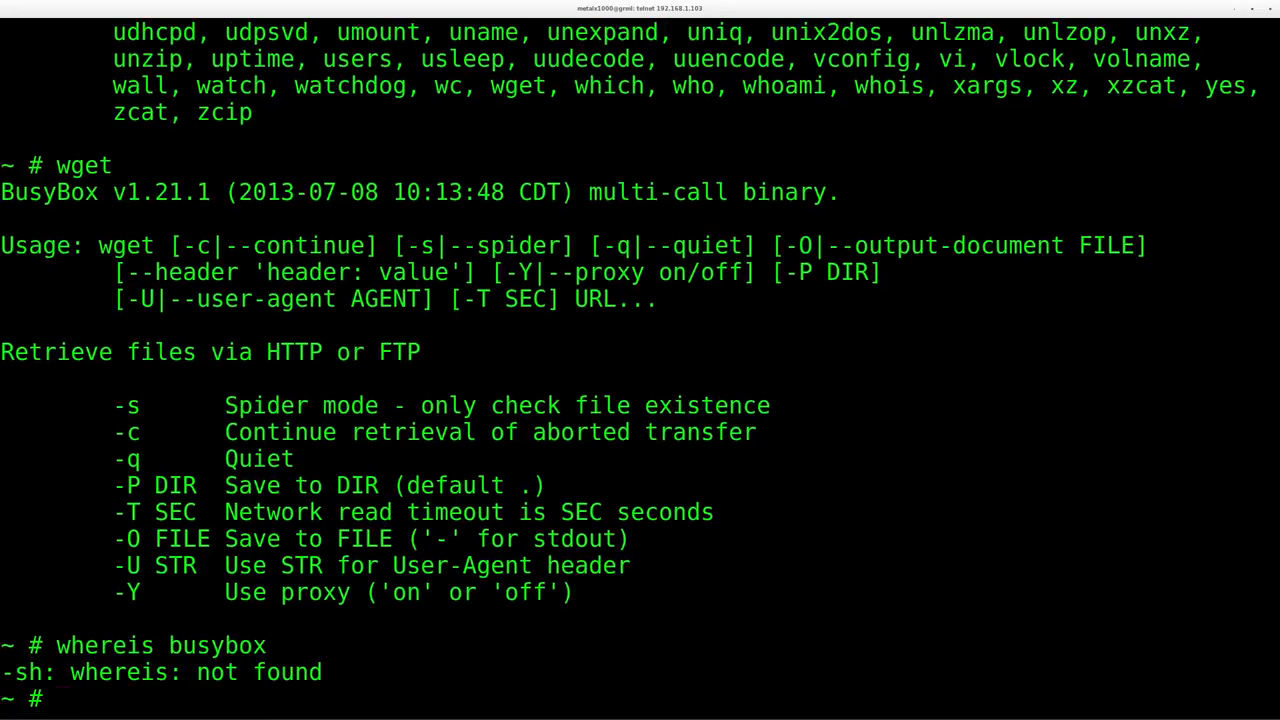
type("loca")
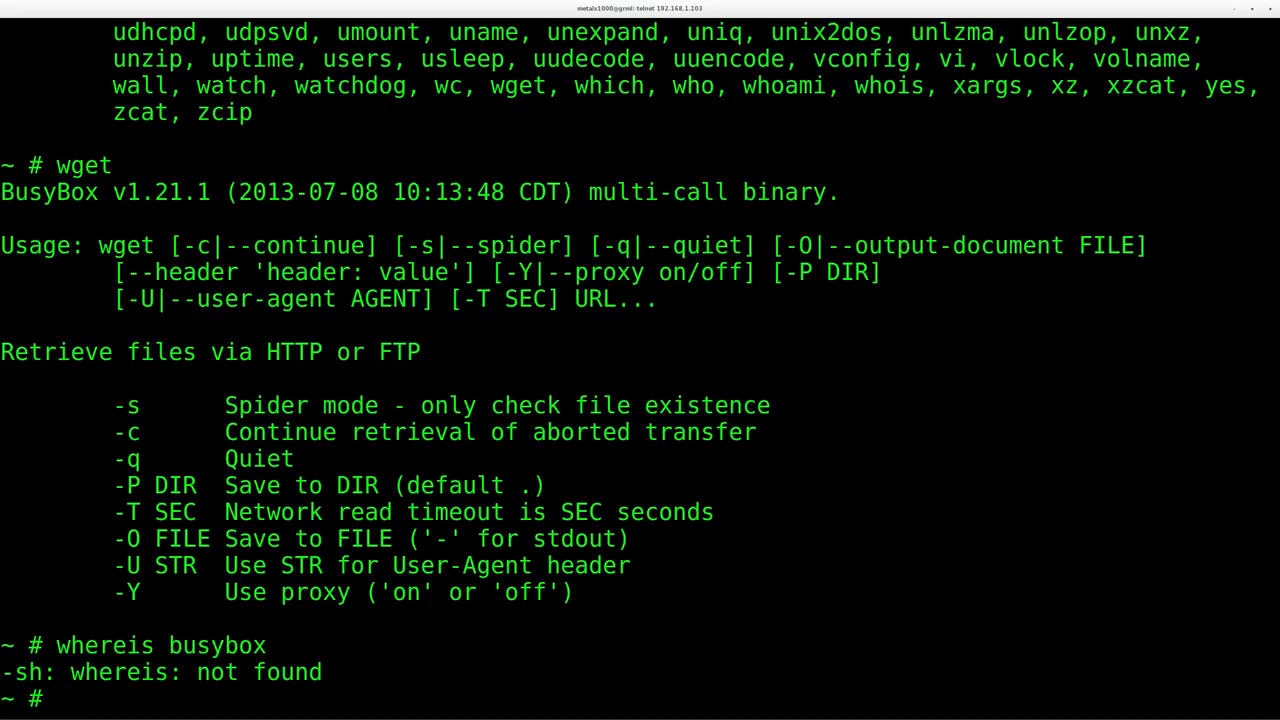
type("/bin")
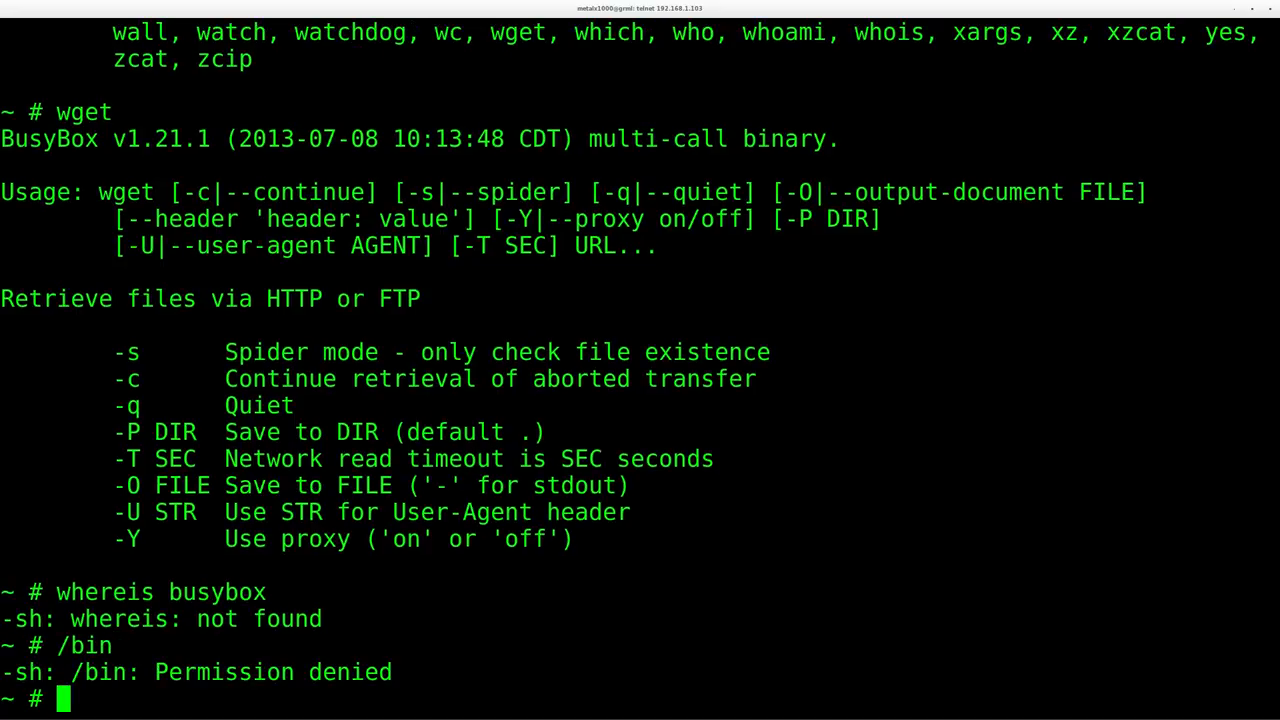
type("cd /b")
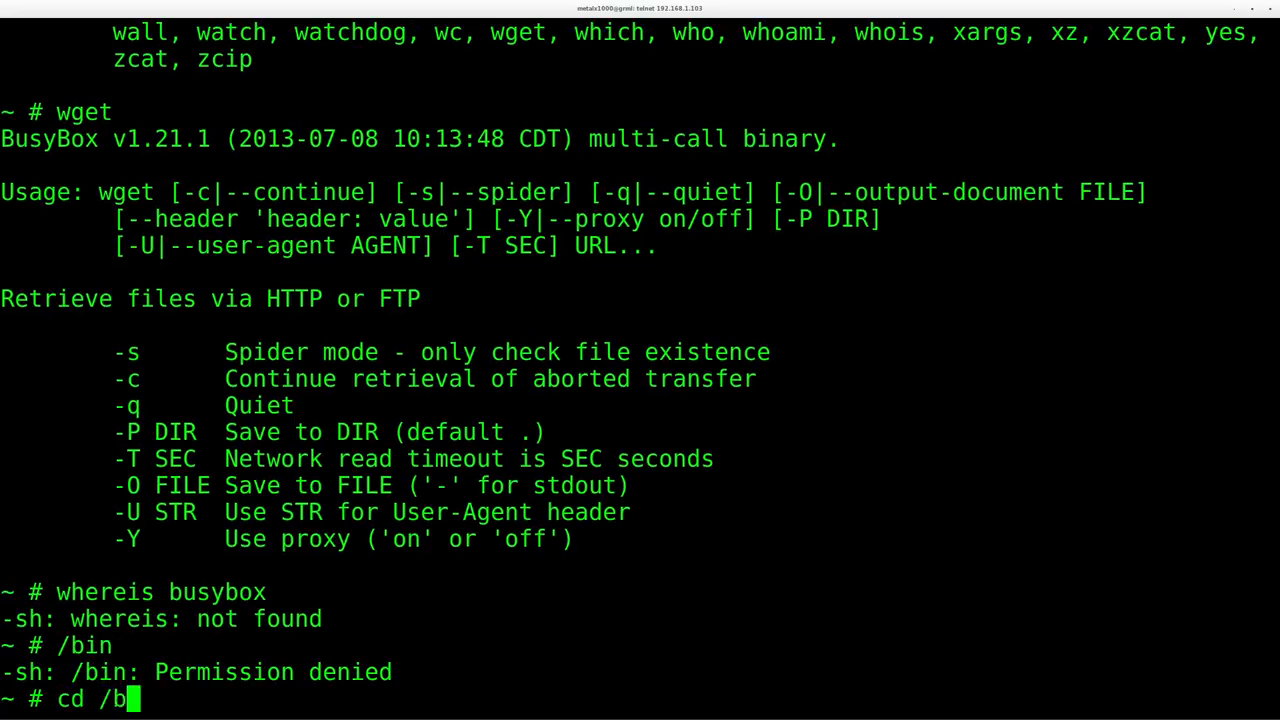
type("ls l")
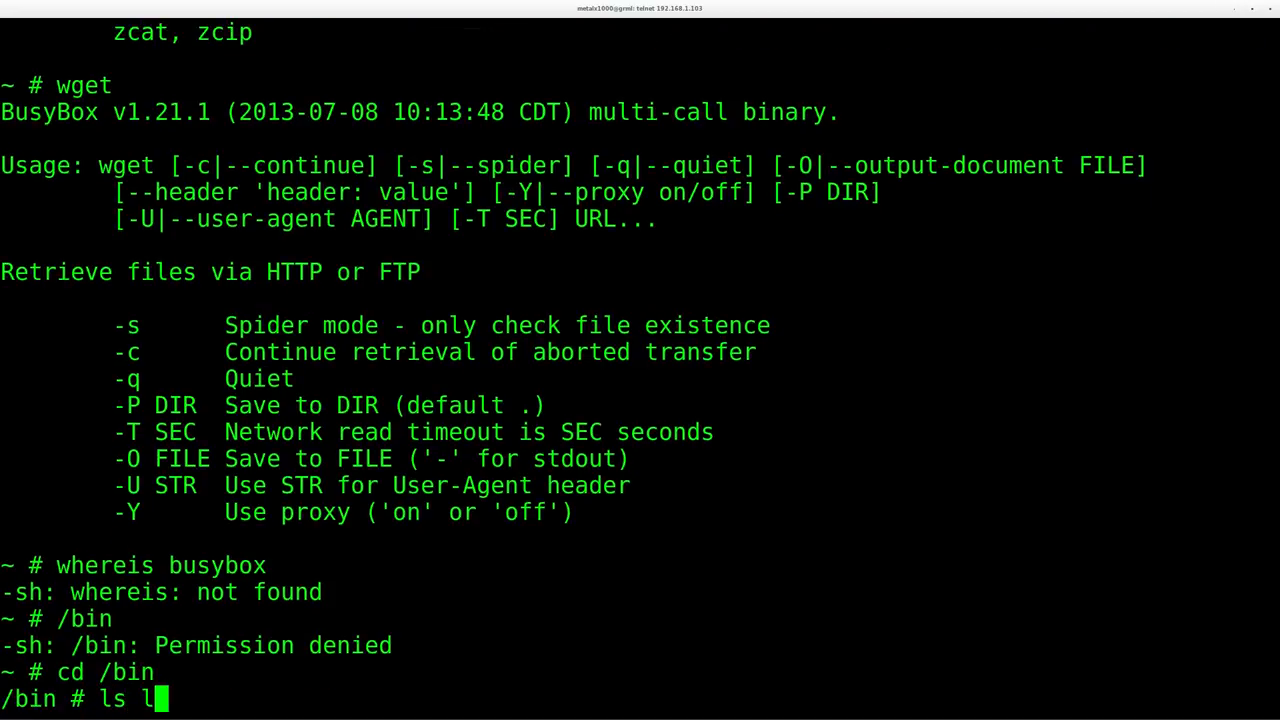
type("-ha busybox")
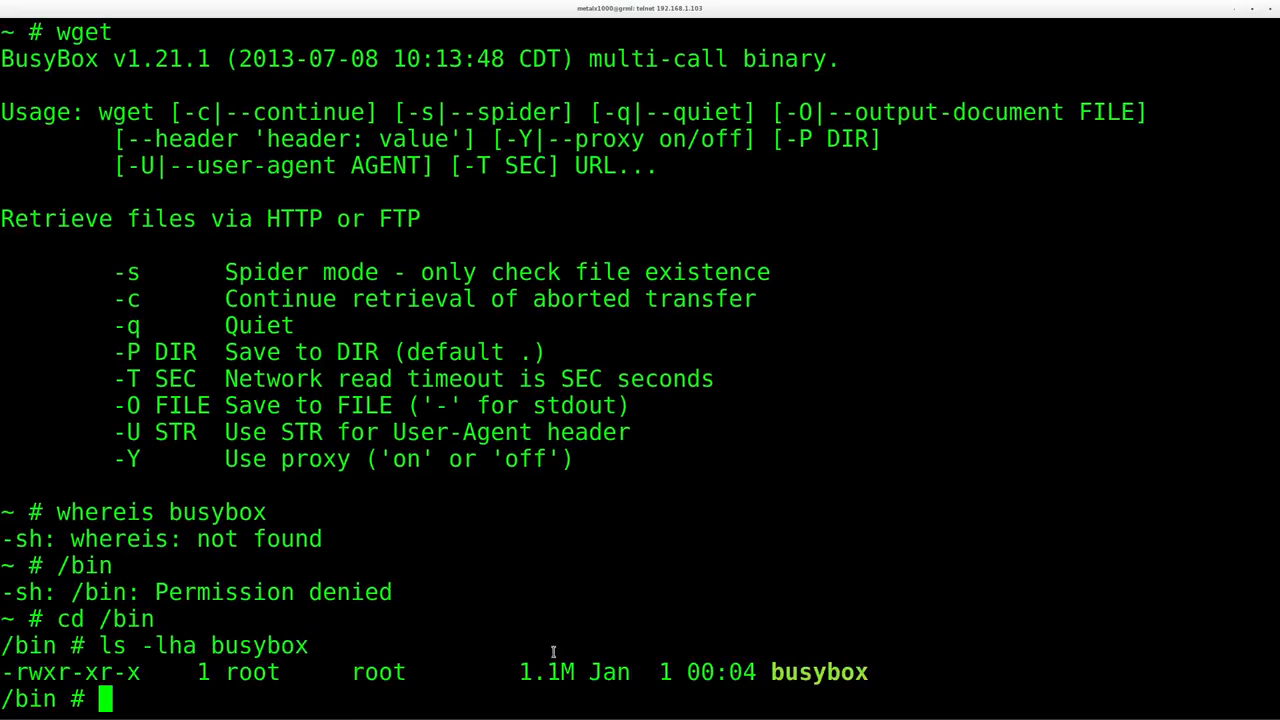
mouse_move(512, 506)
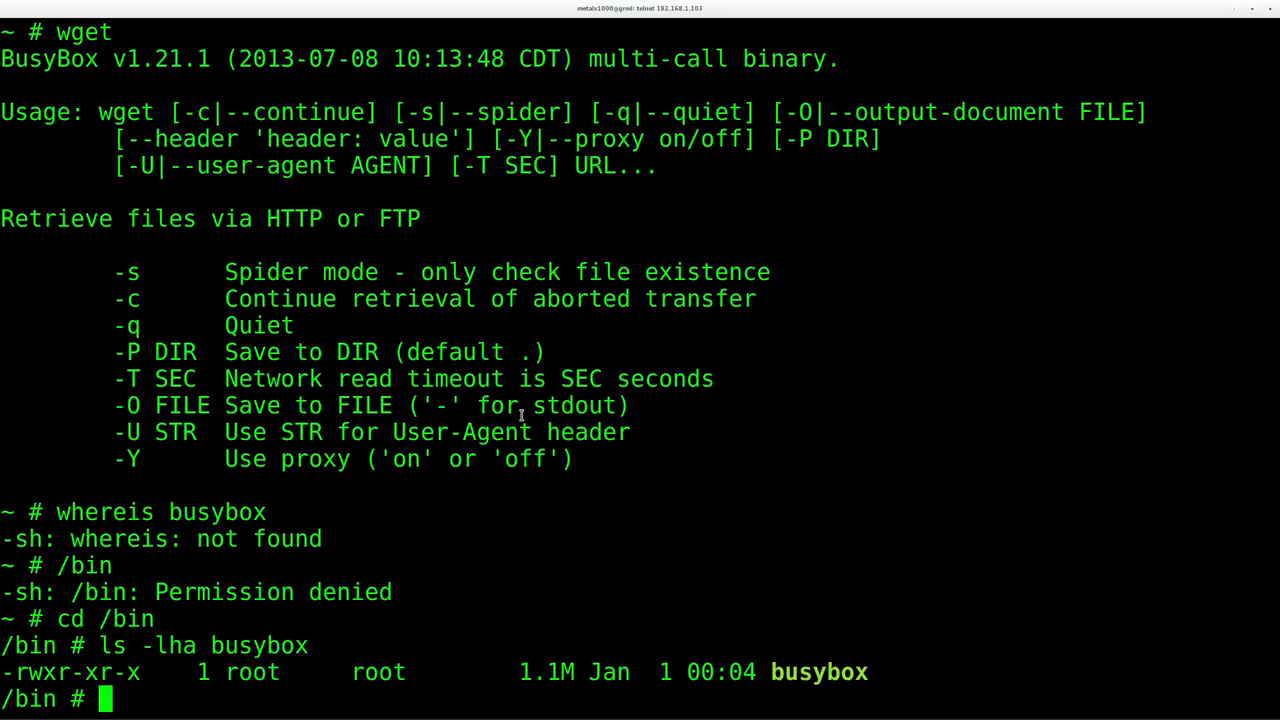
Step: Change into /tmp and start a wget command for the download
type("cd /tmp")
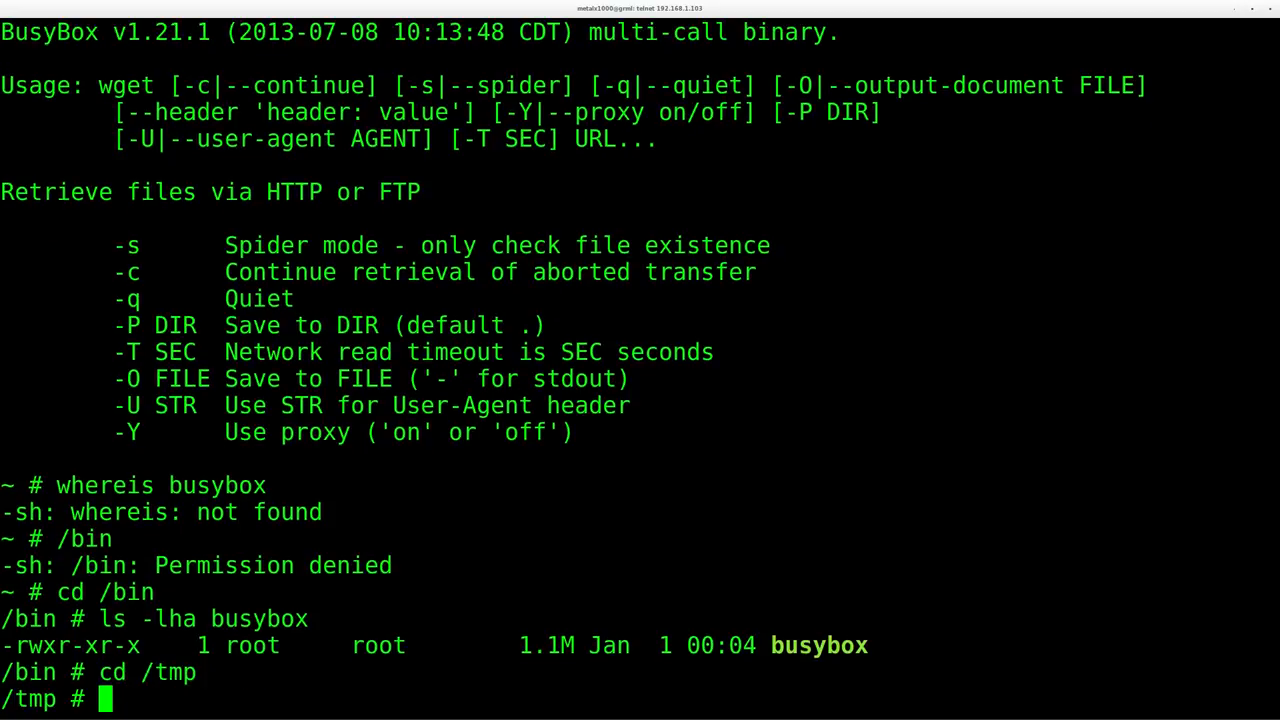
type("wget")
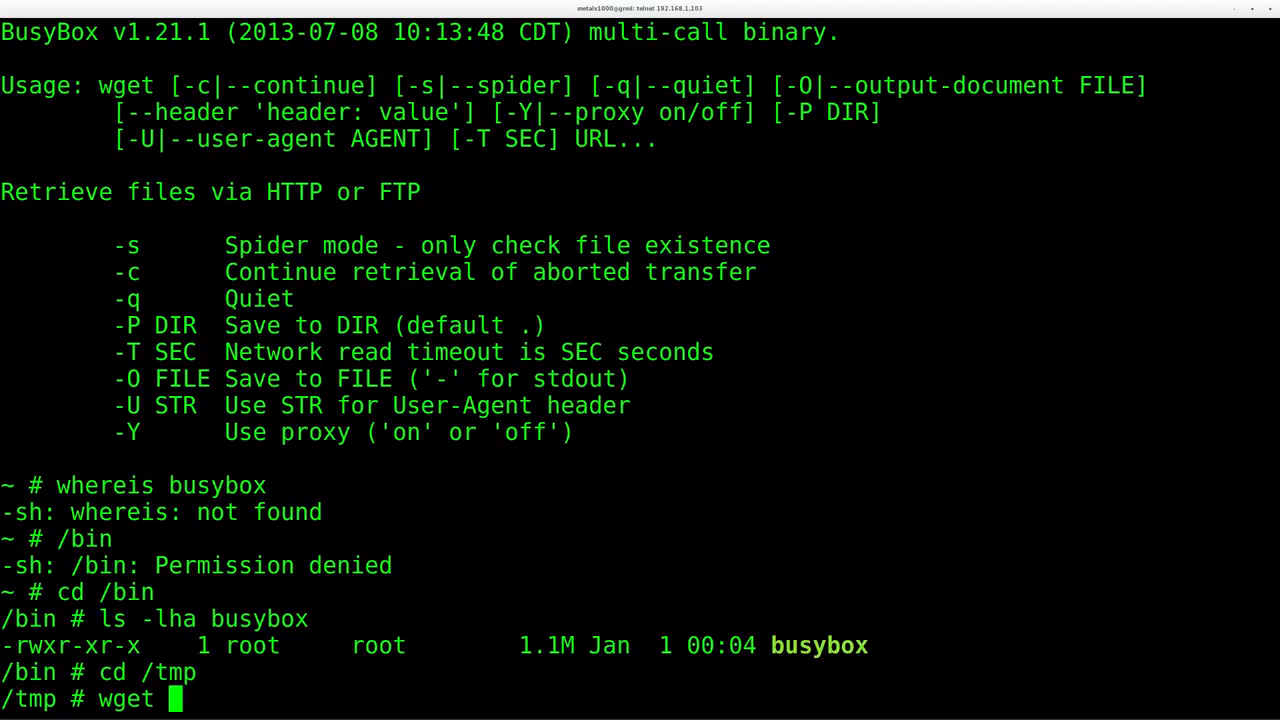
Step: Switch to Chrome and open the local web server's file listing
key("alt+tab")
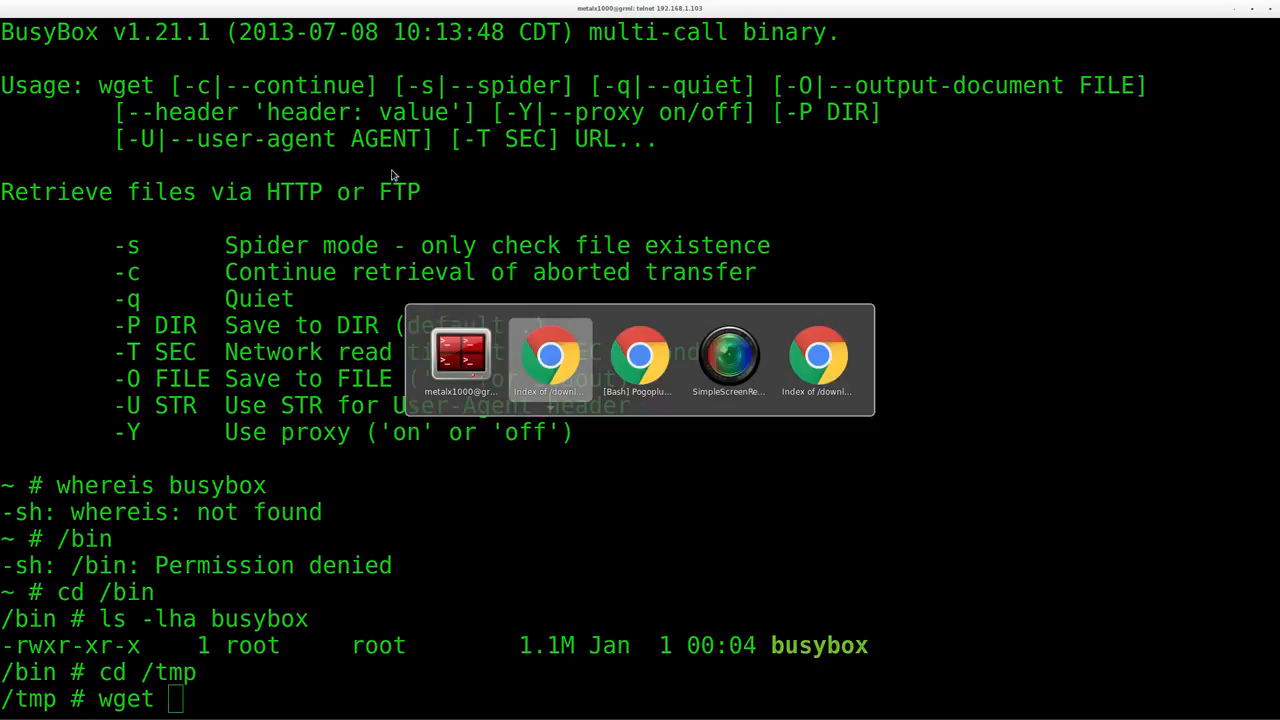
left_click(550, 356)
type("lco")
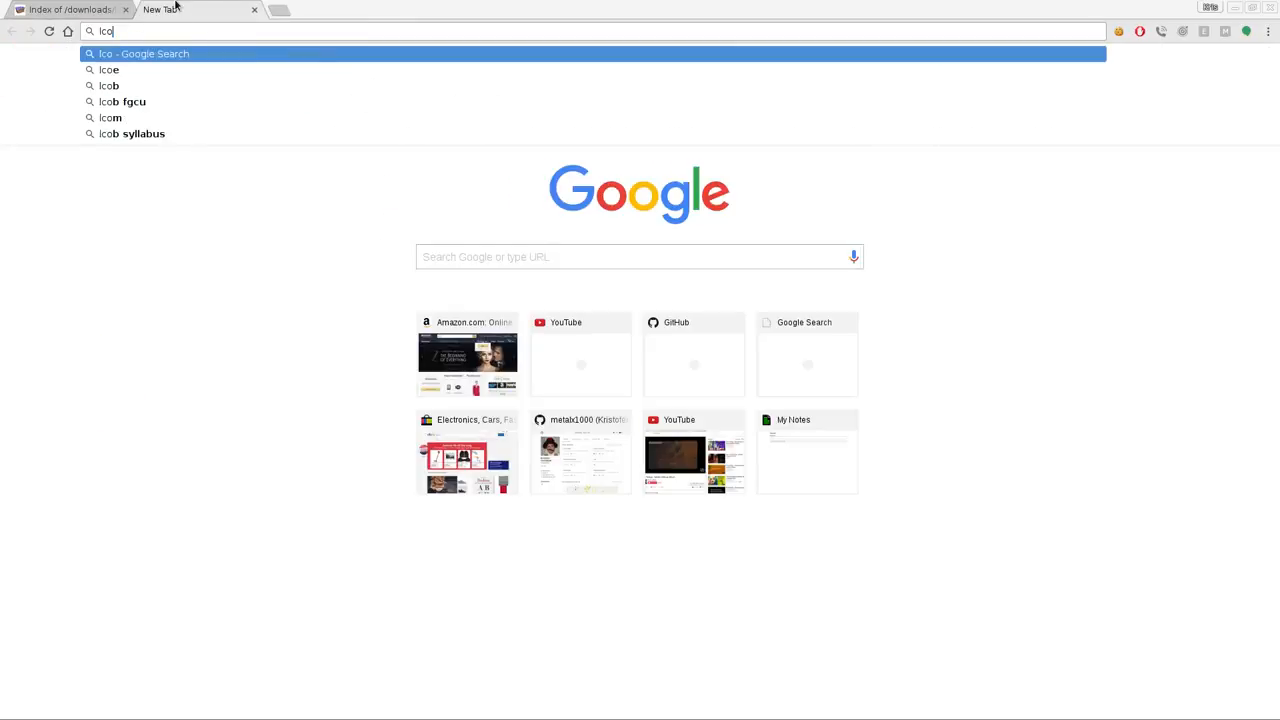
left_click(580, 456)
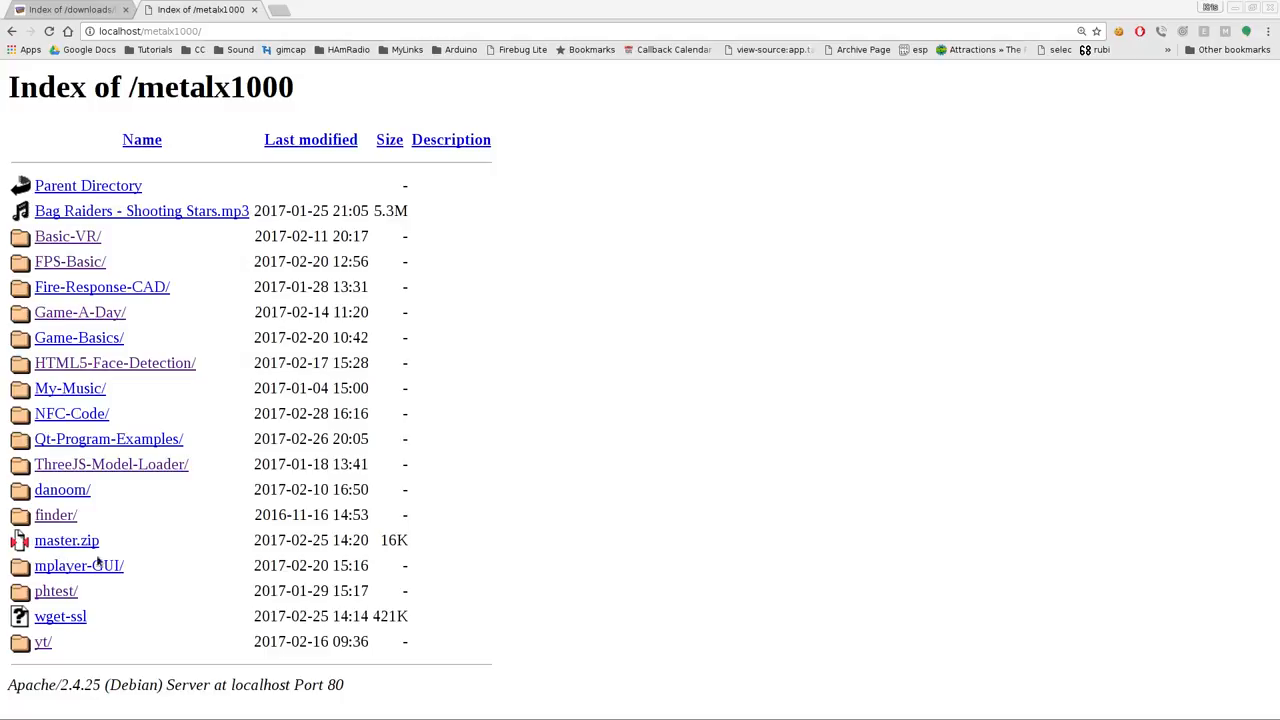
mouse_move(80, 230)
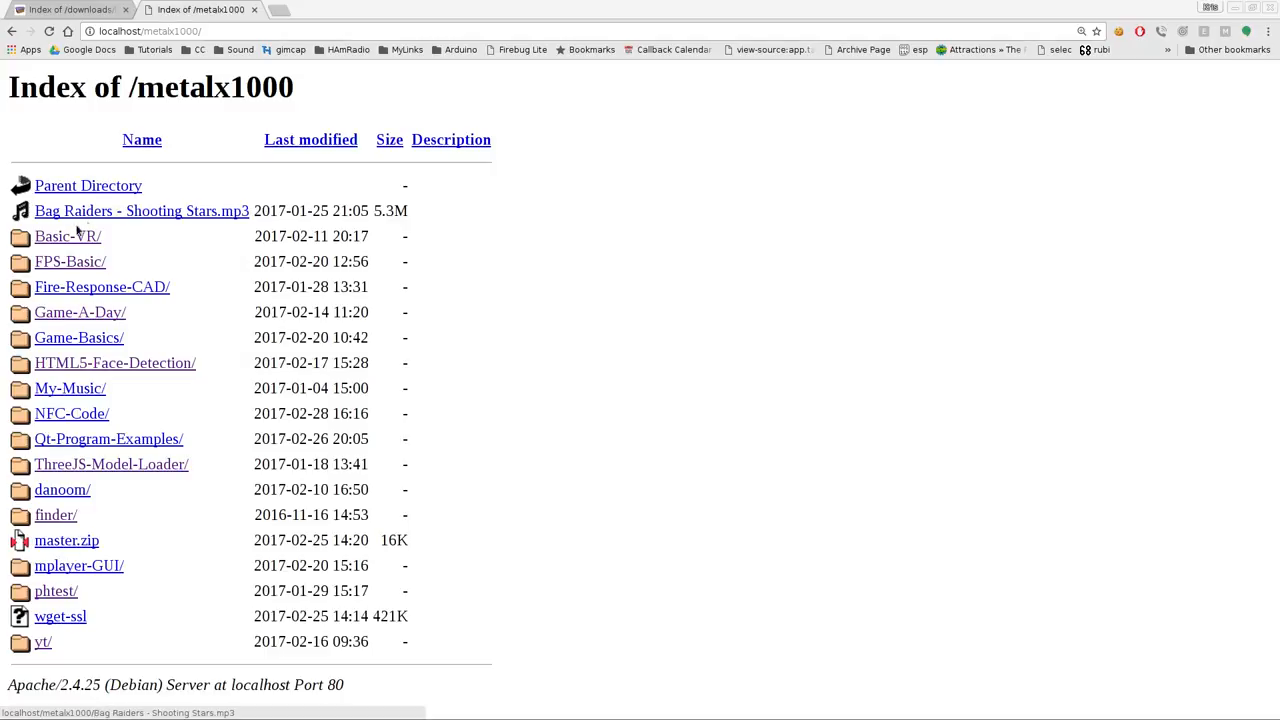
mouse_move(894, 112)
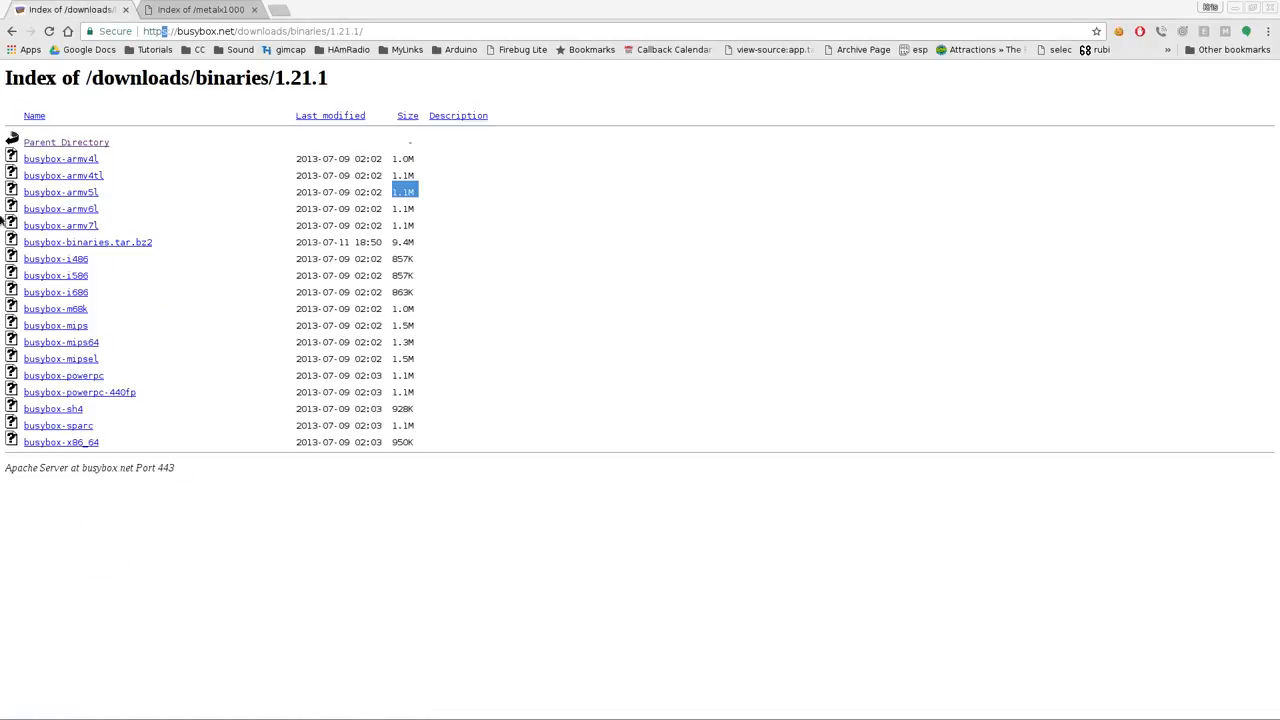
mouse_move(60, 192)
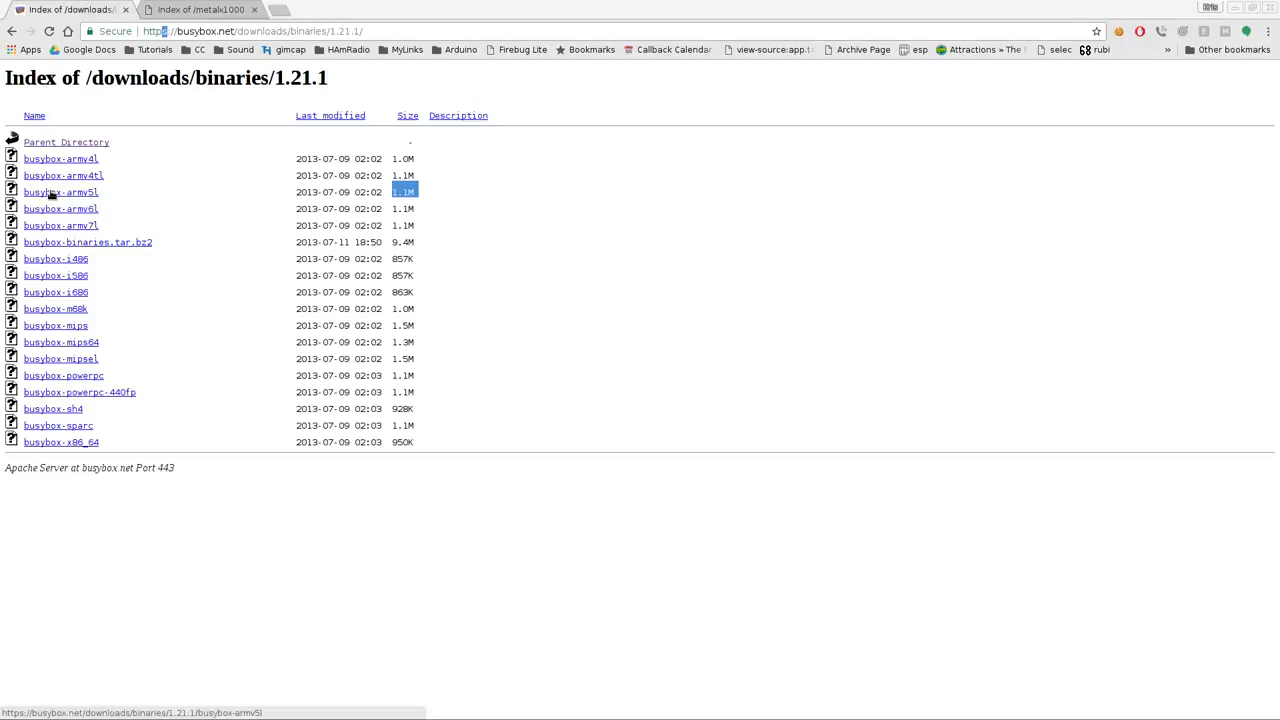
Step: Save the busybox-armv5l link from the 1.21.1 index into the home www folder
right_click(60, 192)
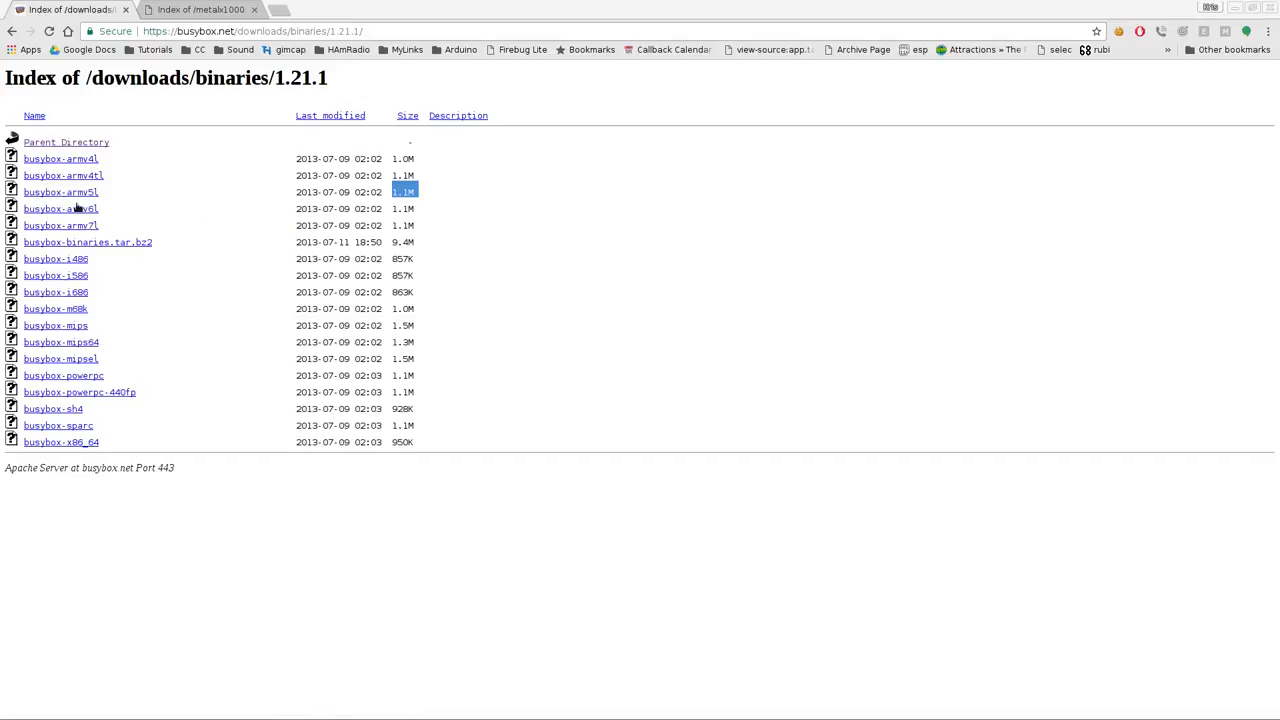
left_click(60, 192)
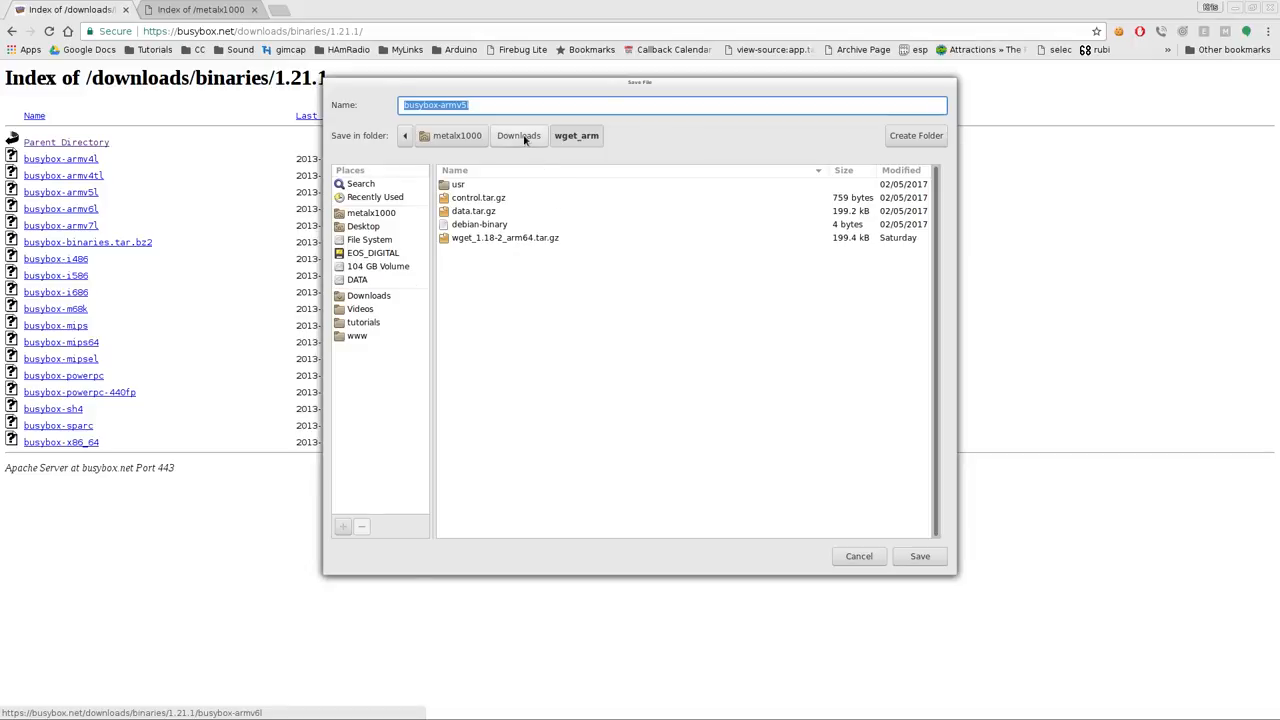
left_click(456, 136)
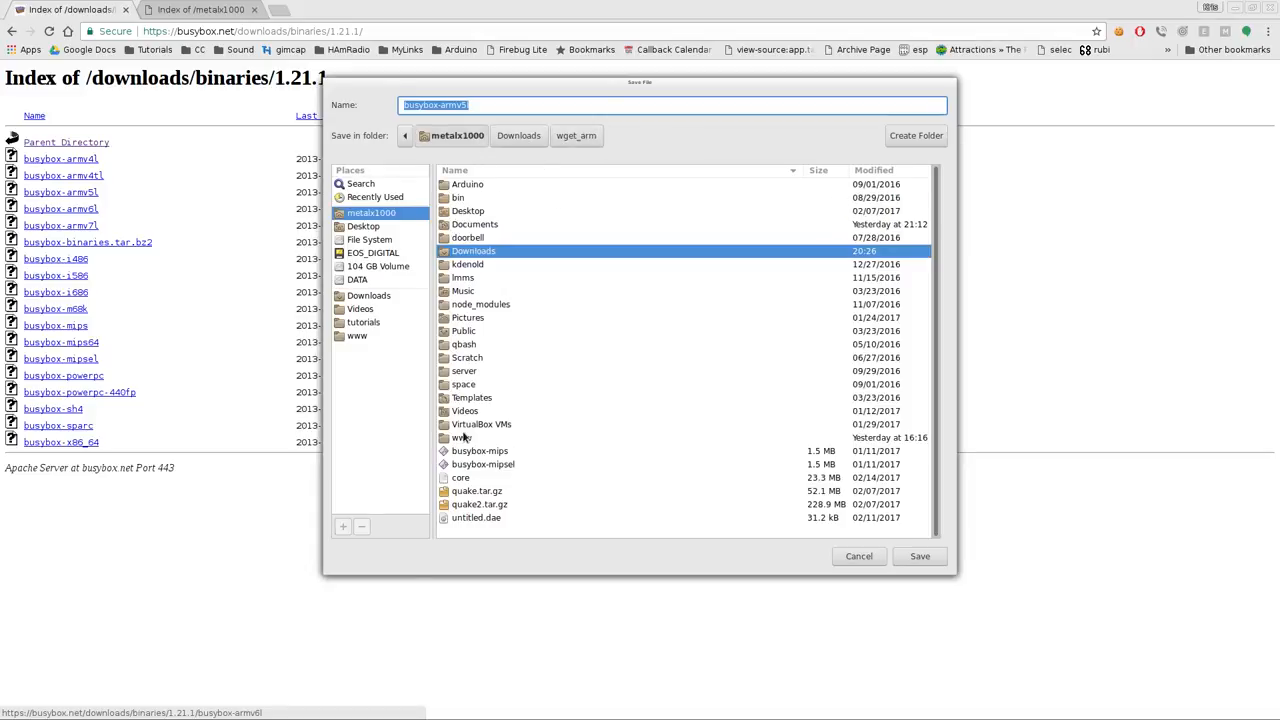
left_click(918, 556)
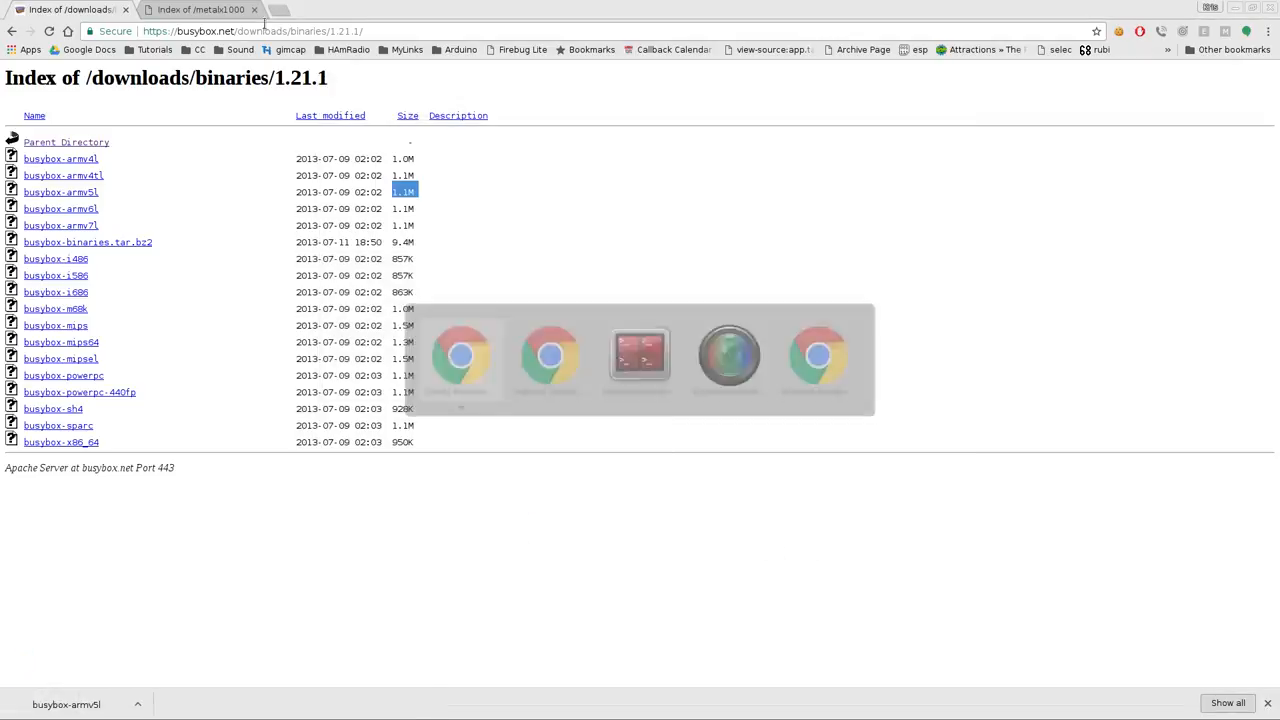
left_click(200, 8)
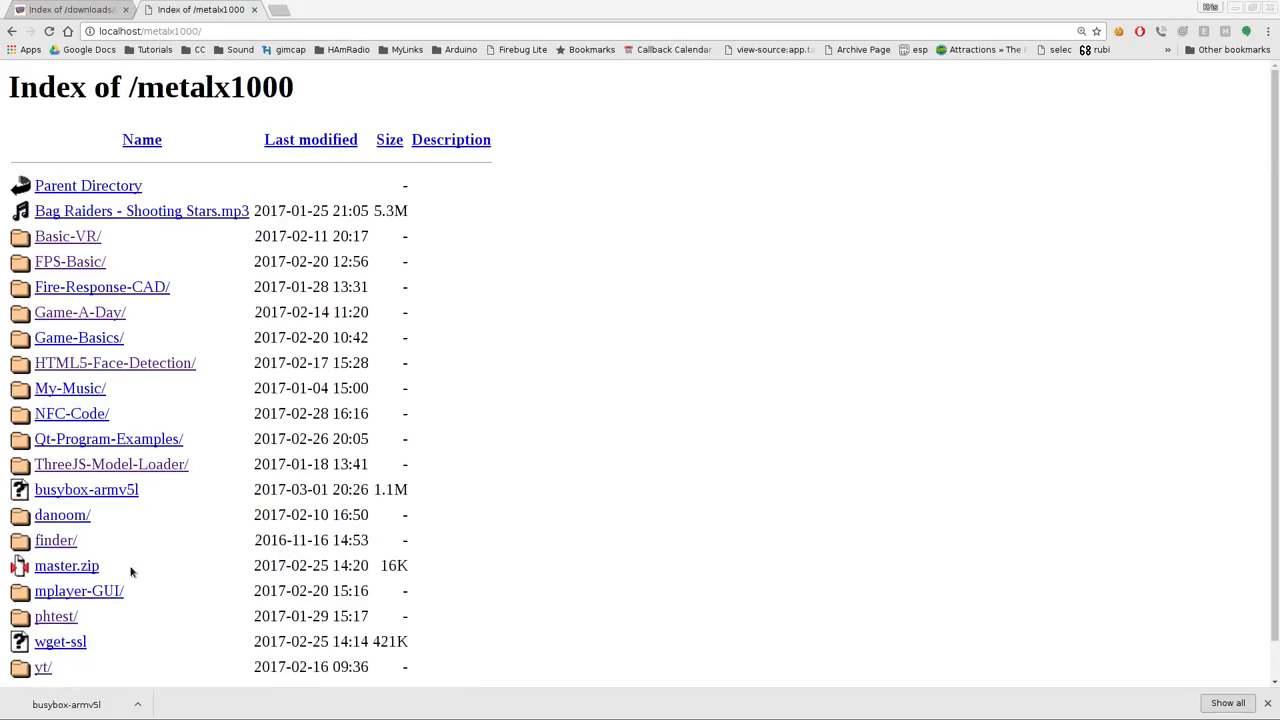
right_click(66, 564)
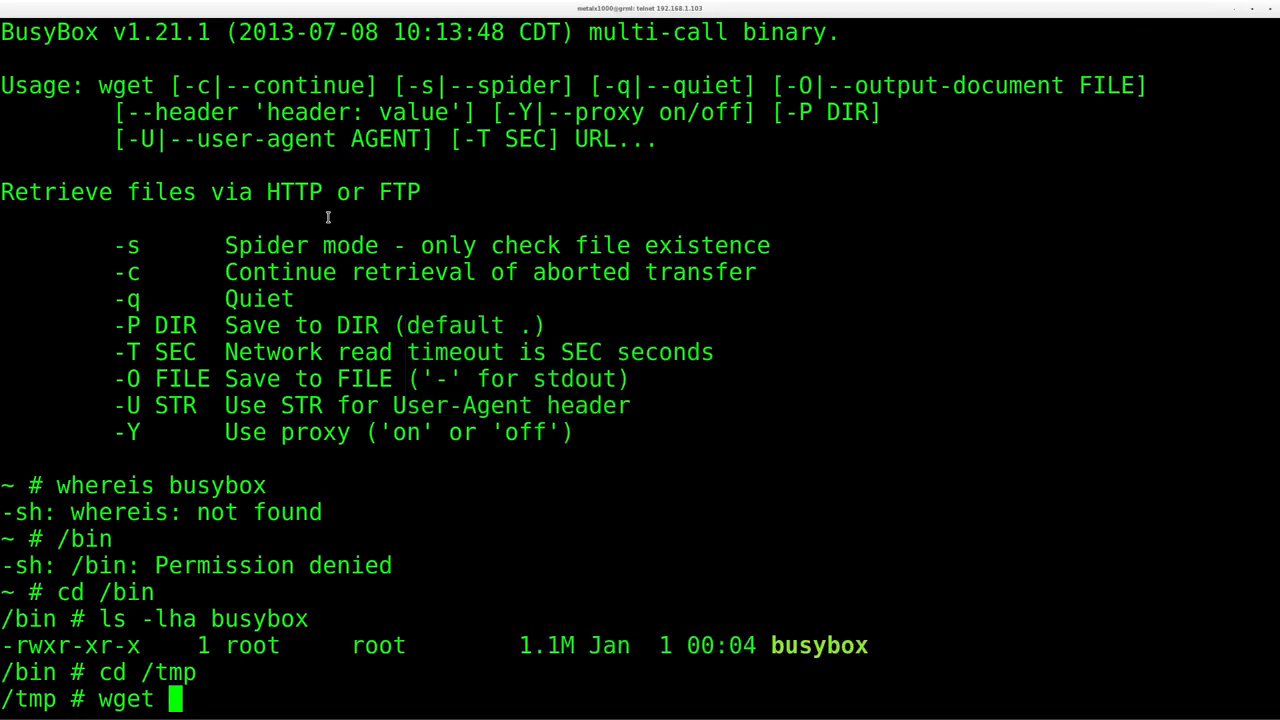
type("\"htt")
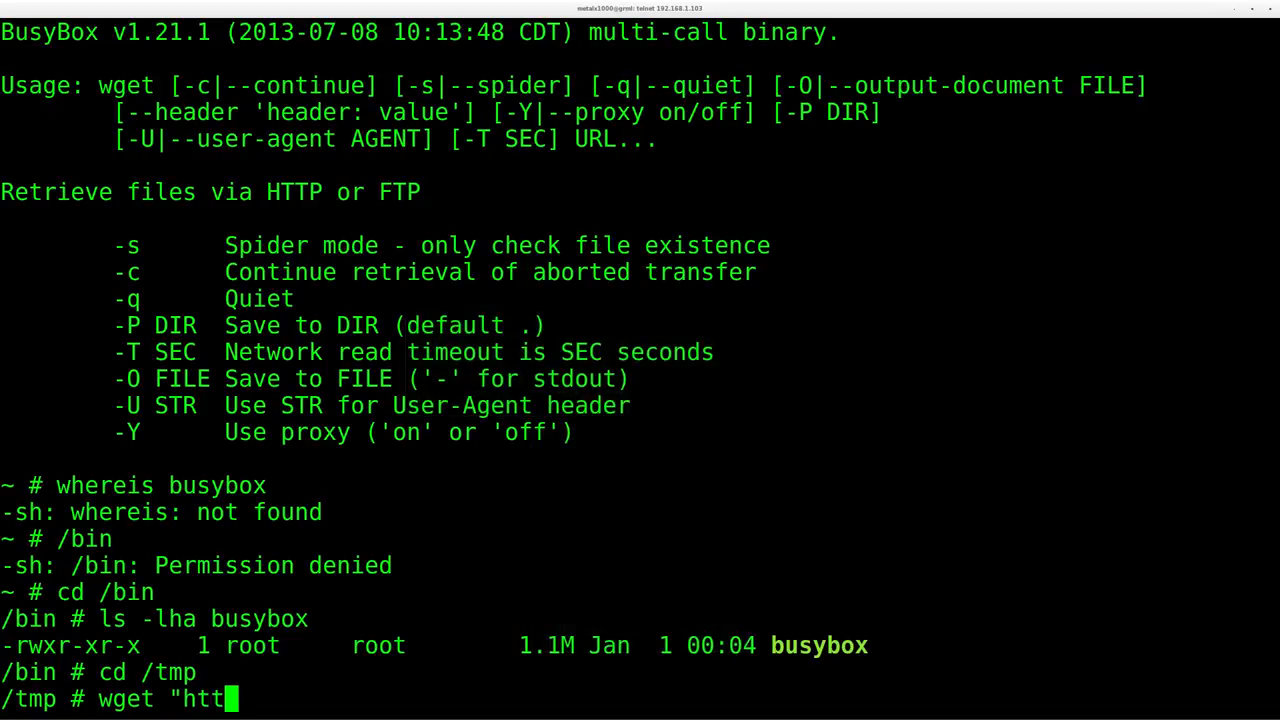
type("p://192")
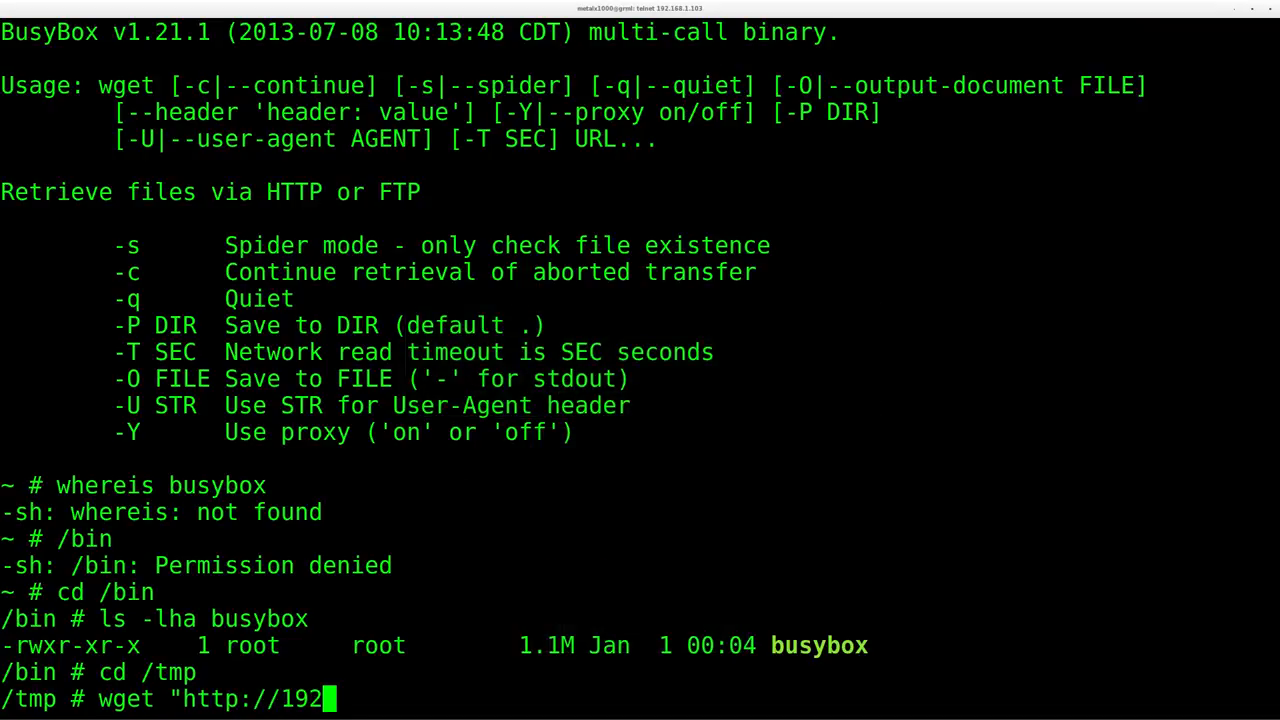
type(".168.1.150")
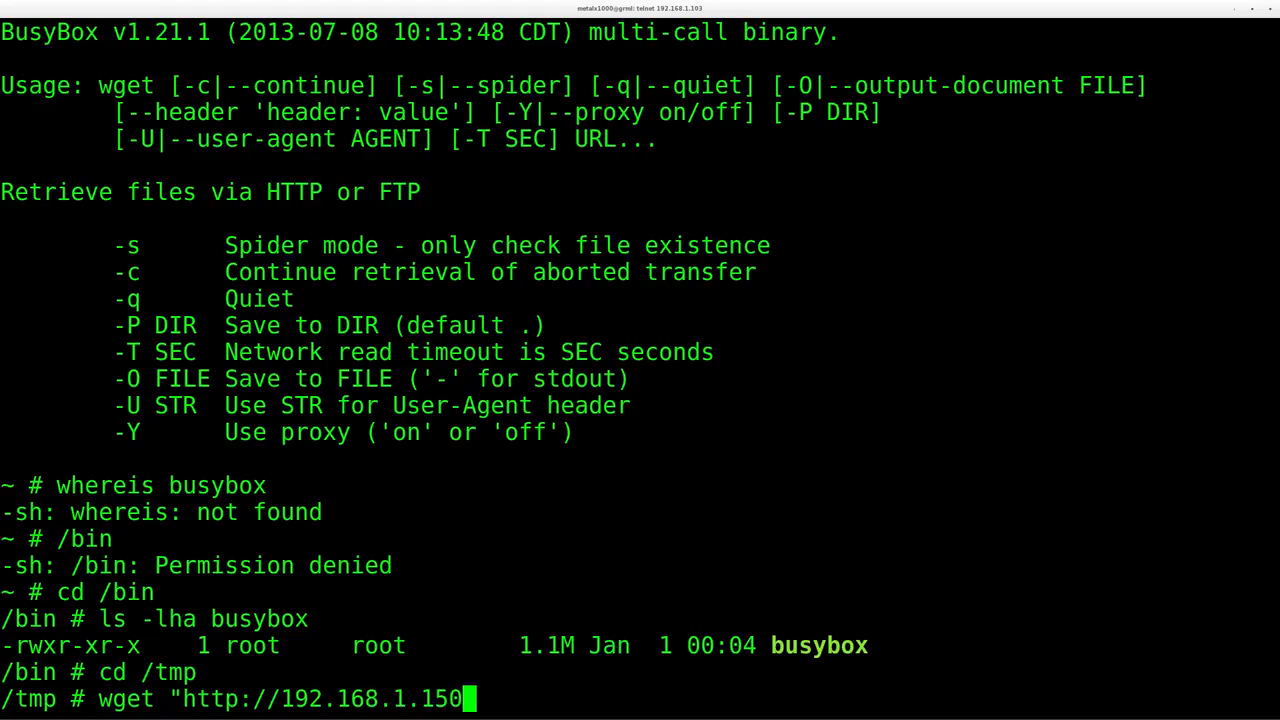
type("/meta")
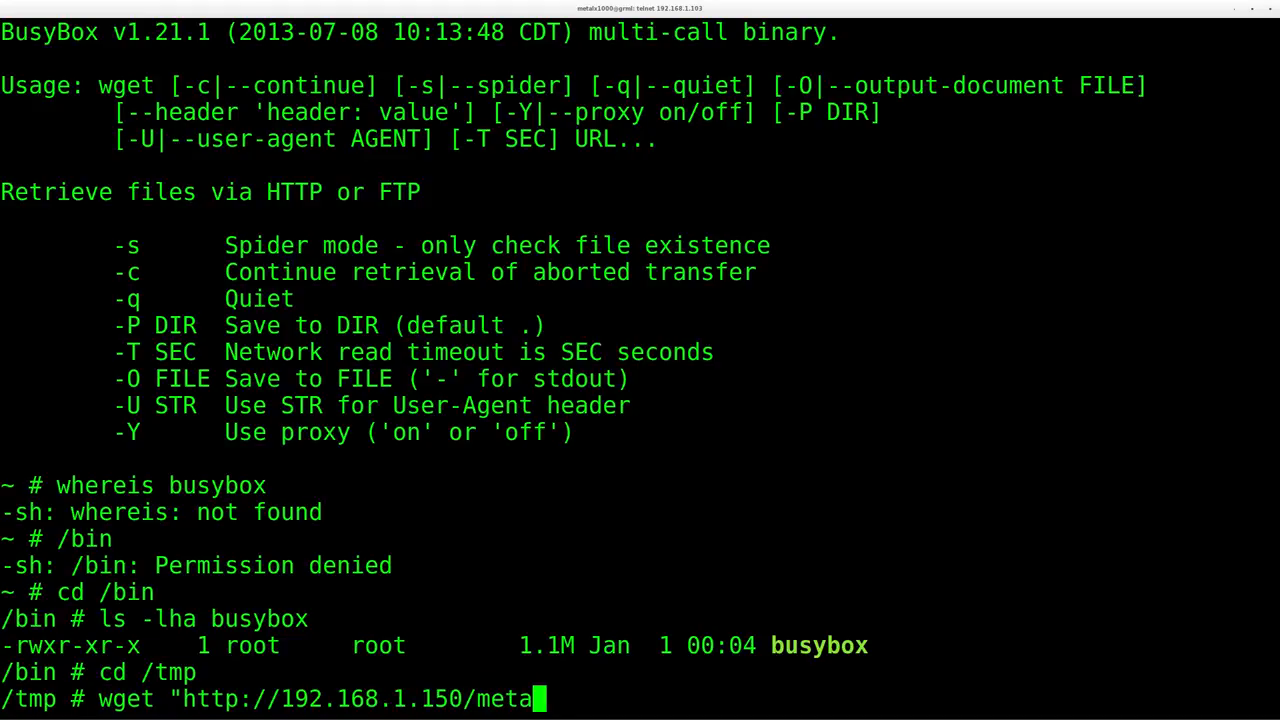
type("lx1000/")
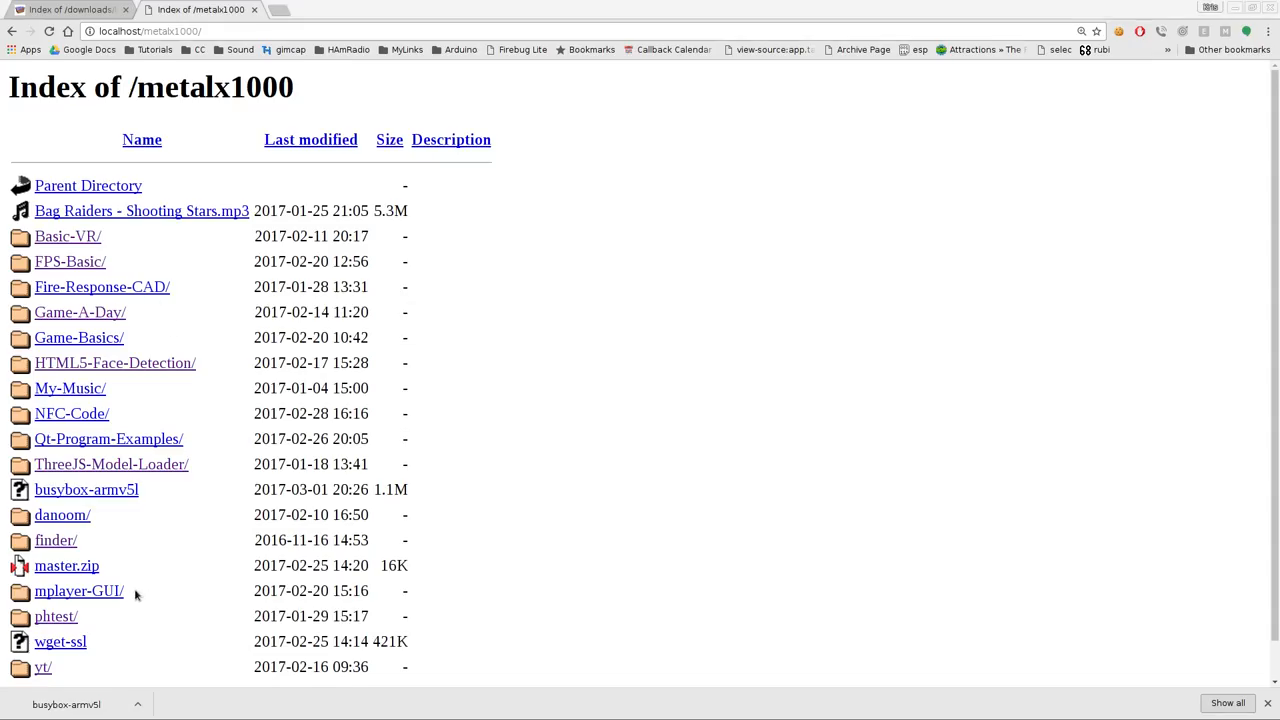
left_click(86, 488)
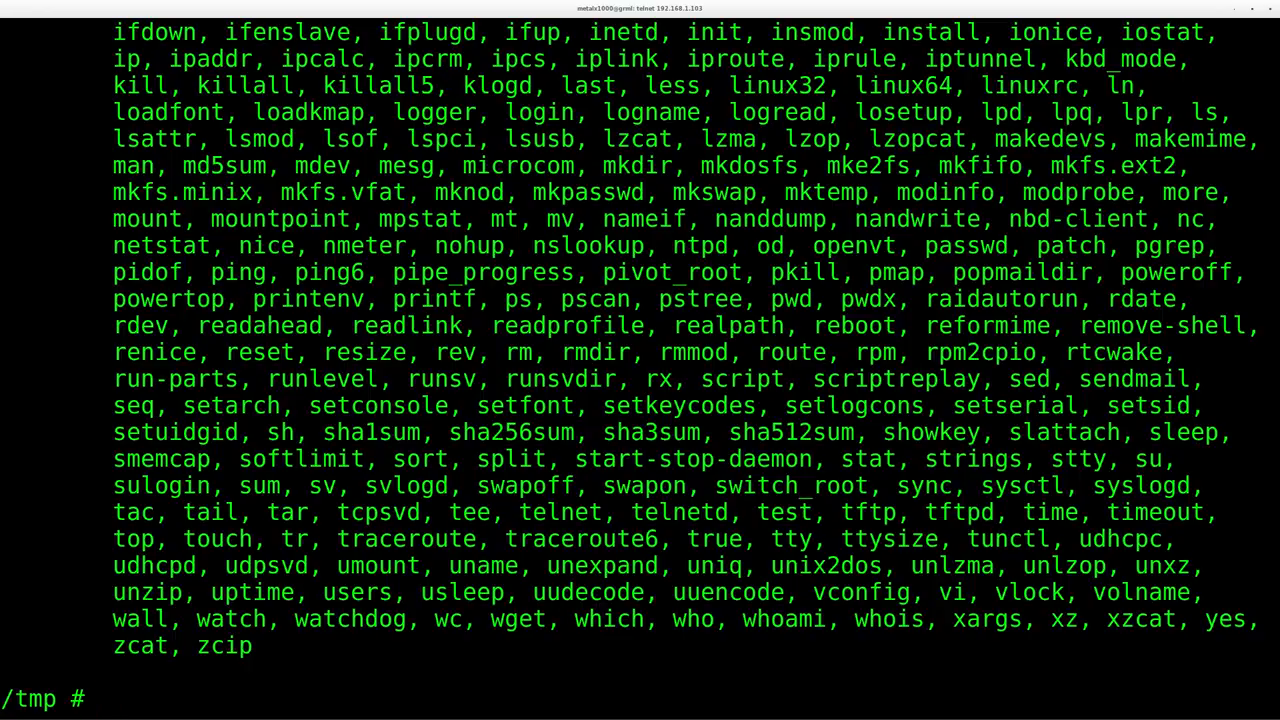
Step: Make busybox-armv5l executable with chmod +x and run ./busybox-armv5l to print its function list
type("./")
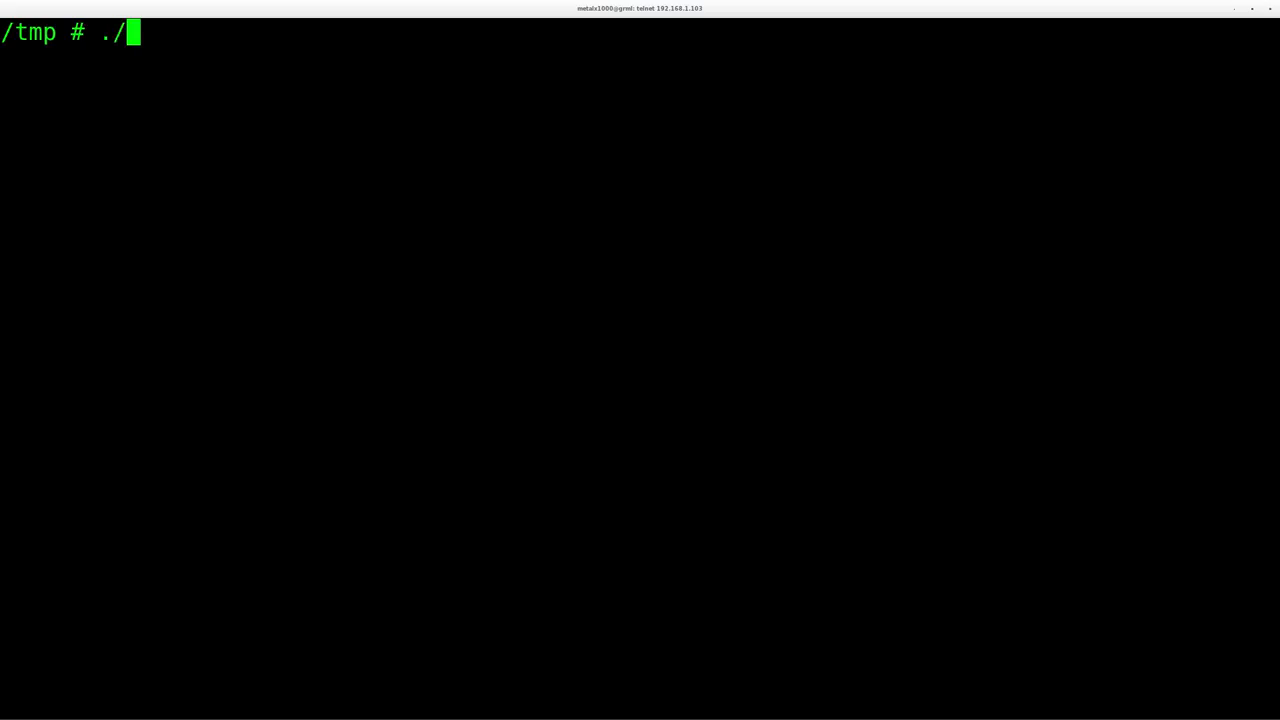
key("Return")
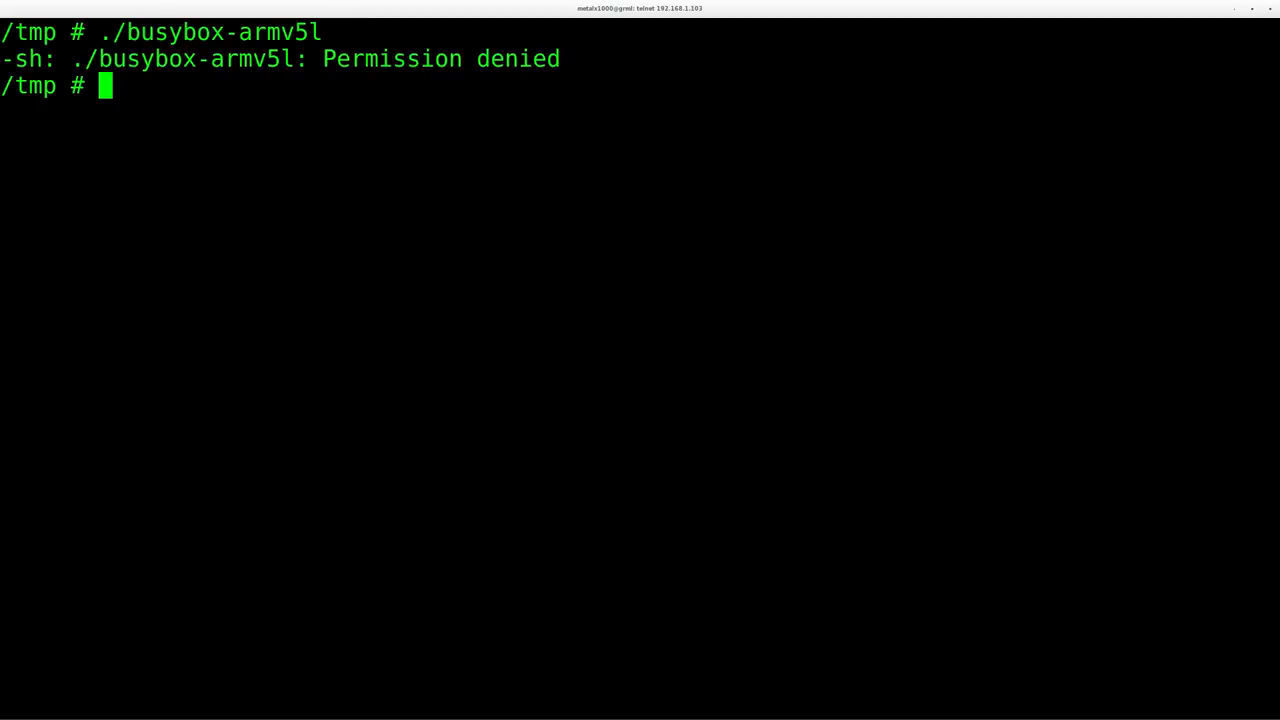
type("chmod")
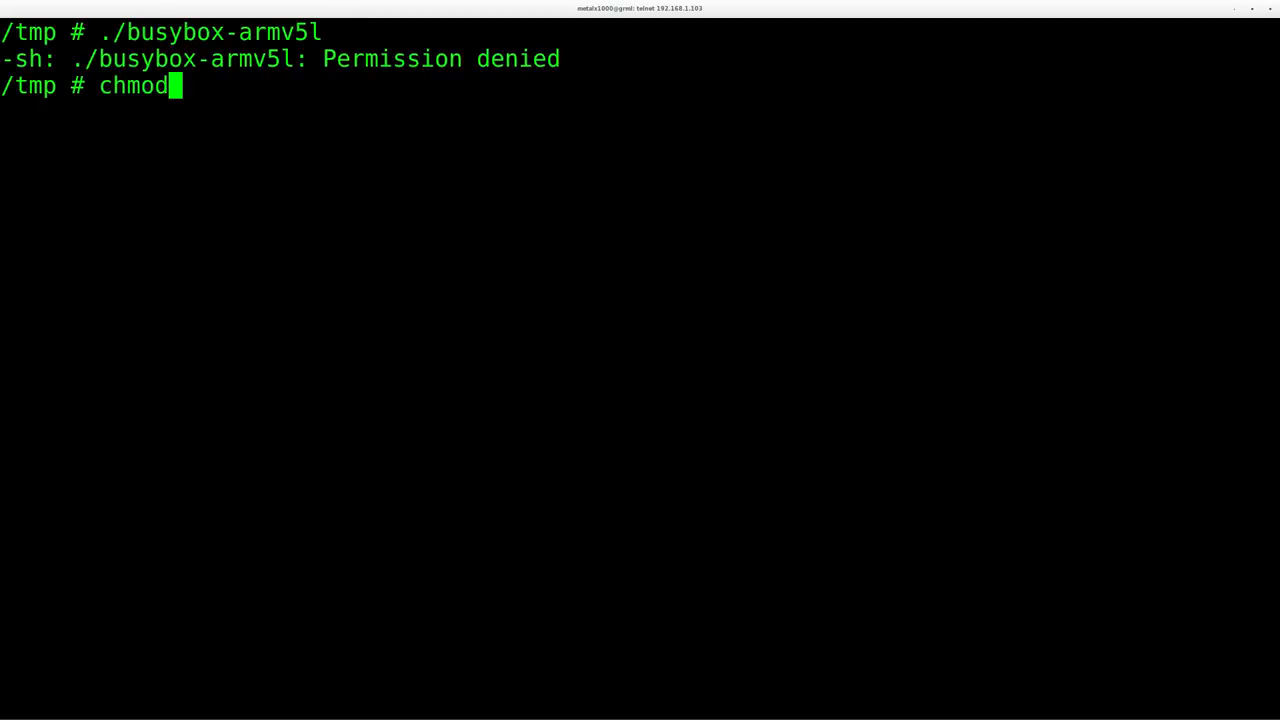
type("+x busybox-armv5l")
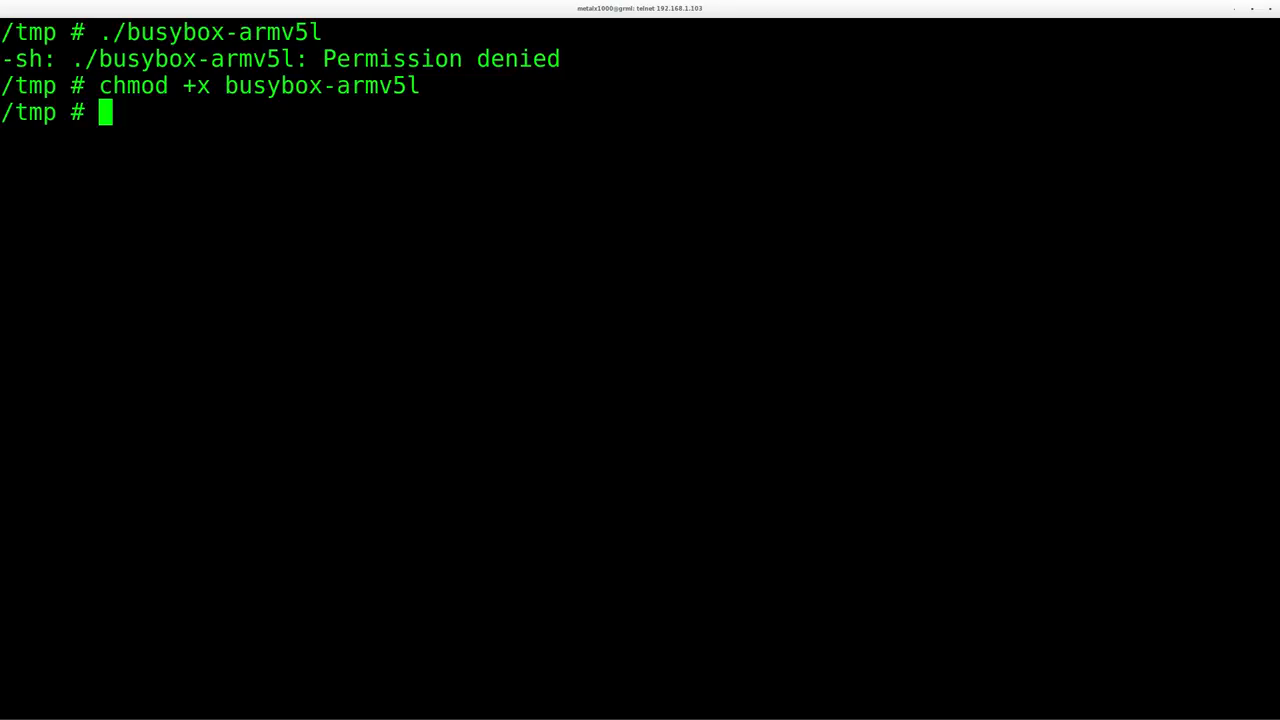
type("./busybox-armv5l")
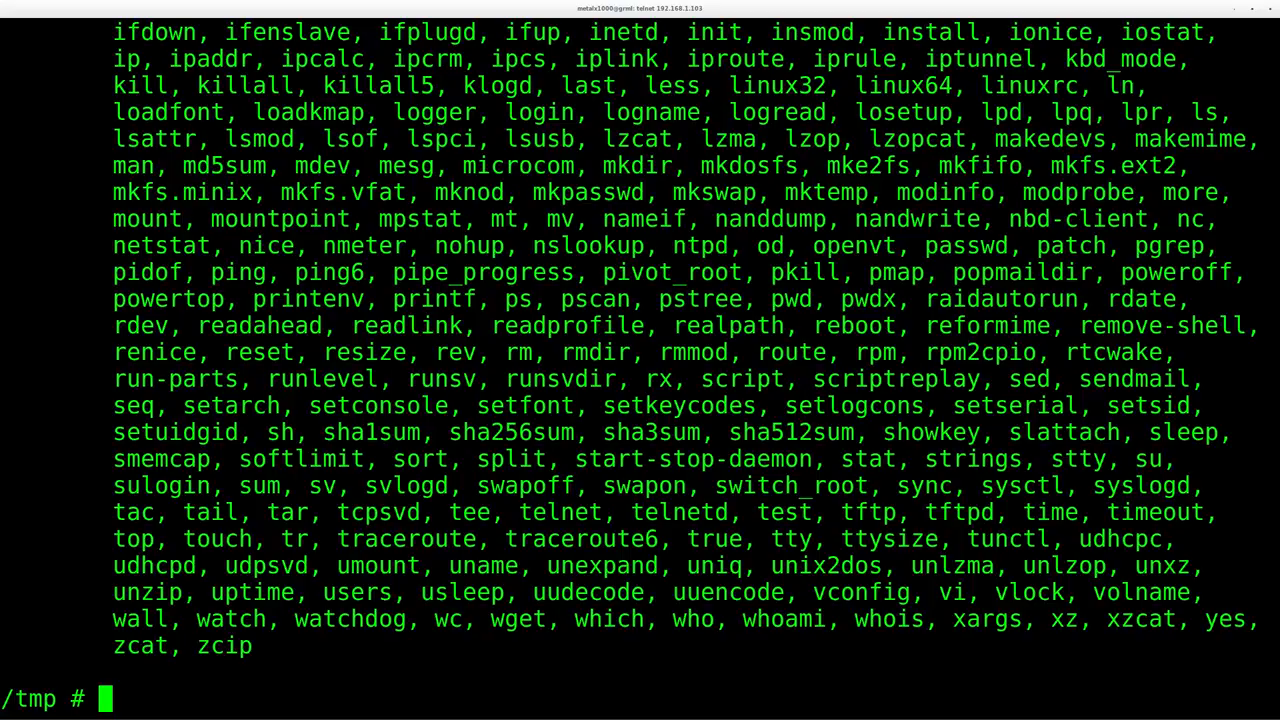
Step: Move busybox-armv5l to /bin/busybox and run busybox to check its longer function list
type("mv")
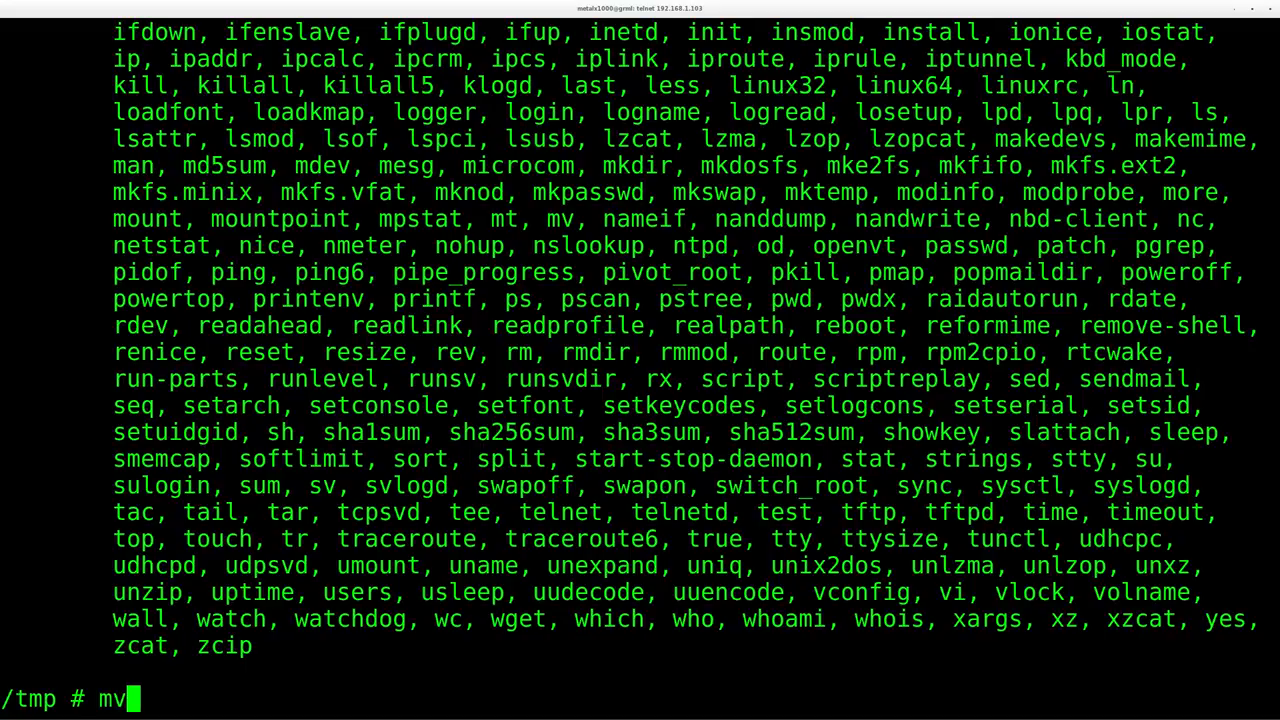
type("busybox-armv5l /")
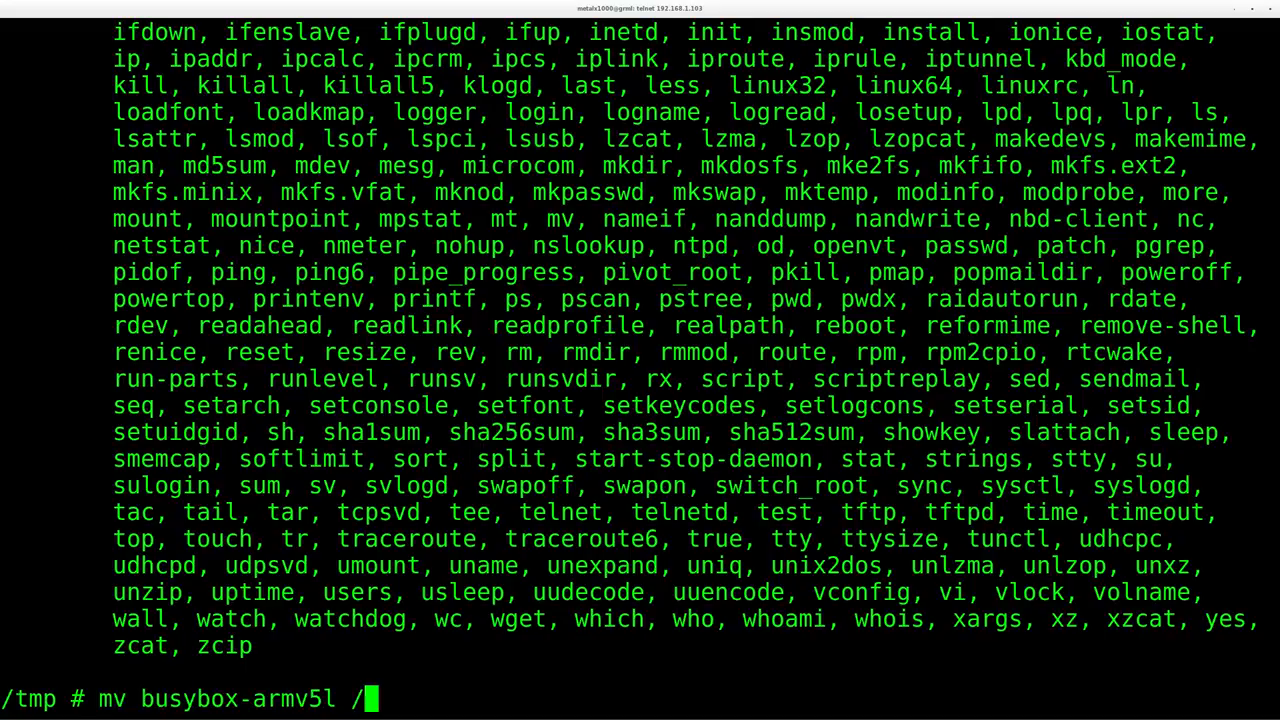
type("bin/bu")
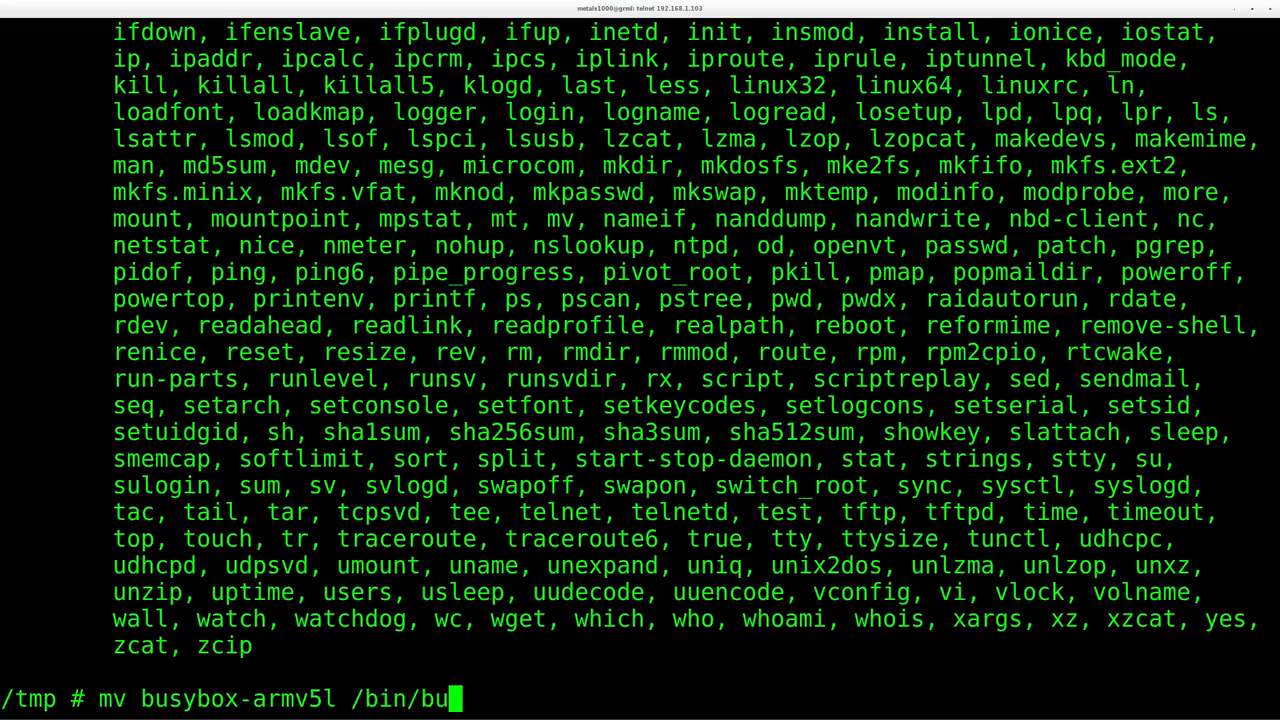
type("sybox")
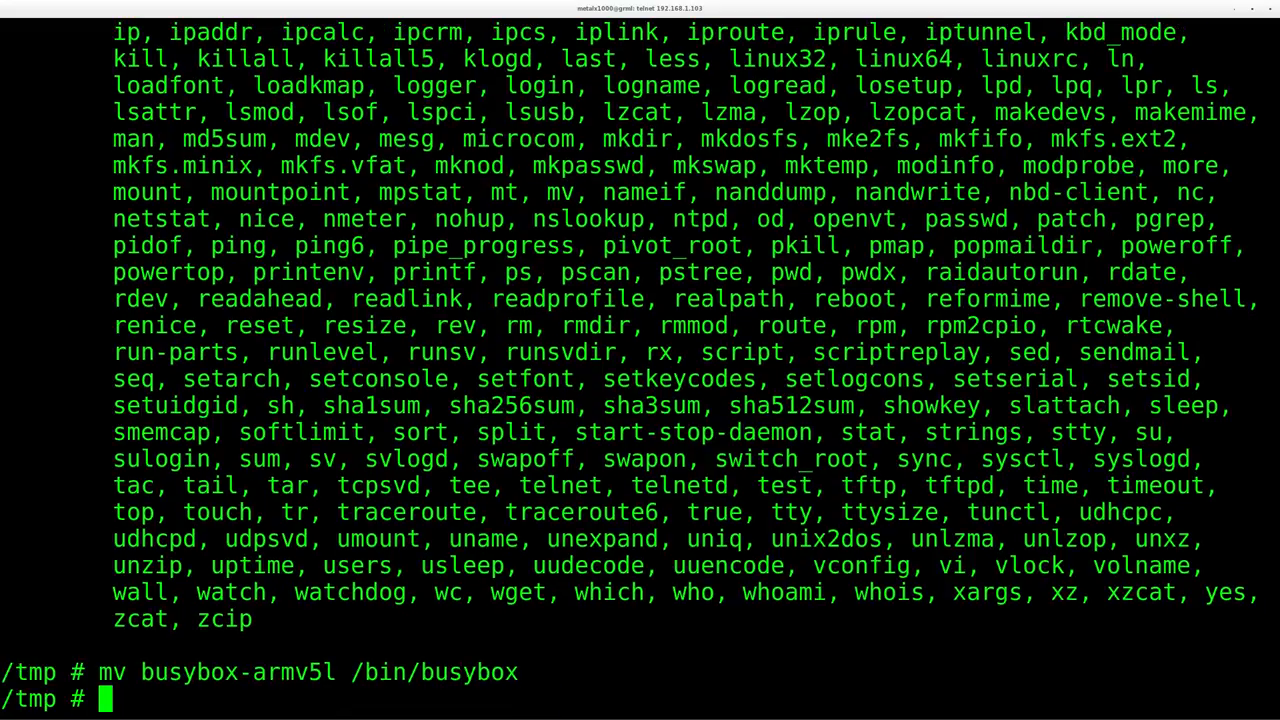
type("busyx")
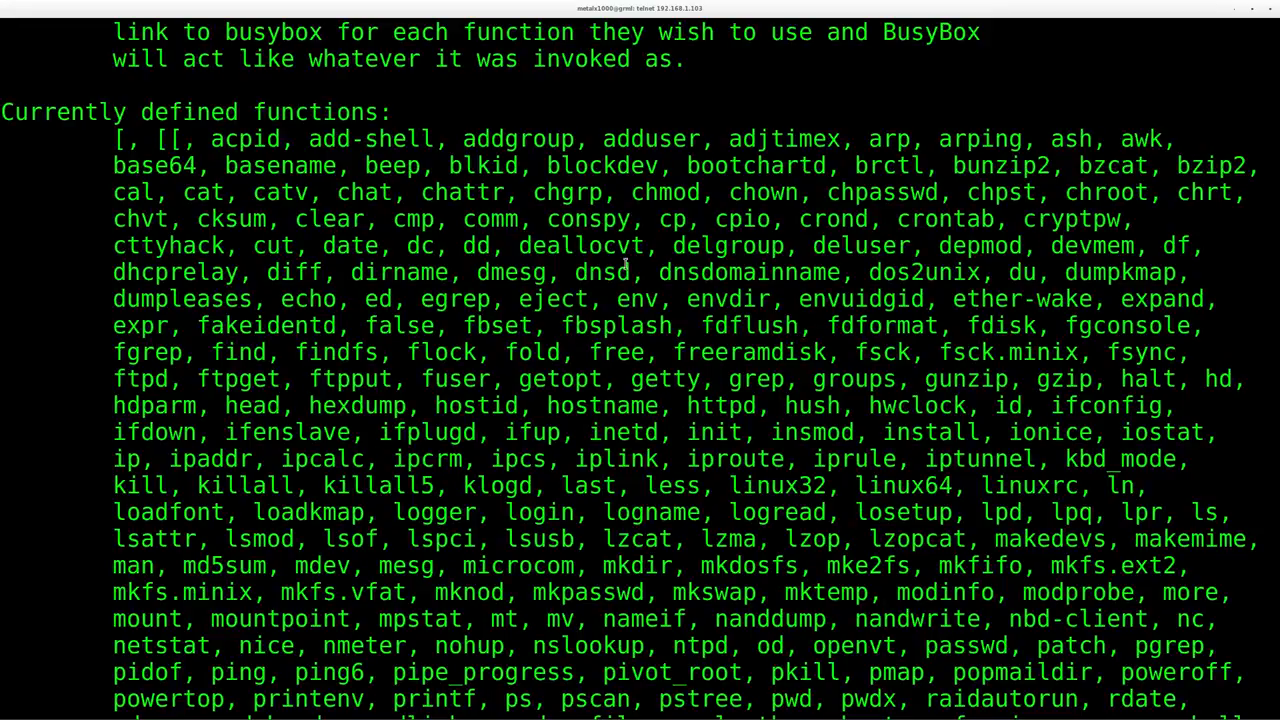
double_click(476, 244)
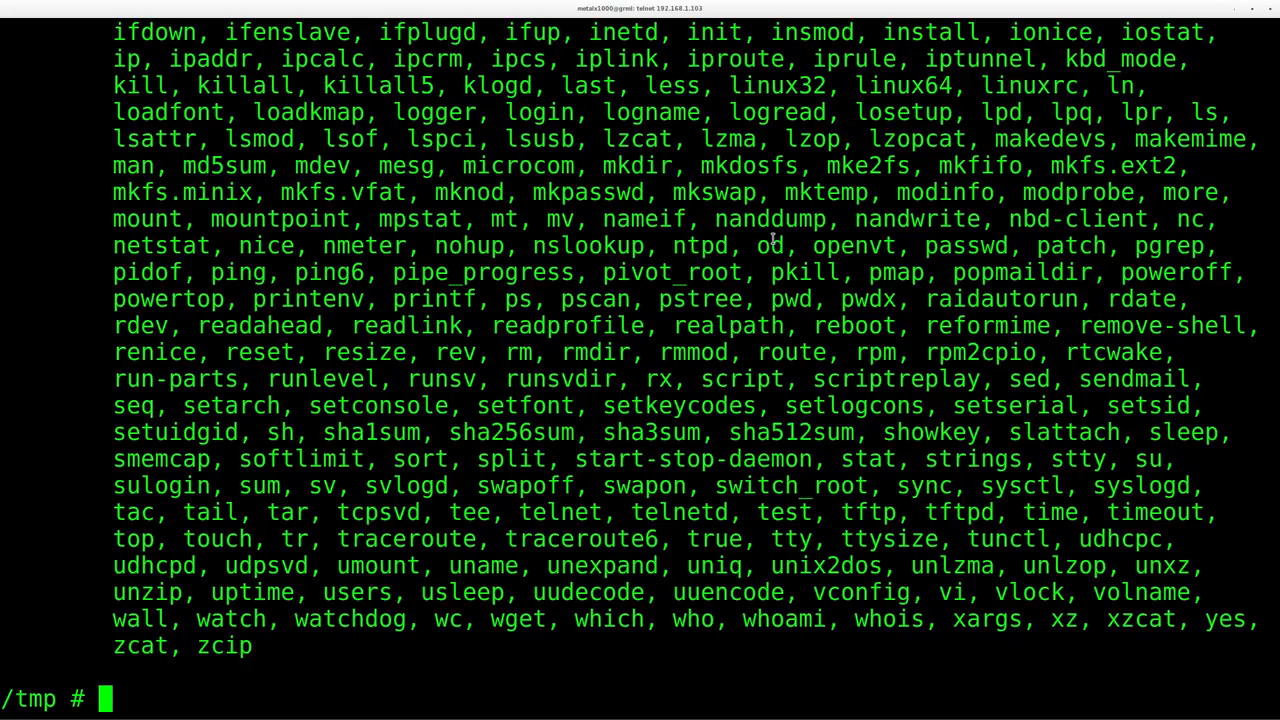
Step: Run dd plain and through busybox, interrupting each with Ctrl+C
type("dd")
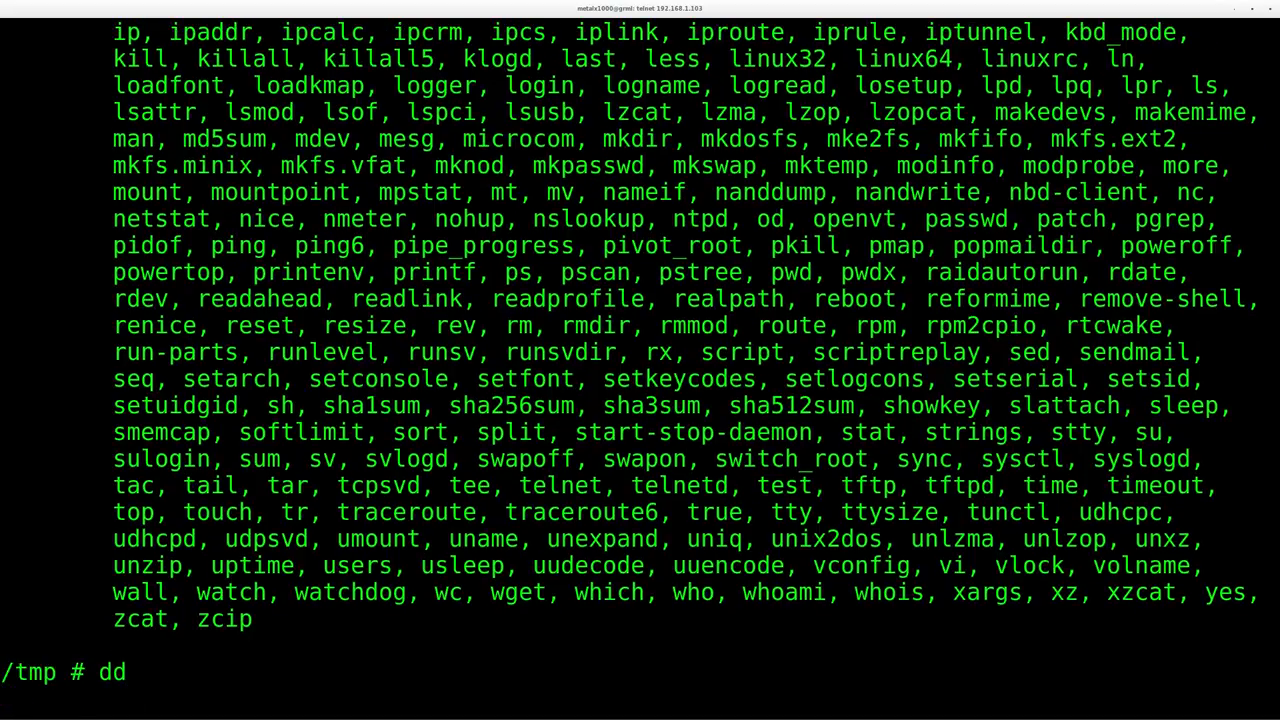
key("ctrl+c")
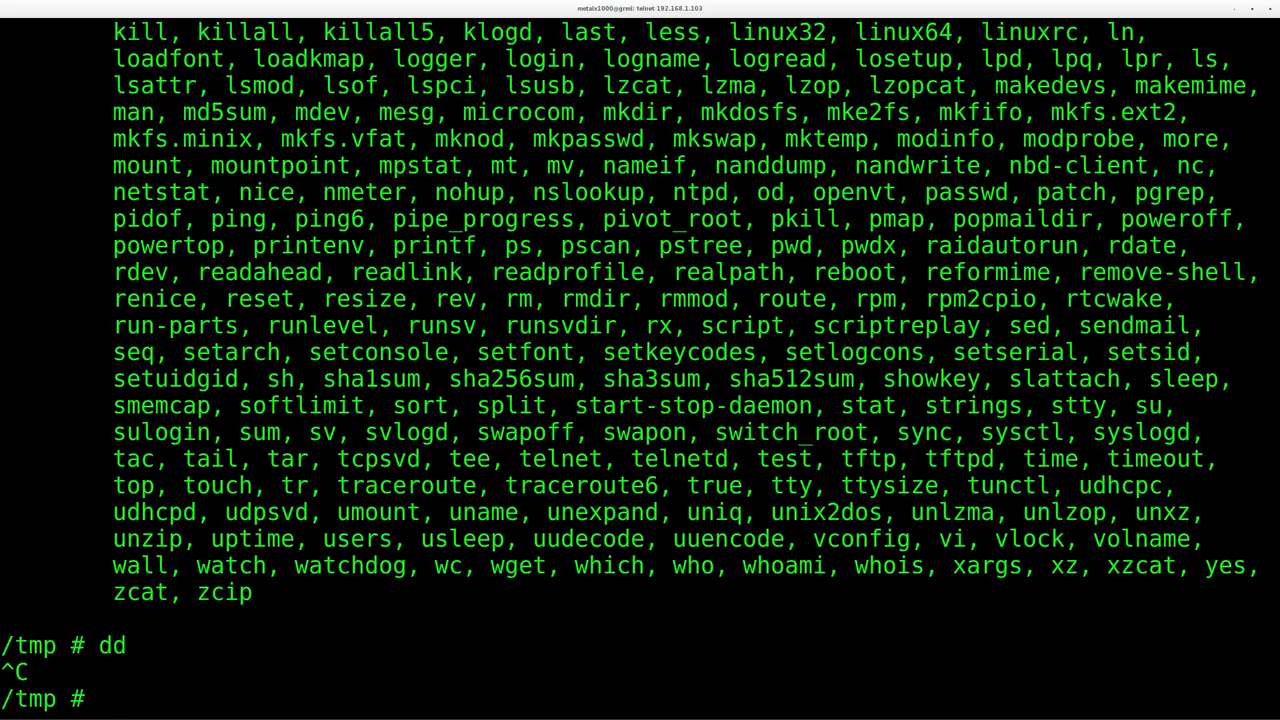
type("busybox dd")
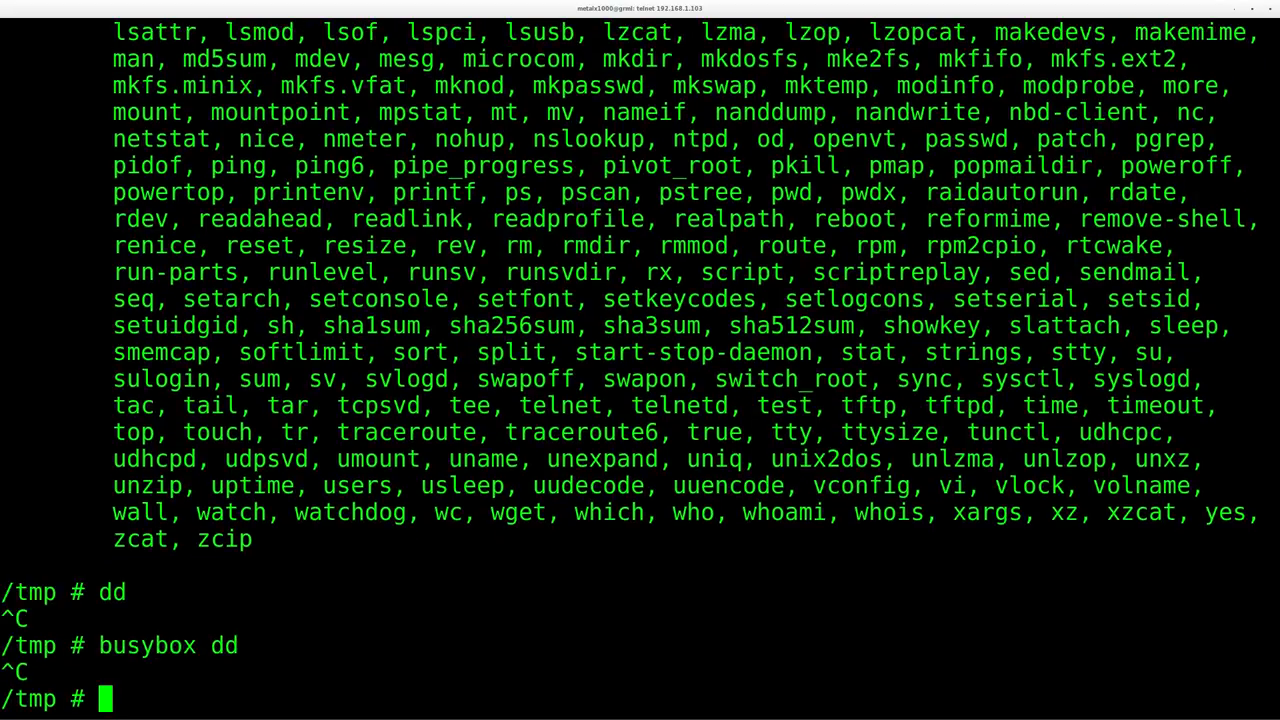
Step: In /bin, attempt ln -s /bin/busybox dd, which fails with 'dd: File exists'
type("cd /bin/")
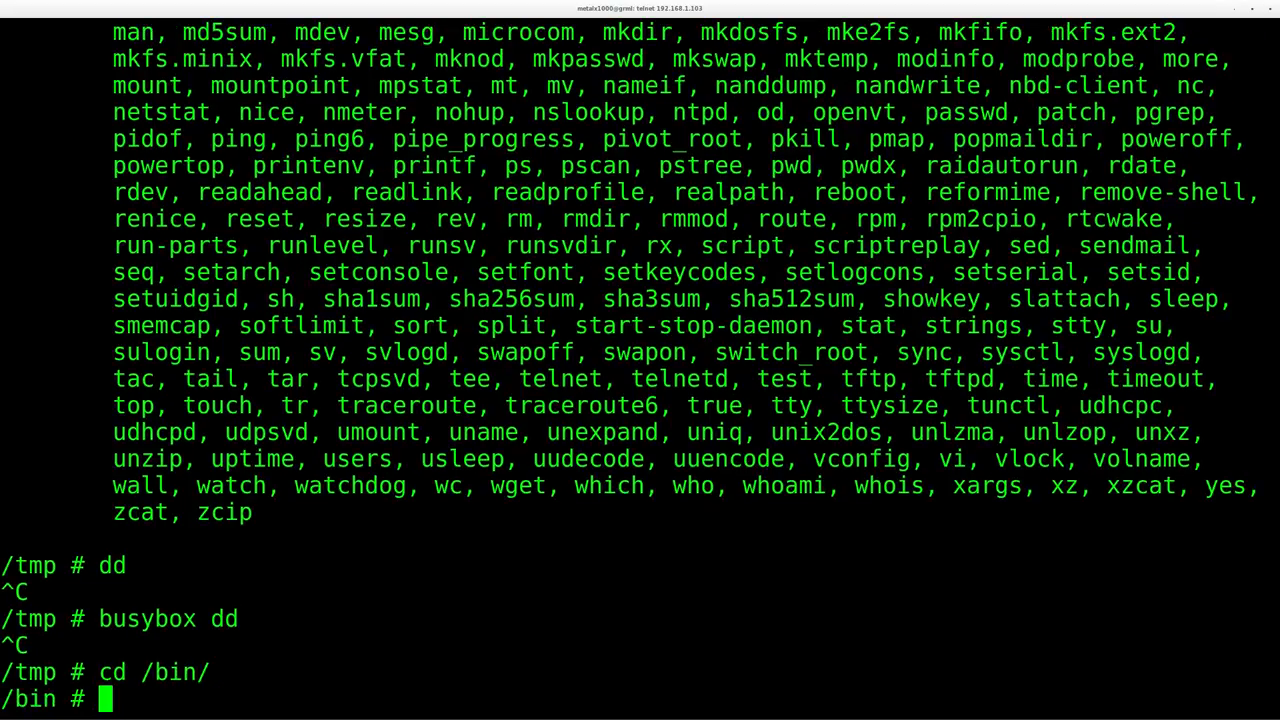
type("ln")
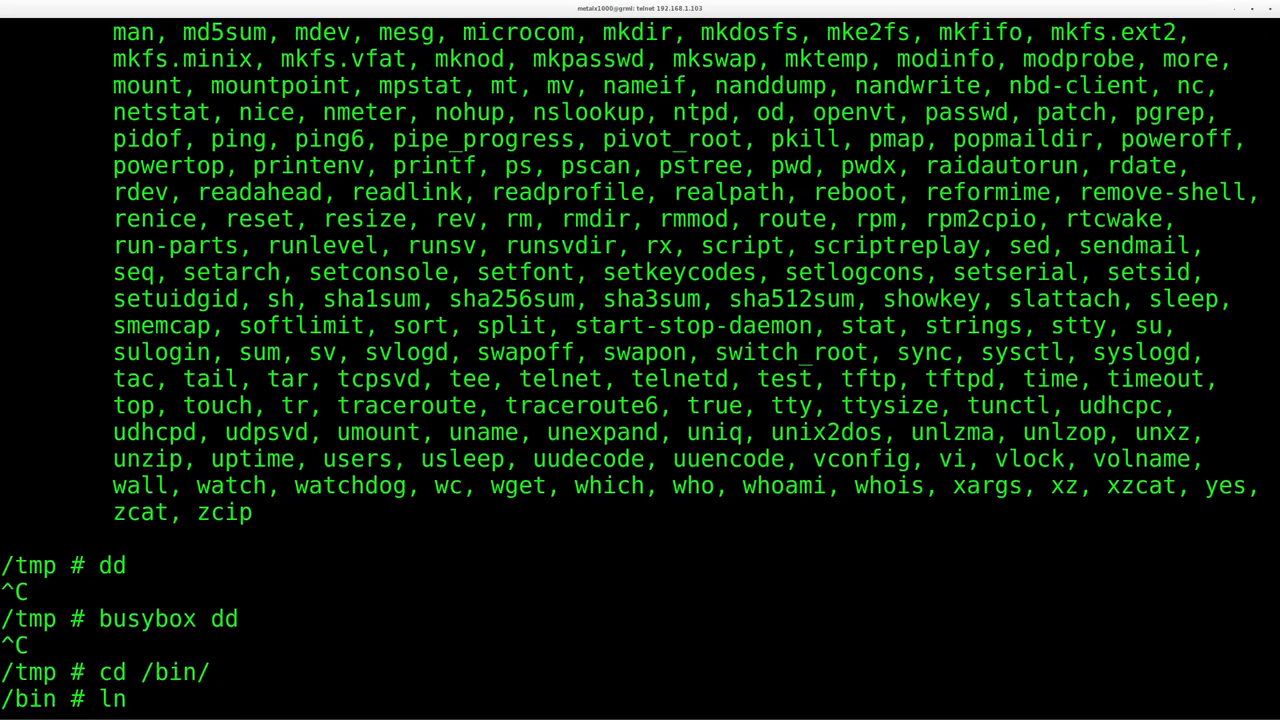
type("-s")
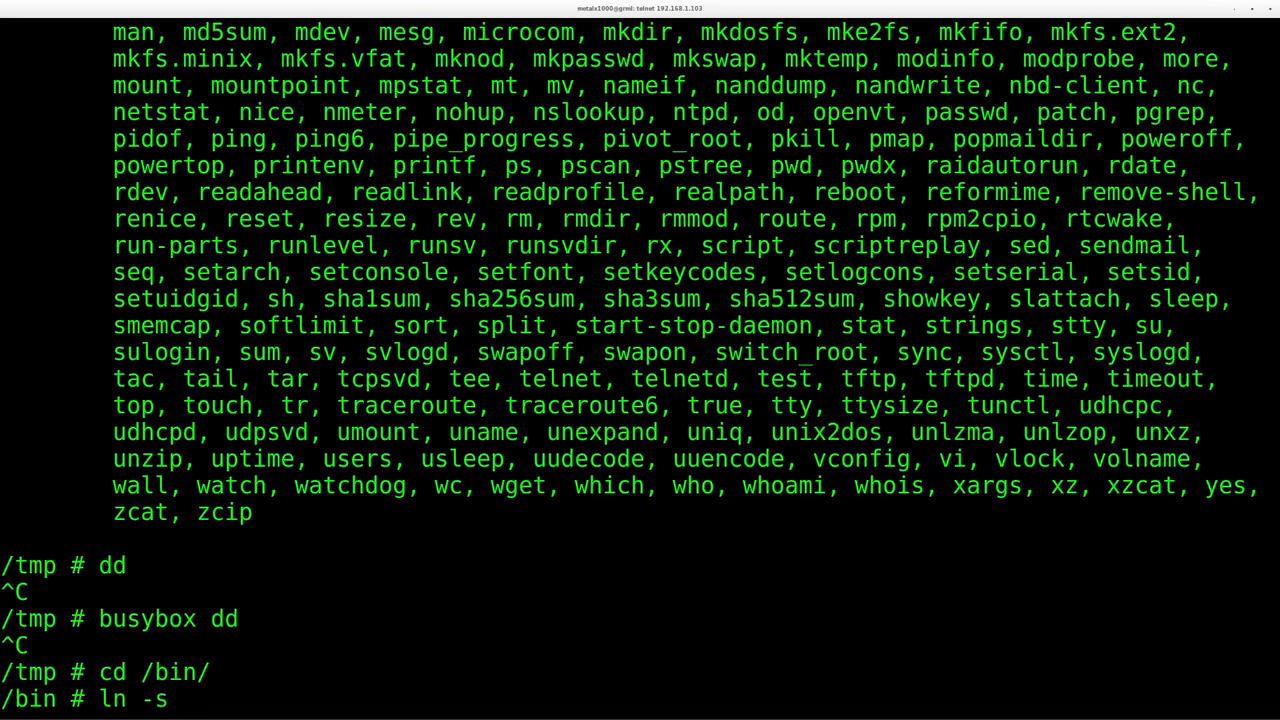
type("/bin/")
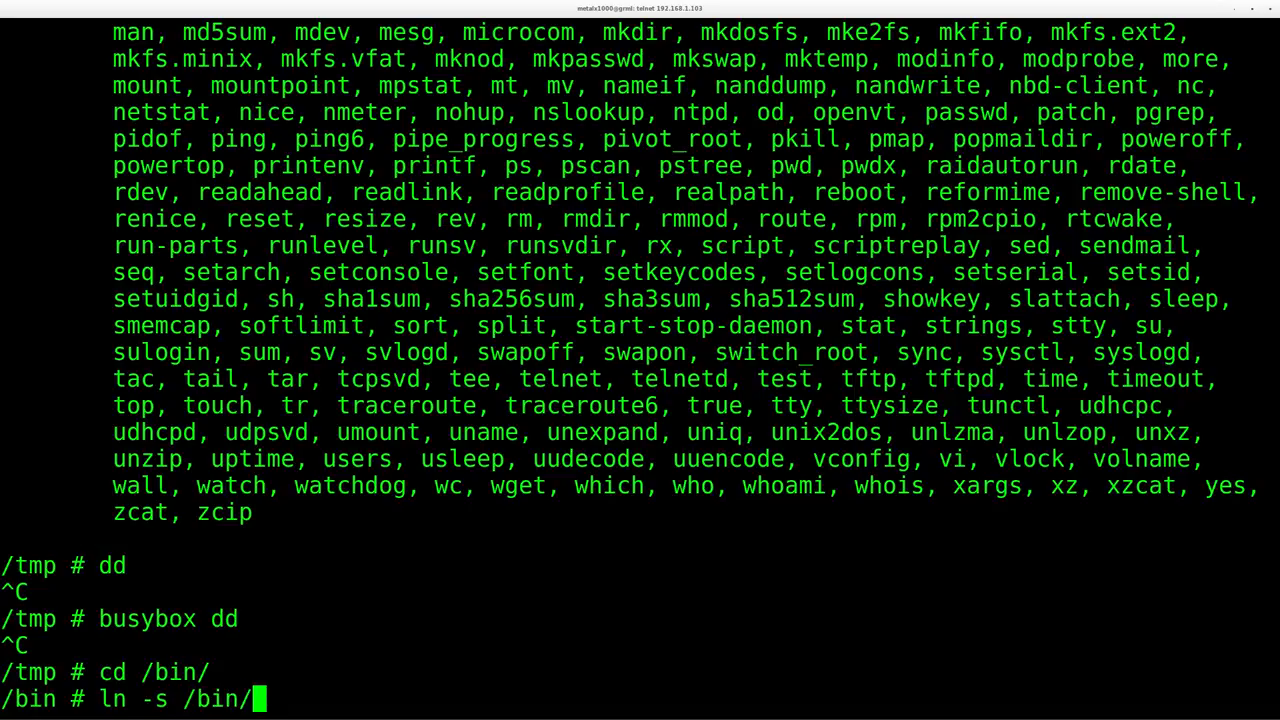
type("busybox")
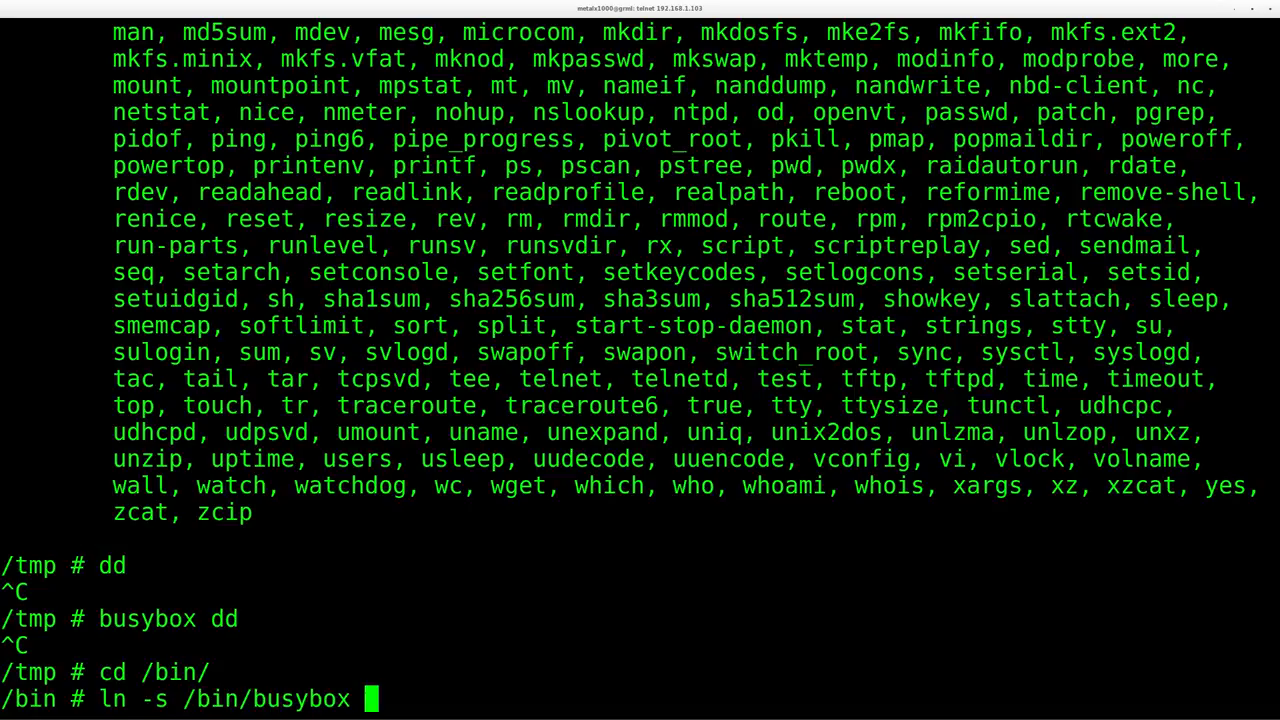
type("dd")
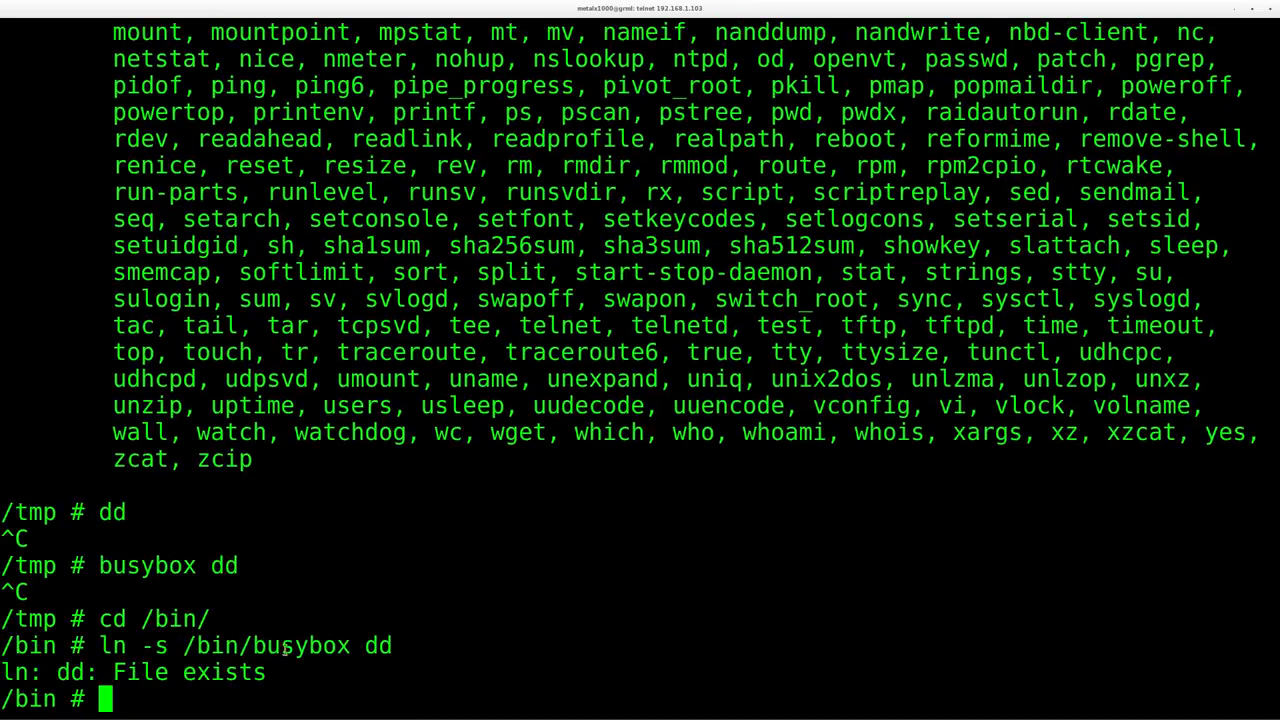
double_click(376, 644)
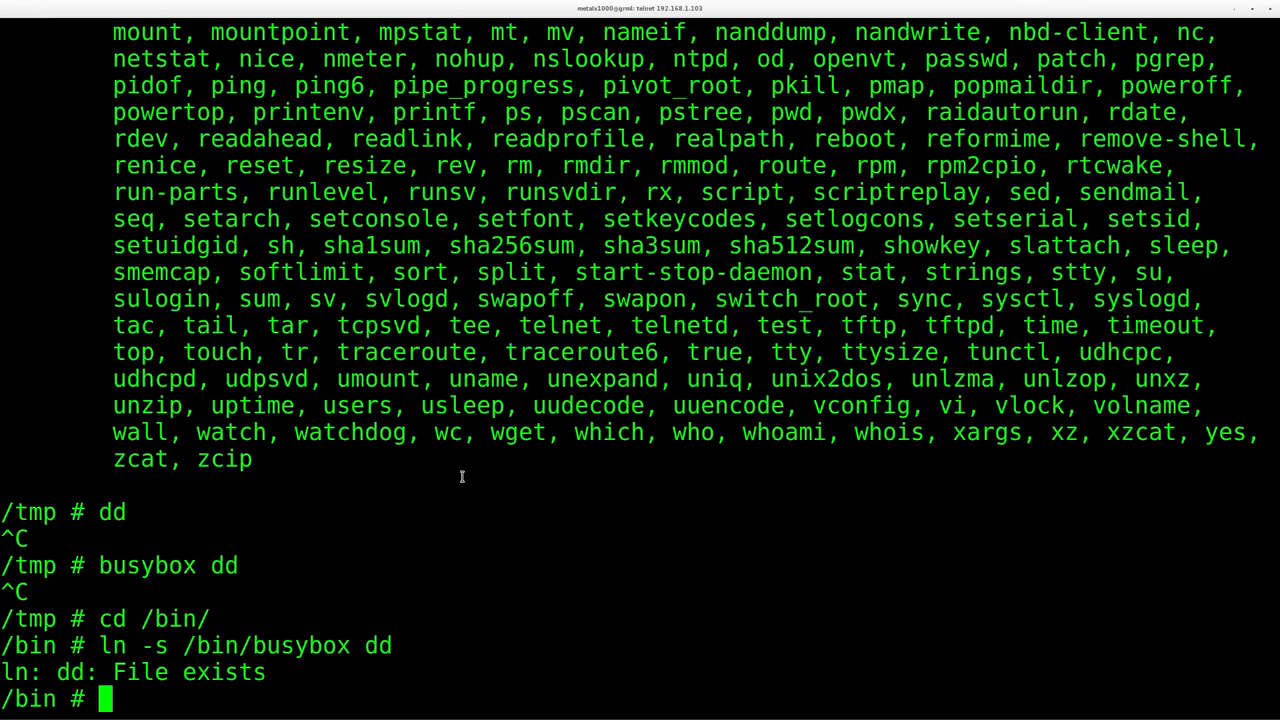
Step: Run busybox --list to print the plain list of applet names
type("busyb")
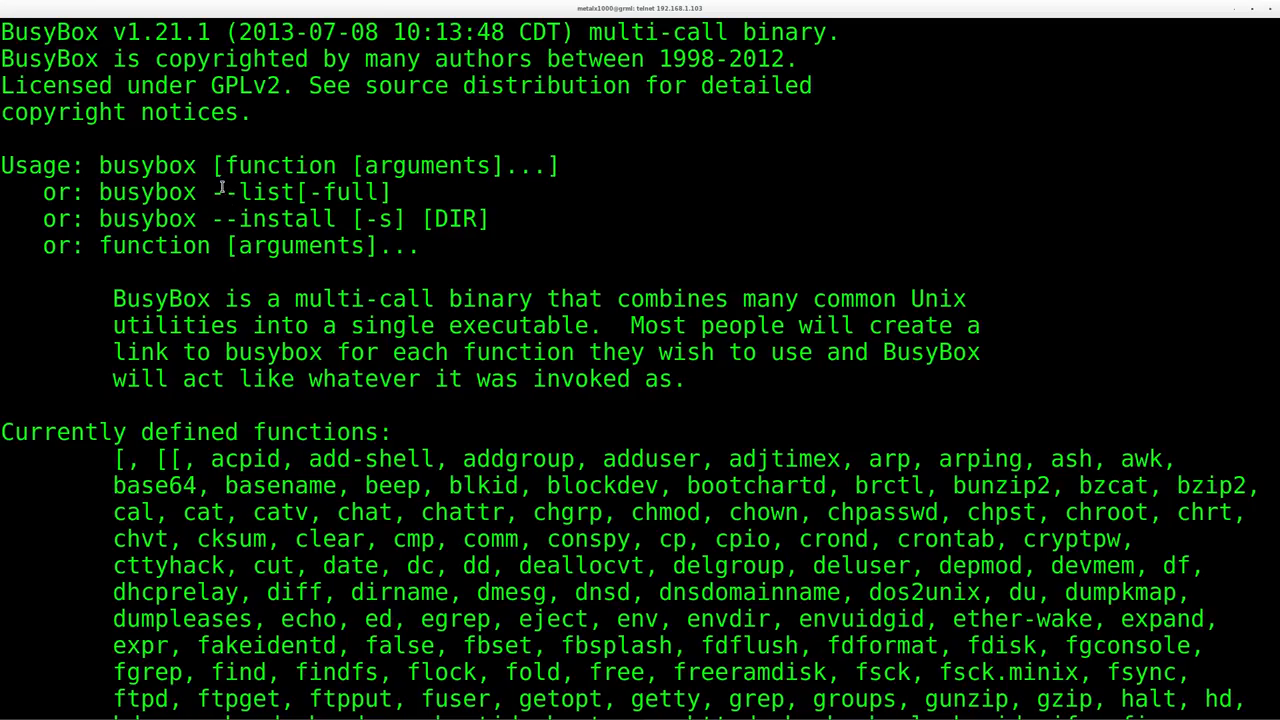
double_click(272, 218)
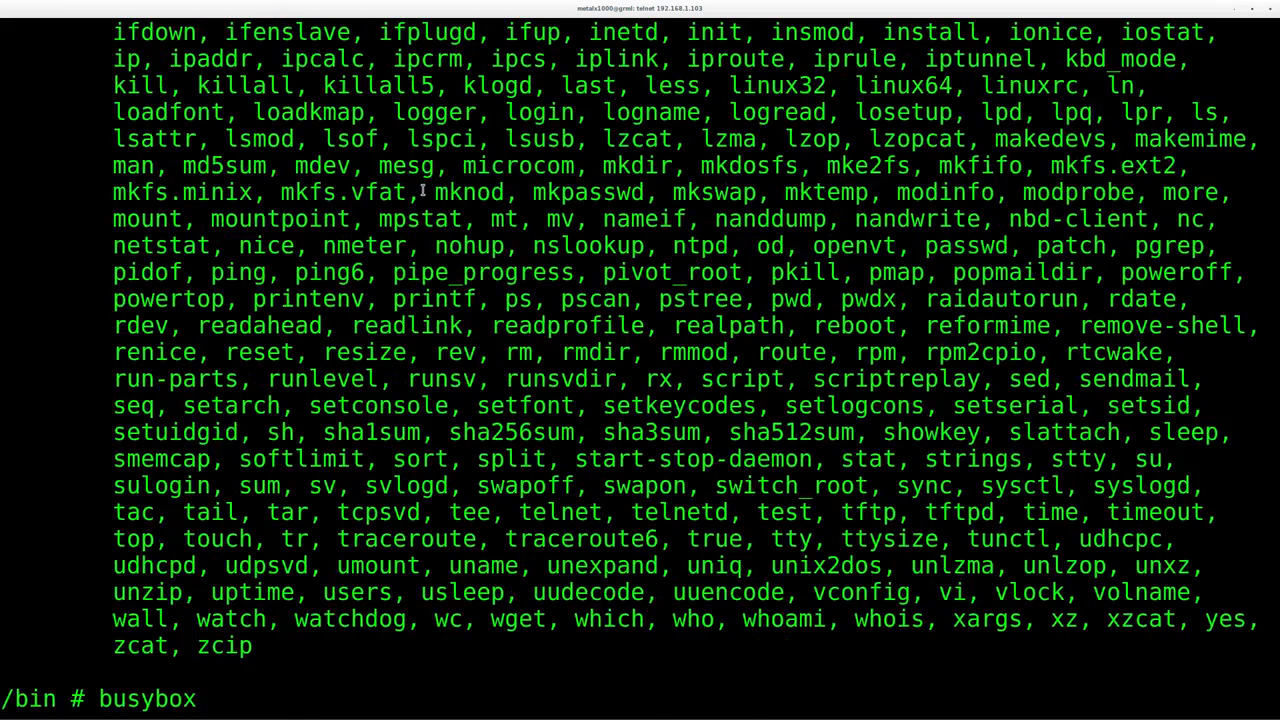
type("--list")
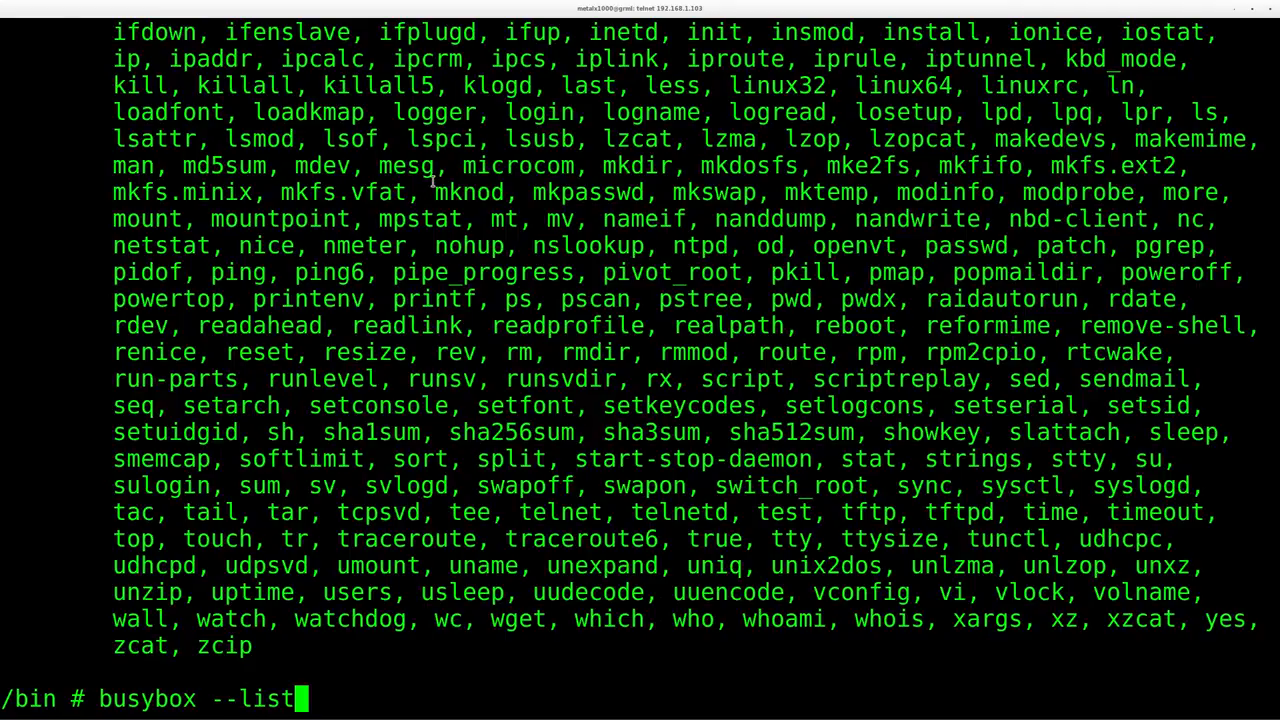
key("Return")
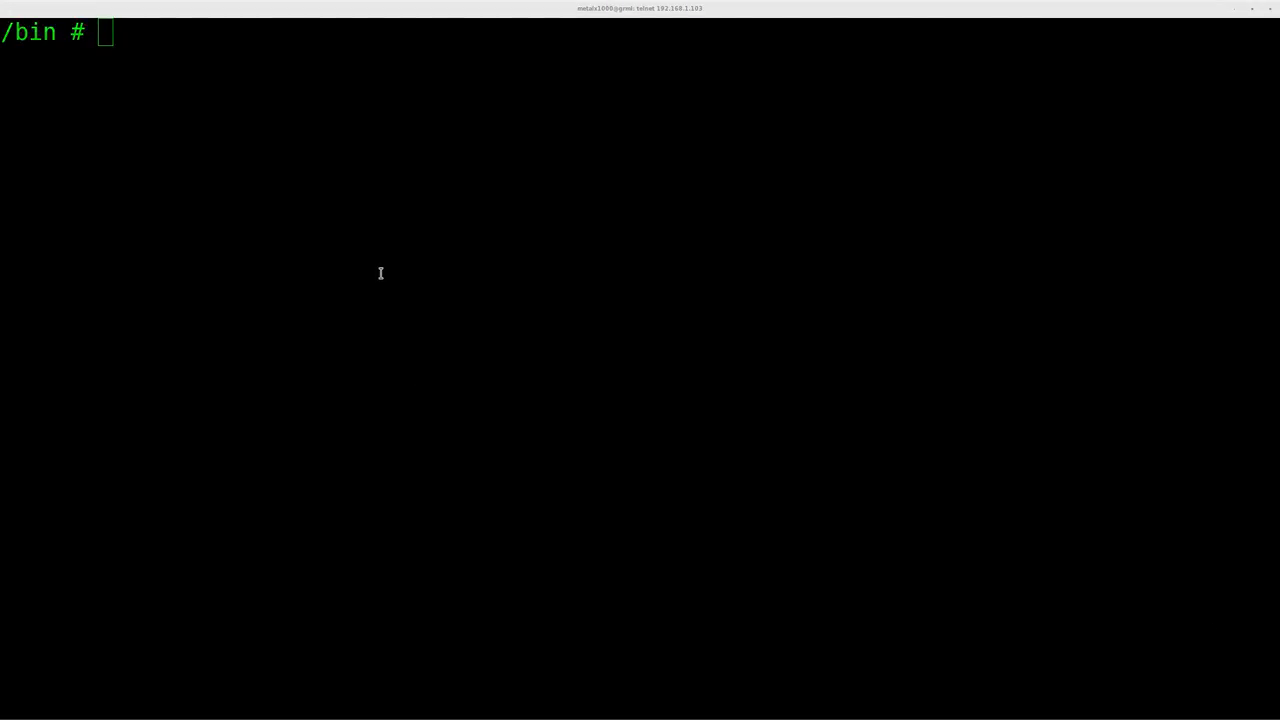
Step: Loop over busybox --list in /bin, echoing each applet name and symlinking it to /bin/busybox
type("busybox --list|while read c;do echo $c;ln -s /bin/busybox $c;done")
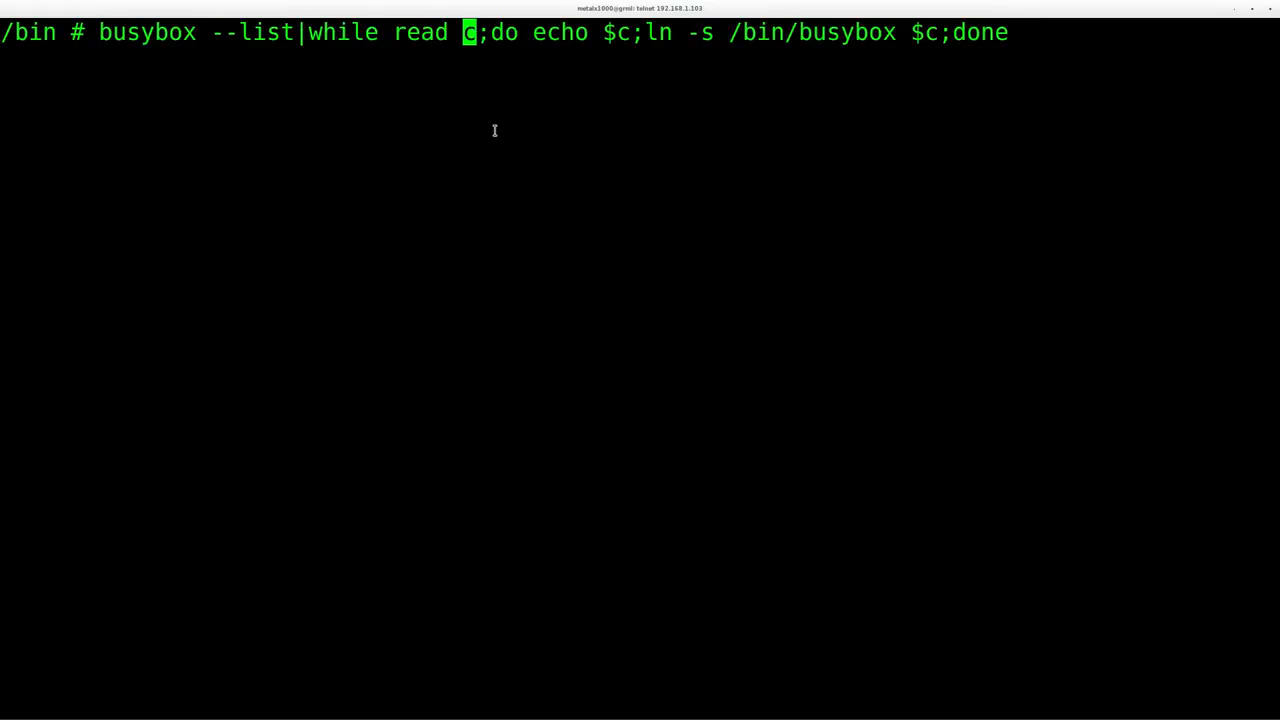
mouse_move(488, 122)
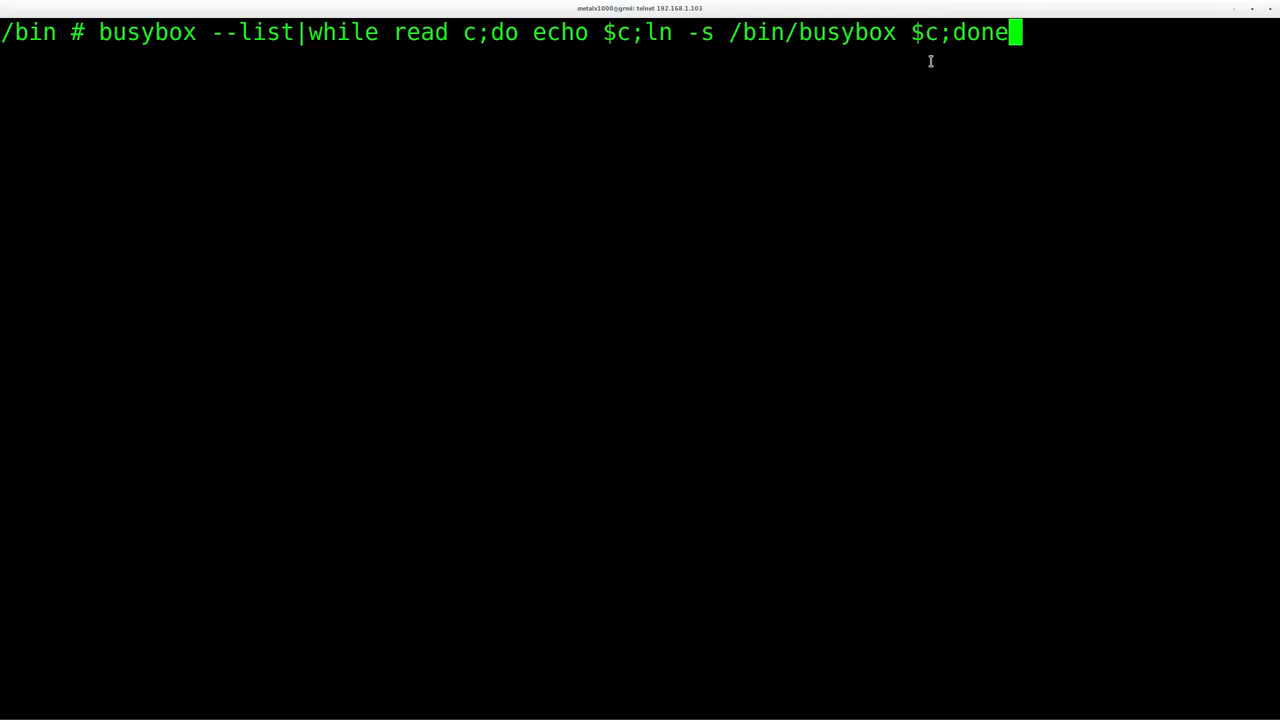
key("Return")
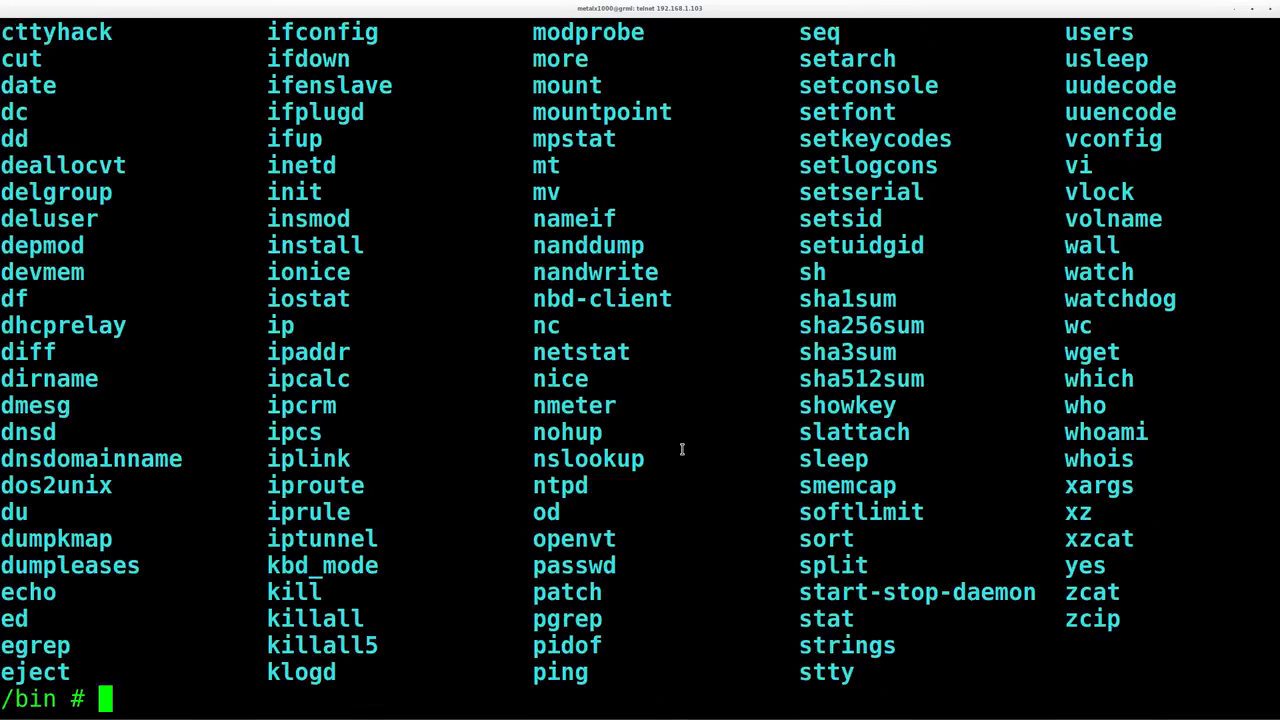
Step: List /bin to see the new applet links beside busybox, then check free space with df -h
type("ls")
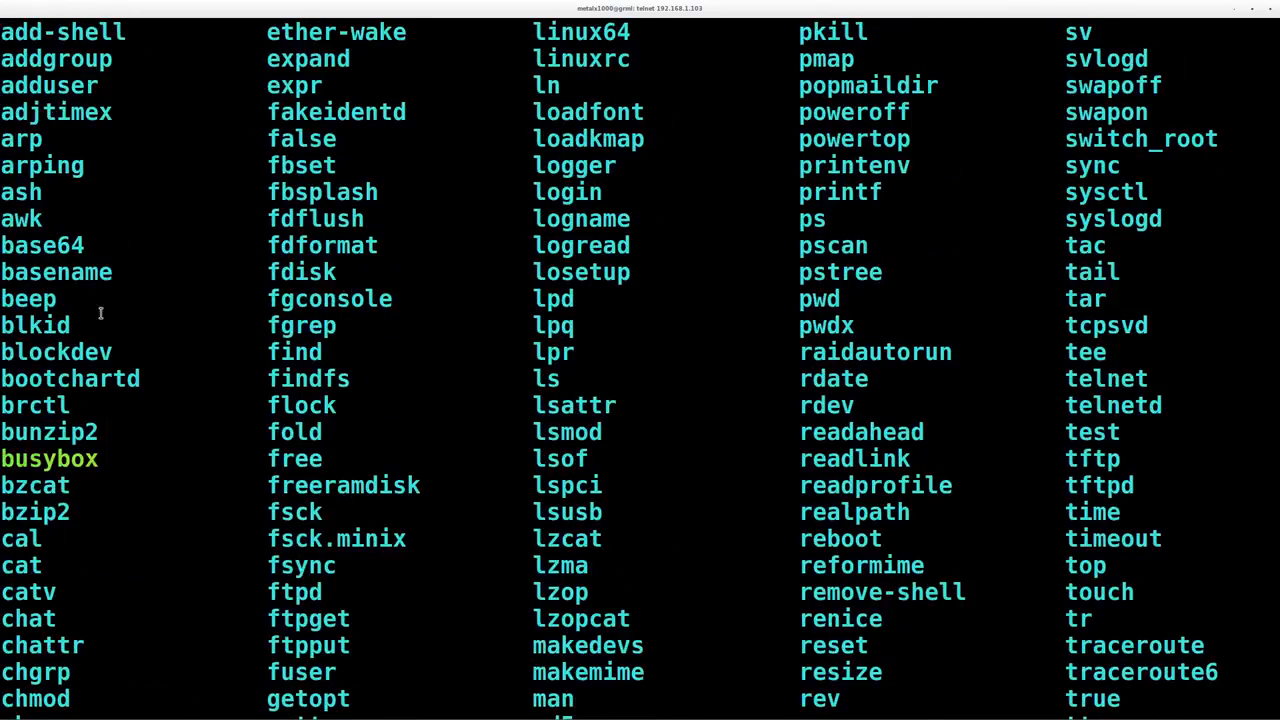
double_click(48, 458)
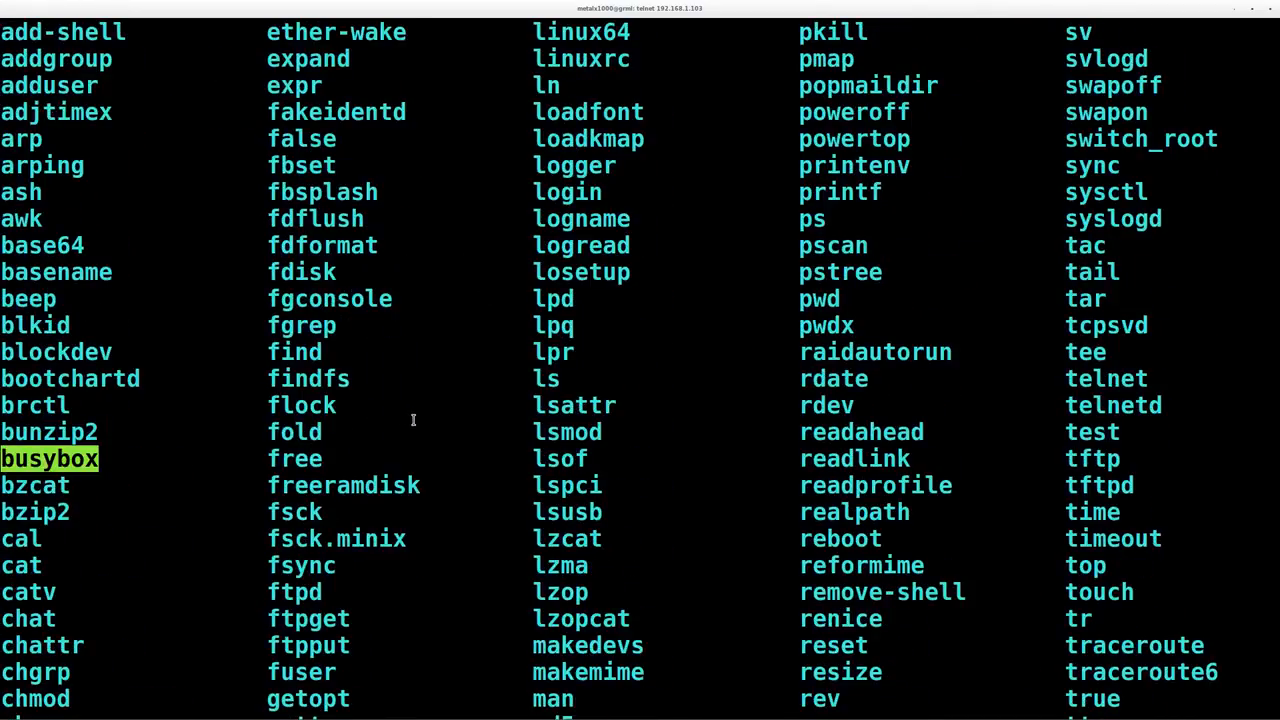
mouse_move(548, 400)
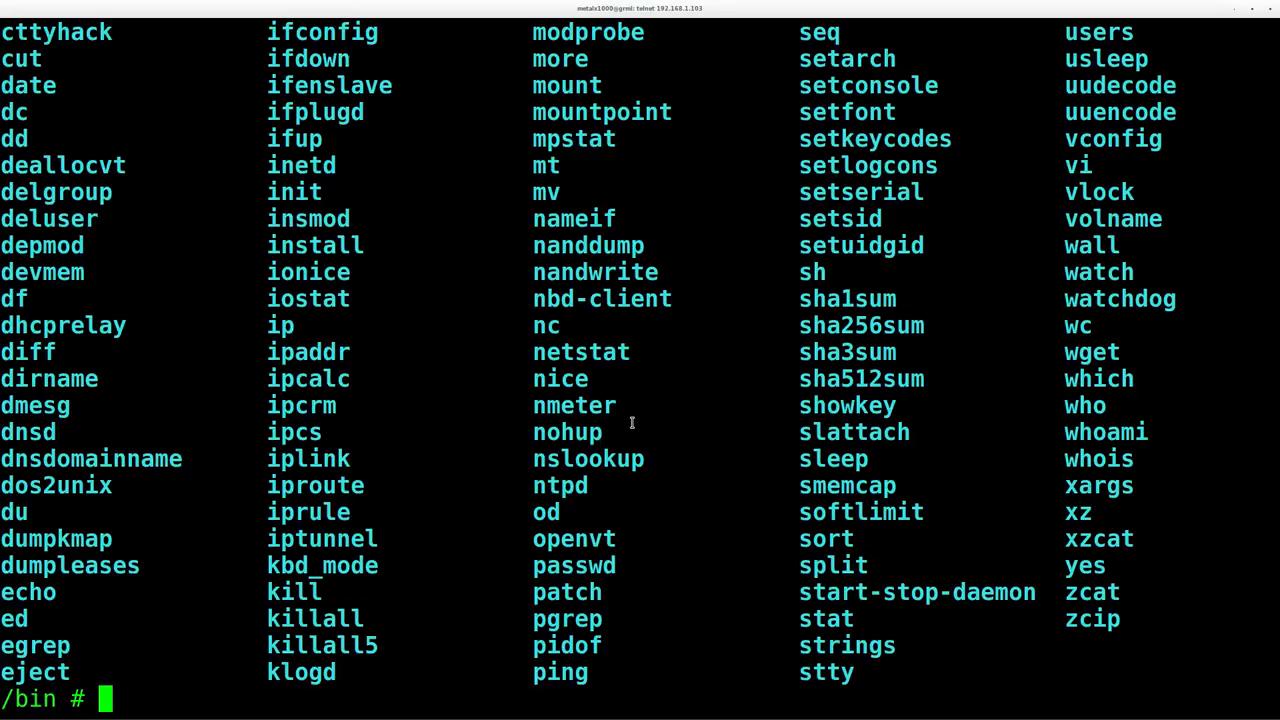
type("df -h")
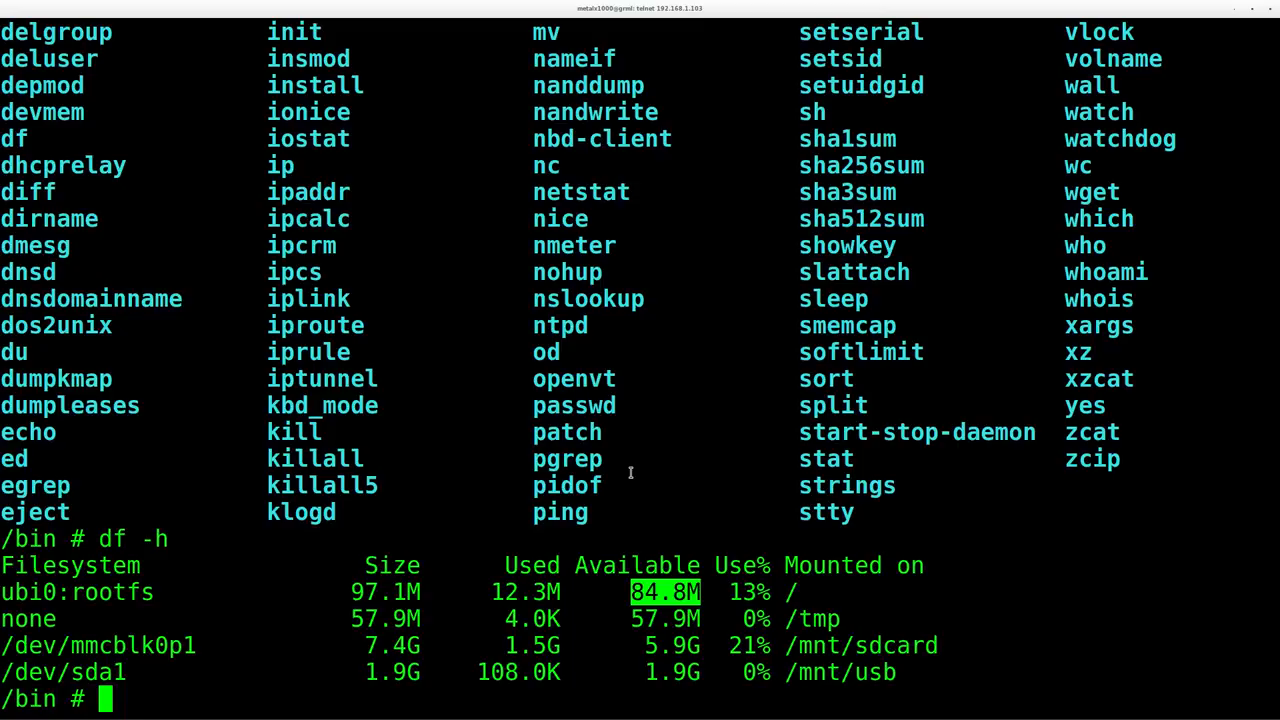
Step: Run mount, note rootfs on ubifs and /tmp as tmpfs, then change directory to /tmp
type("mount")
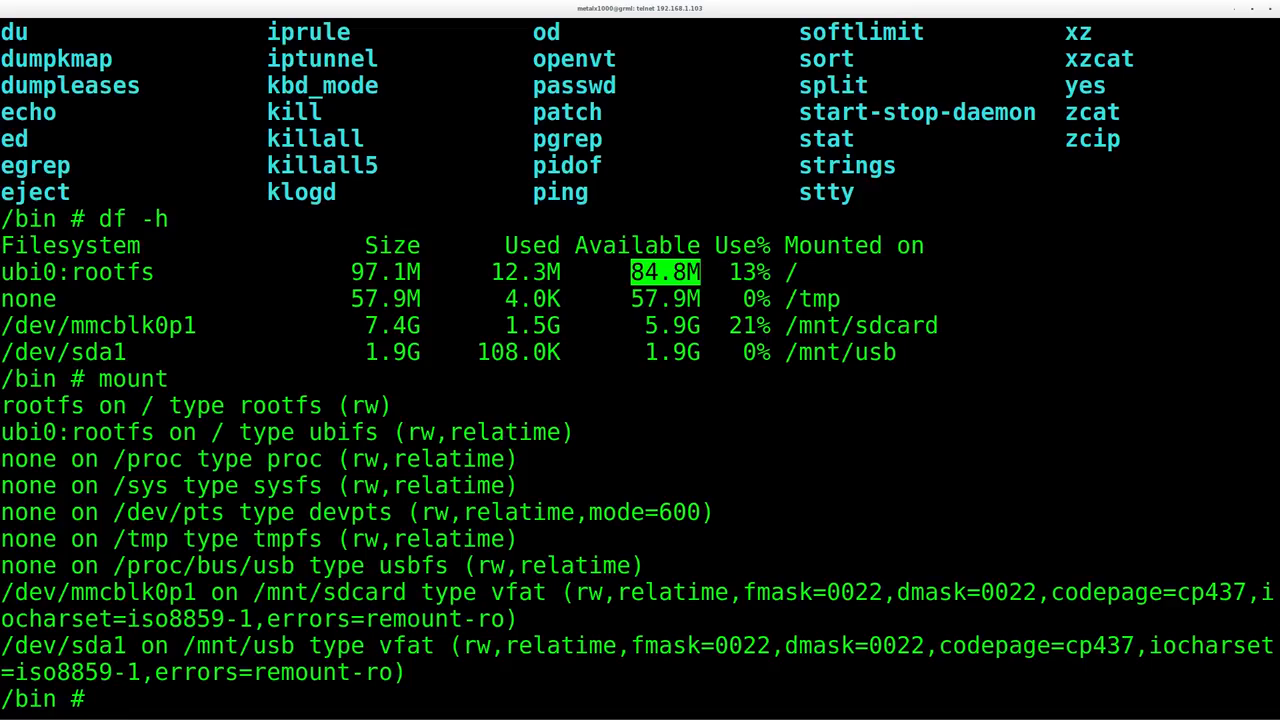
mouse_move(370, 520)
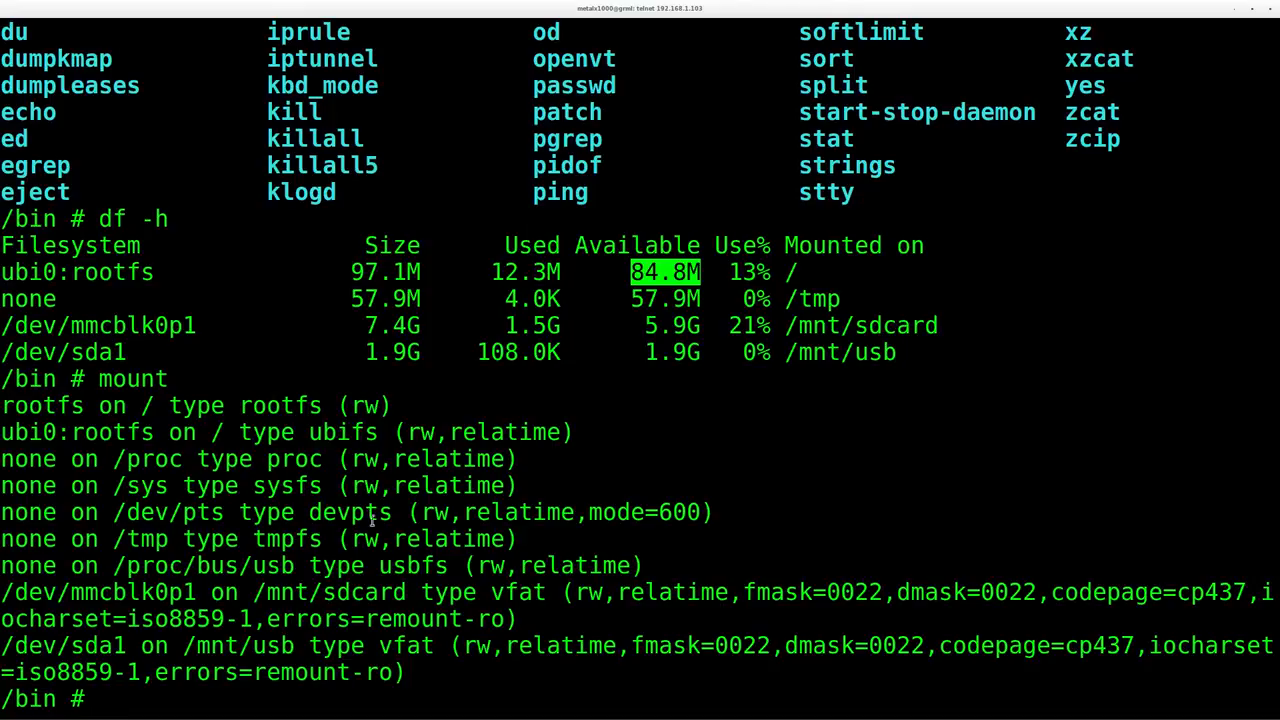
double_click(286, 538)
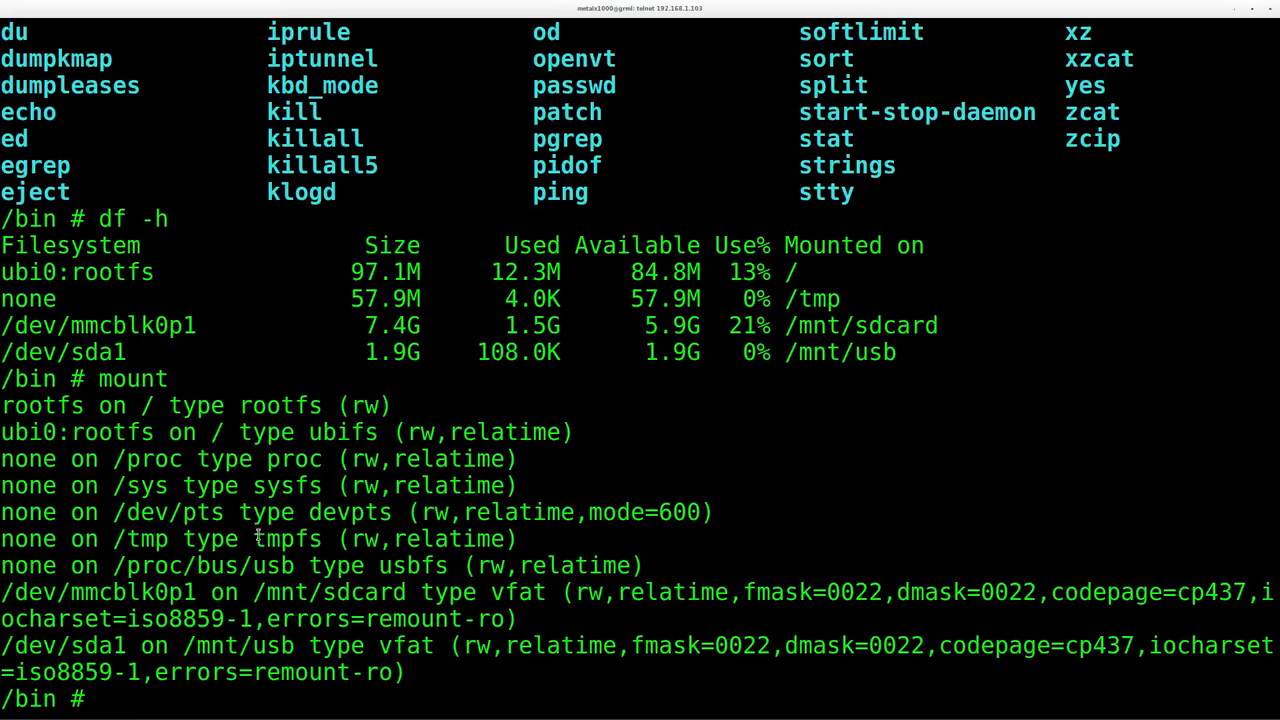
double_click(288, 538)
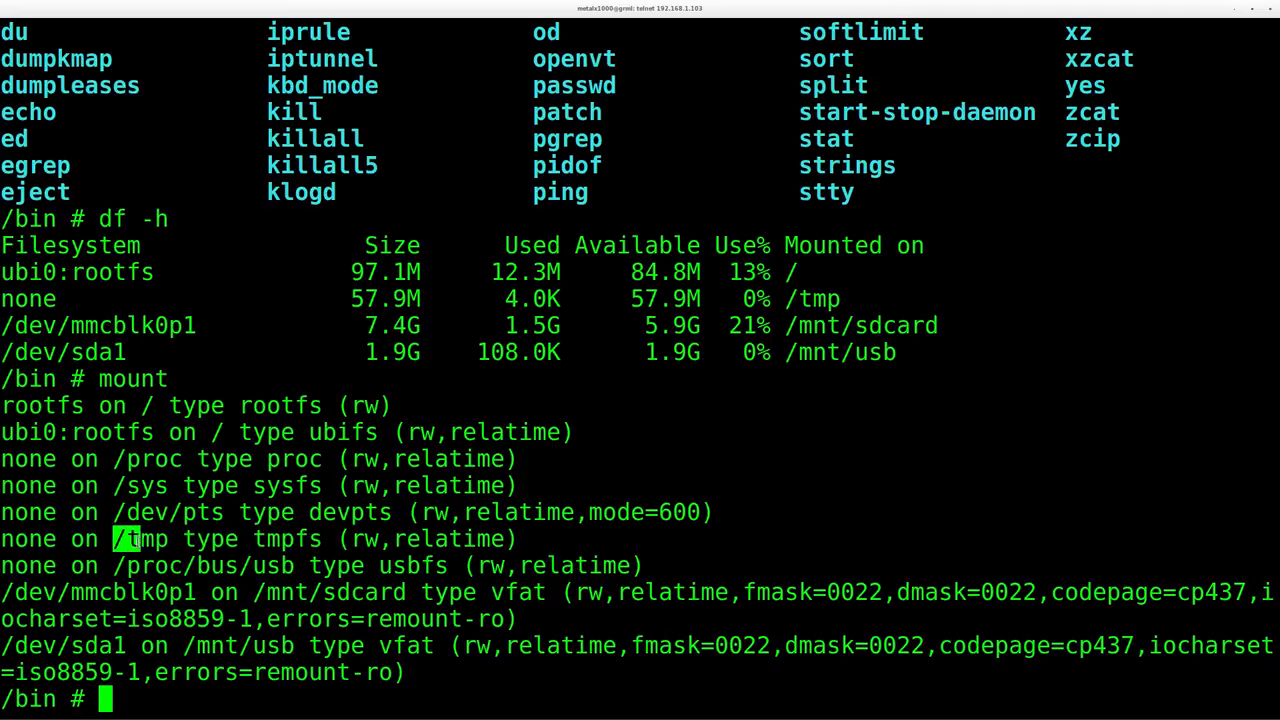
double_click(140, 540)
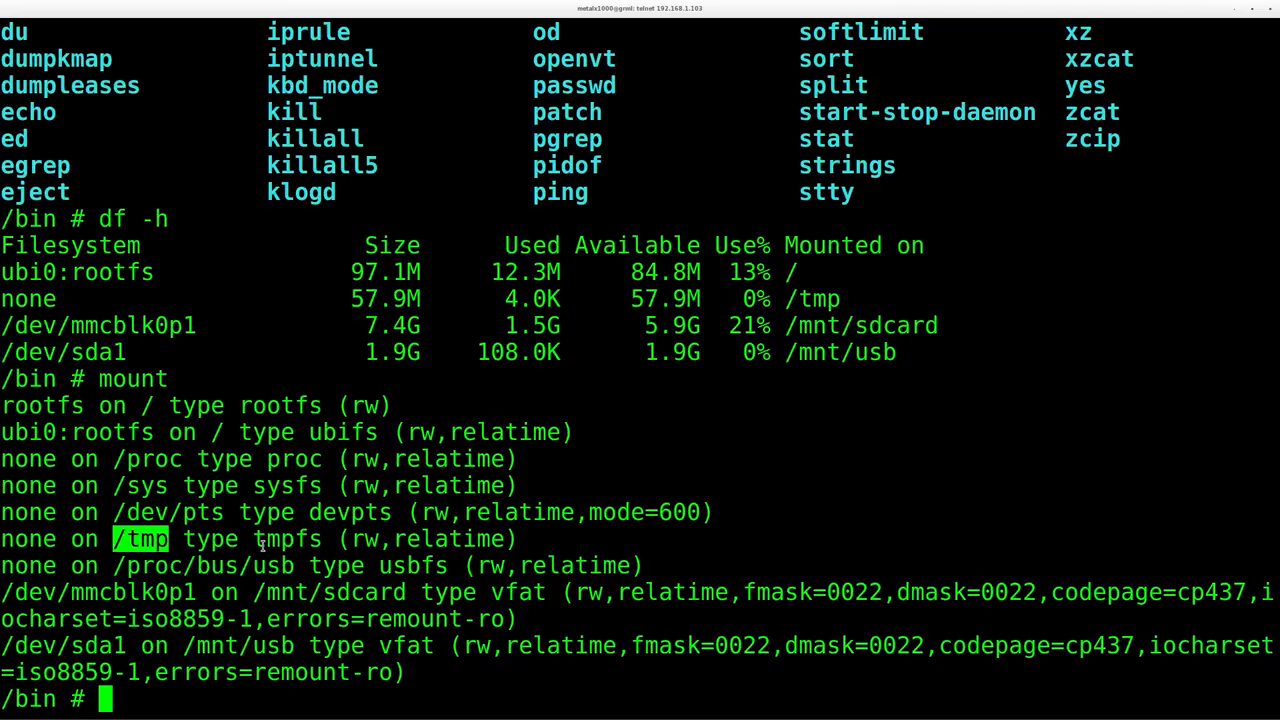
mouse_move(540, 224)
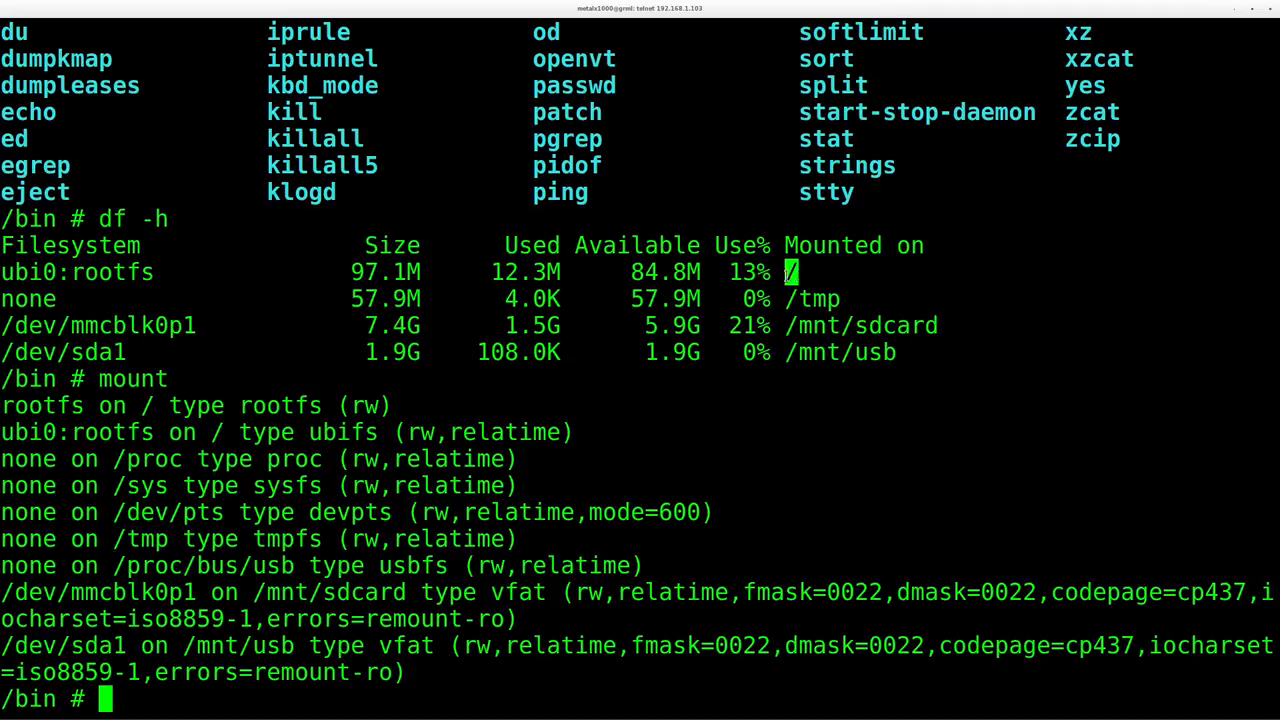
mouse_move(778, 284)
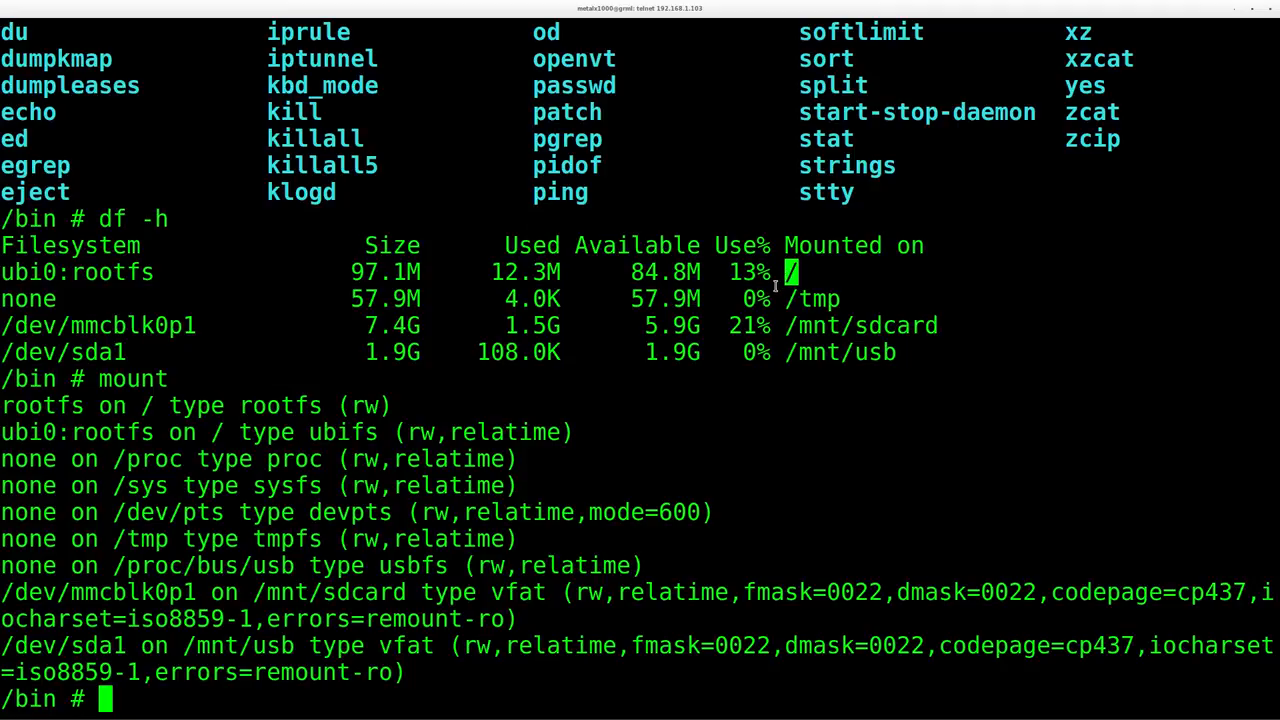
mouse_move(772, 298)
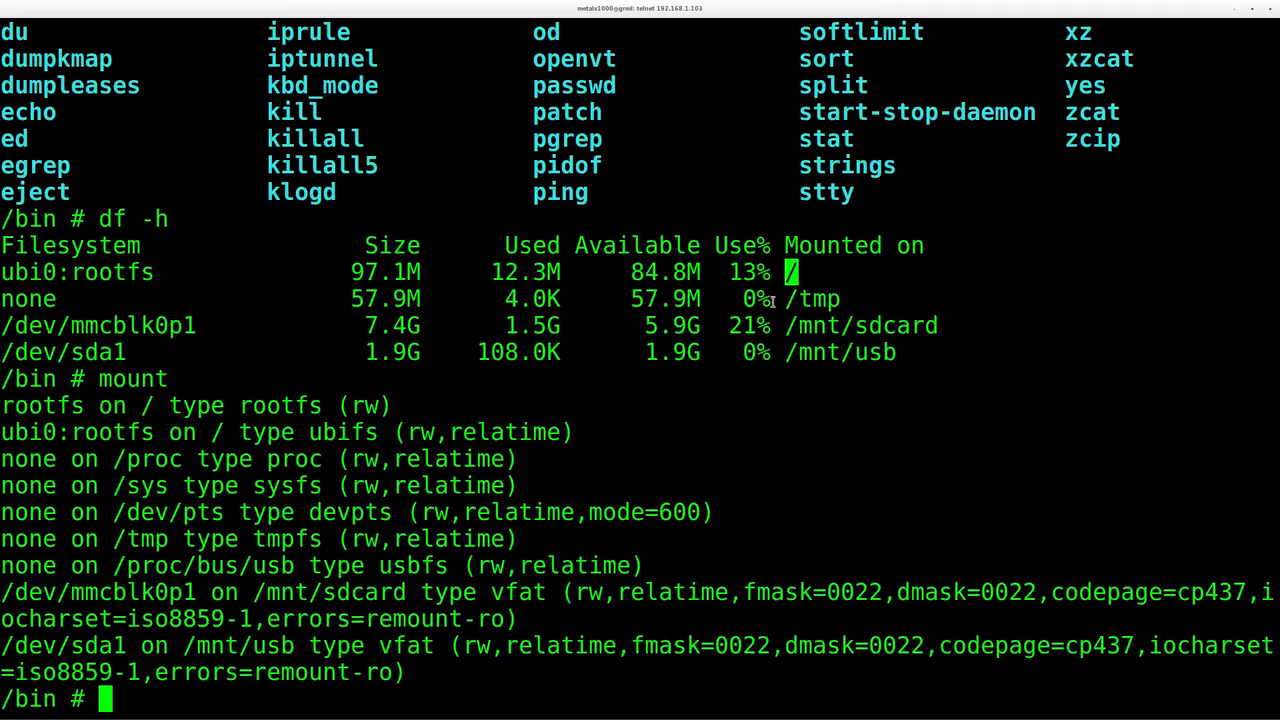
mouse_move(728, 388)
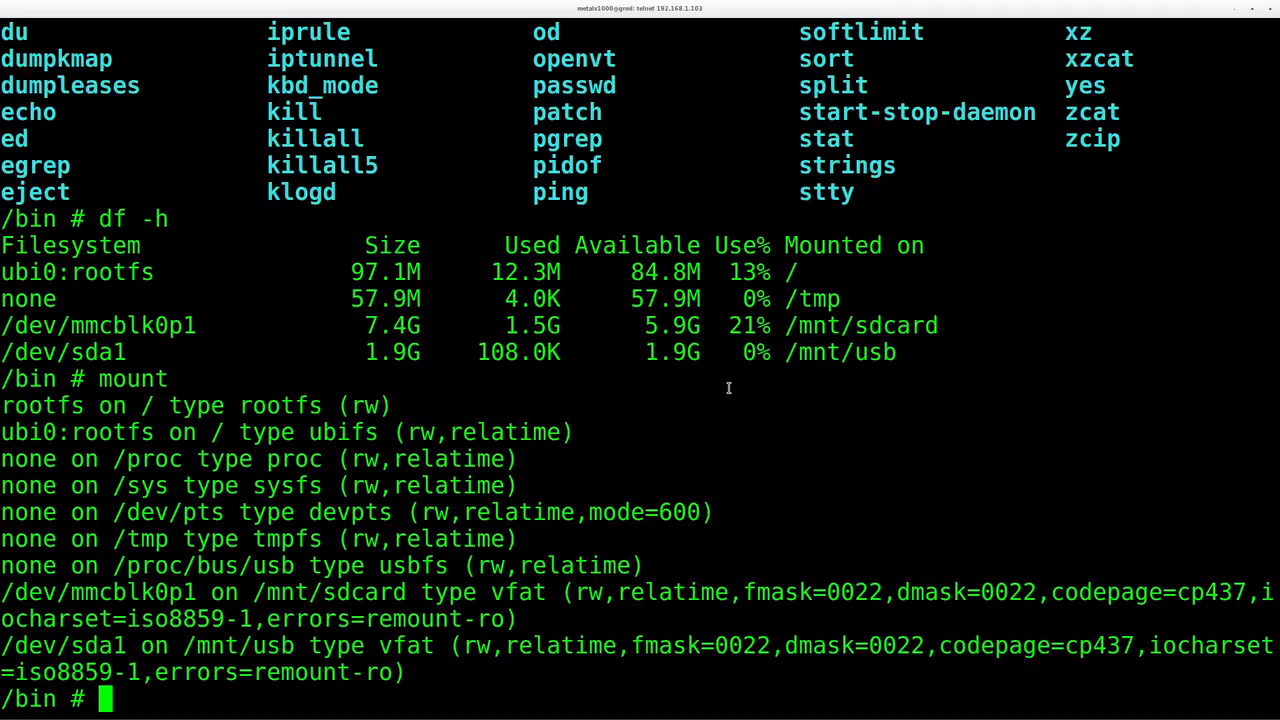
type("cd /t")
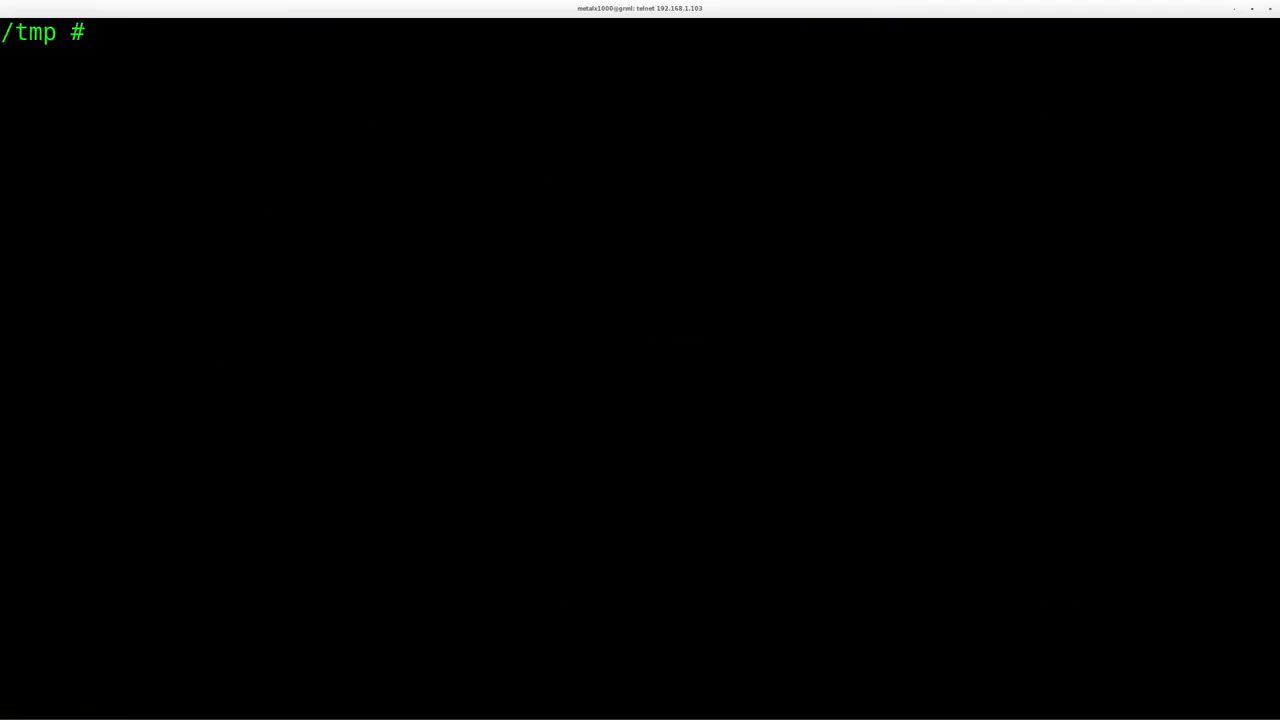
Step: Make /tmp/bin and copy /bin/busybox into it as an executable
type("mkdir bin")
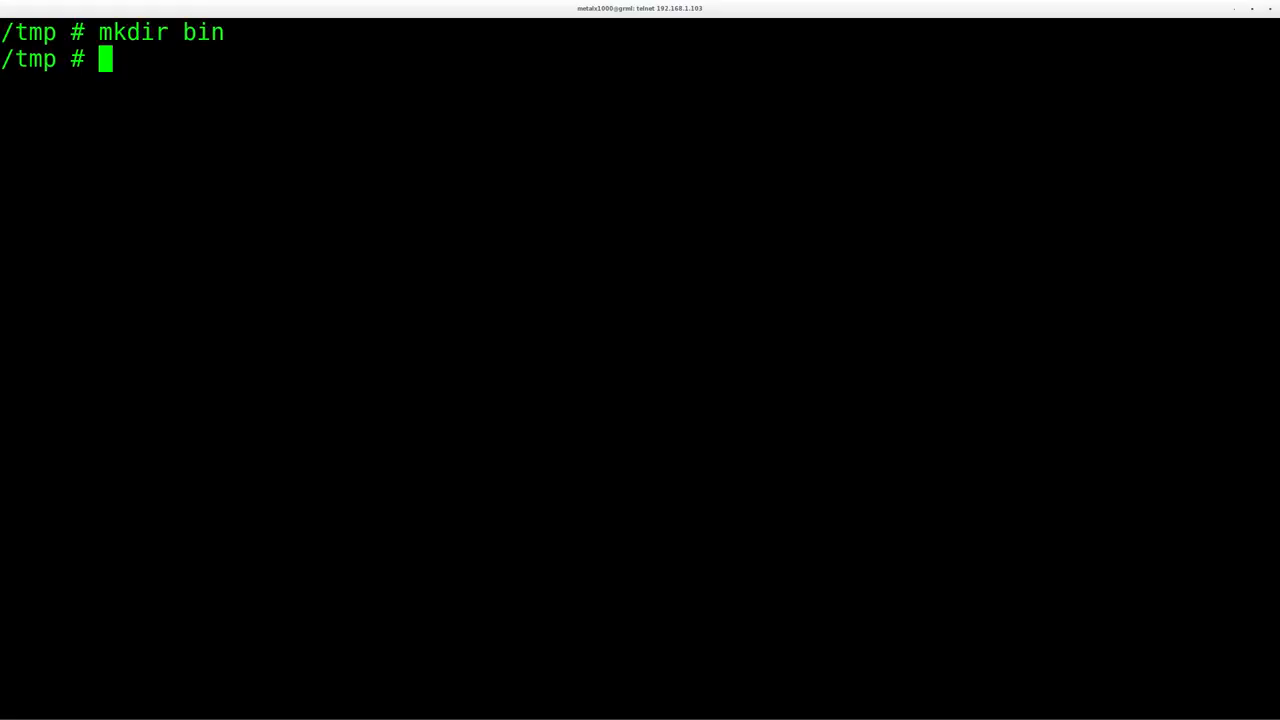
type("ls")
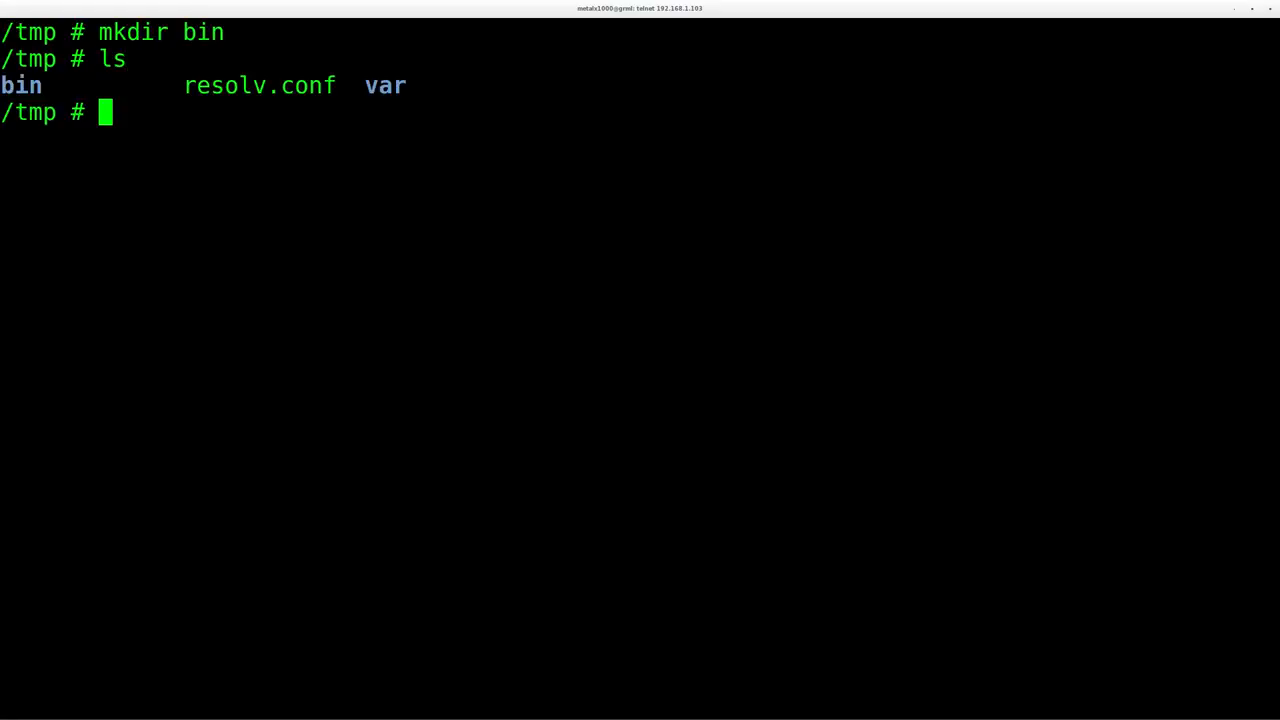
type("cp /")
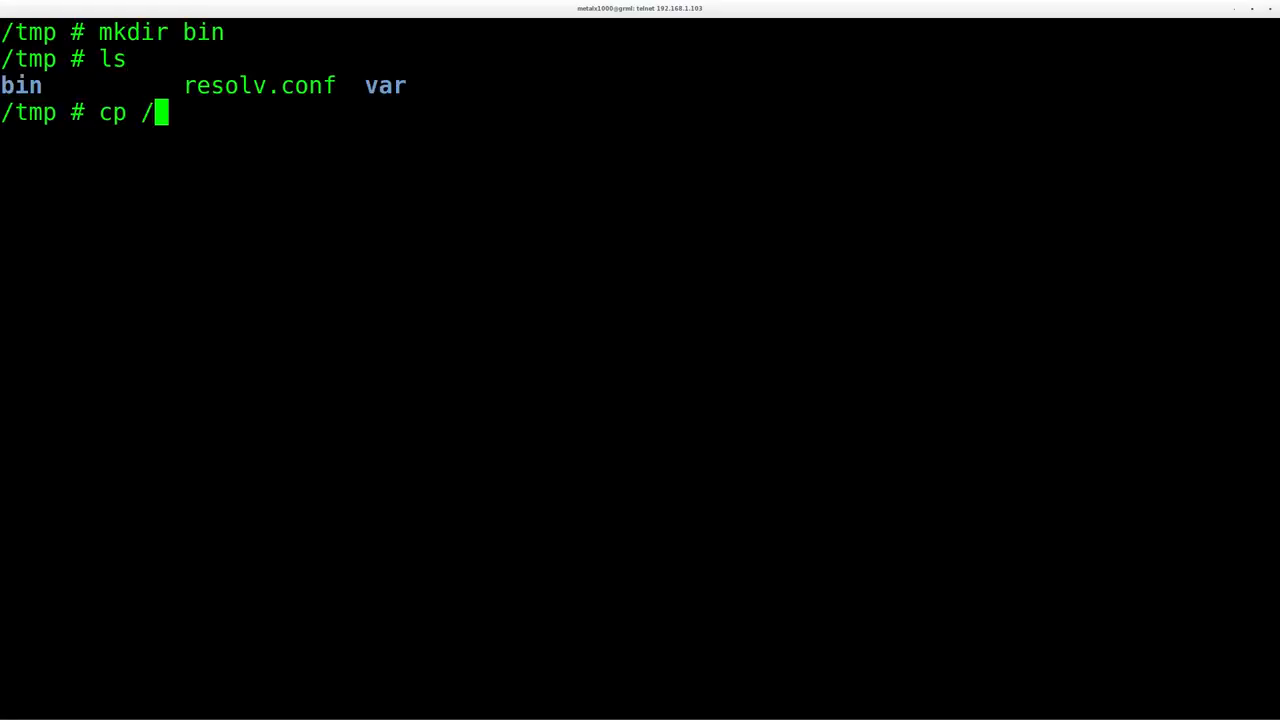
type("bin/bus")
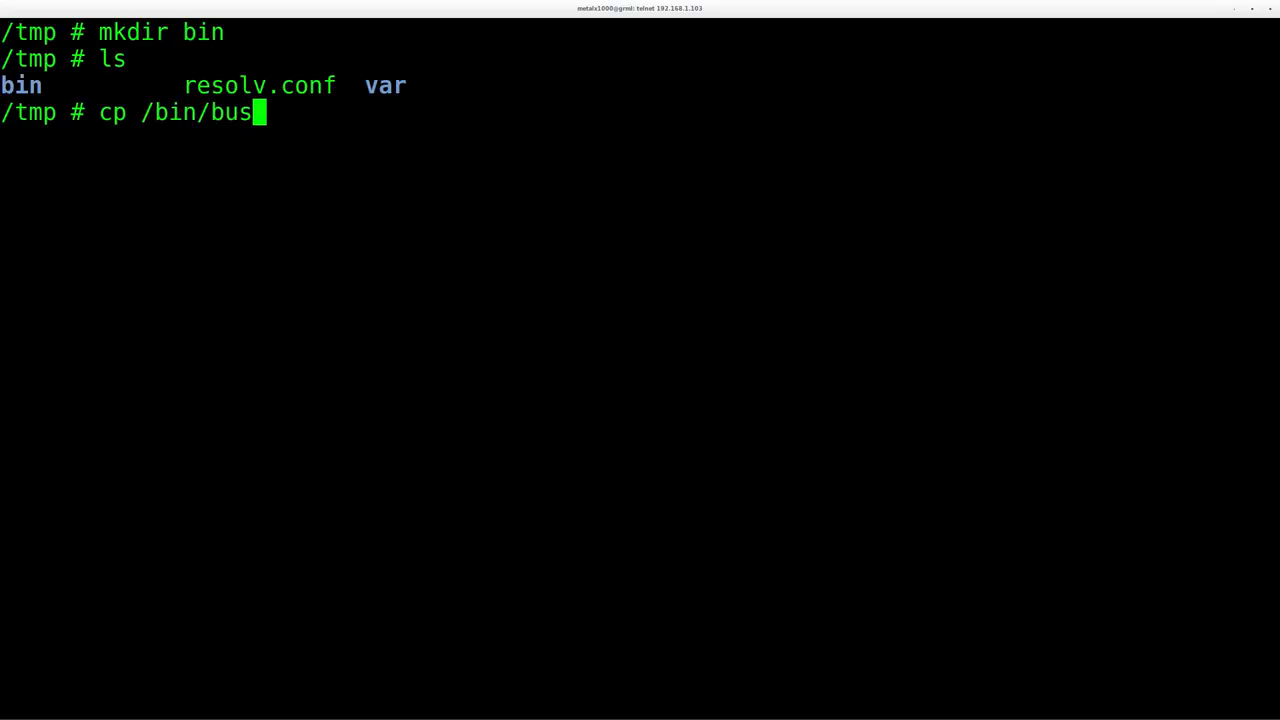
type("ybox /t")
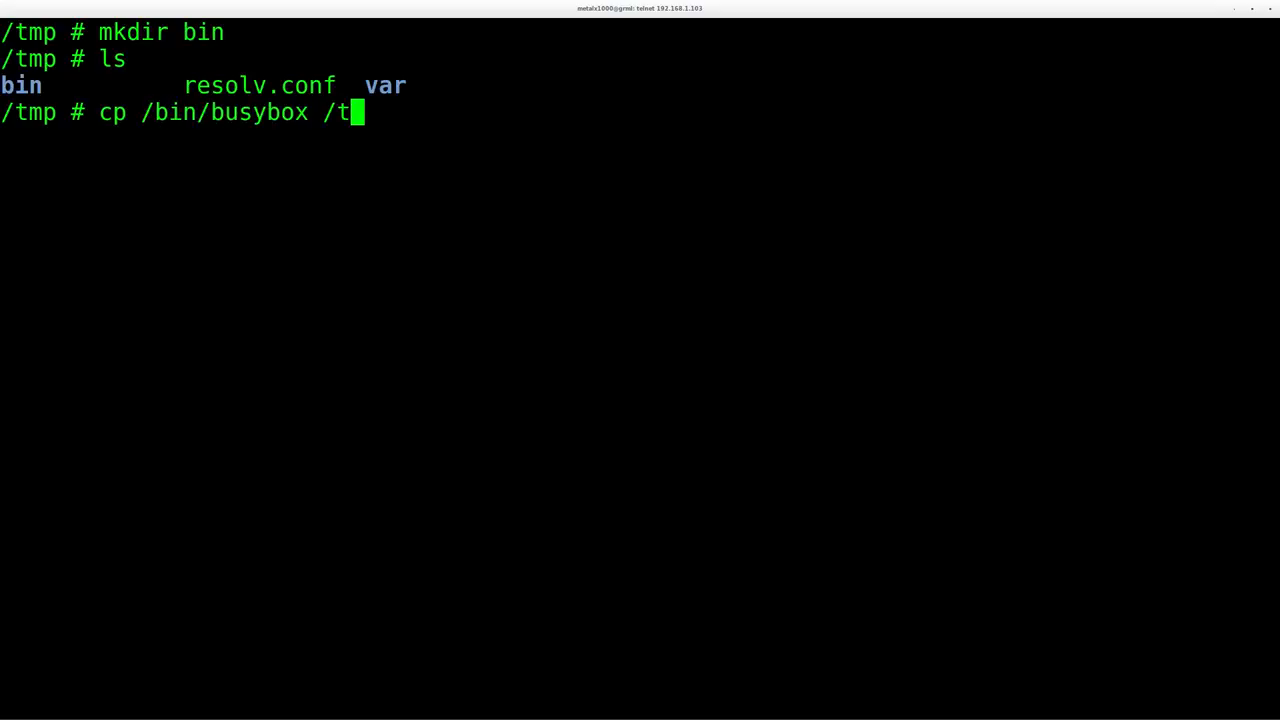
type("mp/bin/")
type("cd")
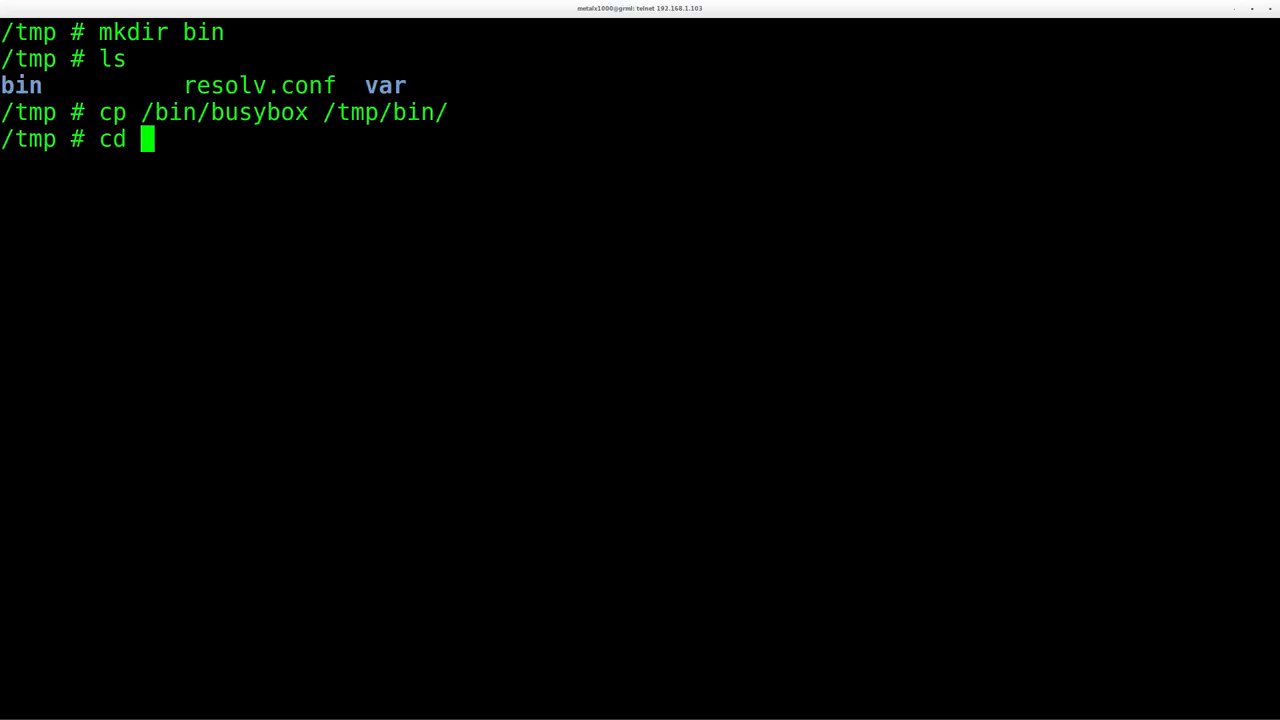
type("tp")
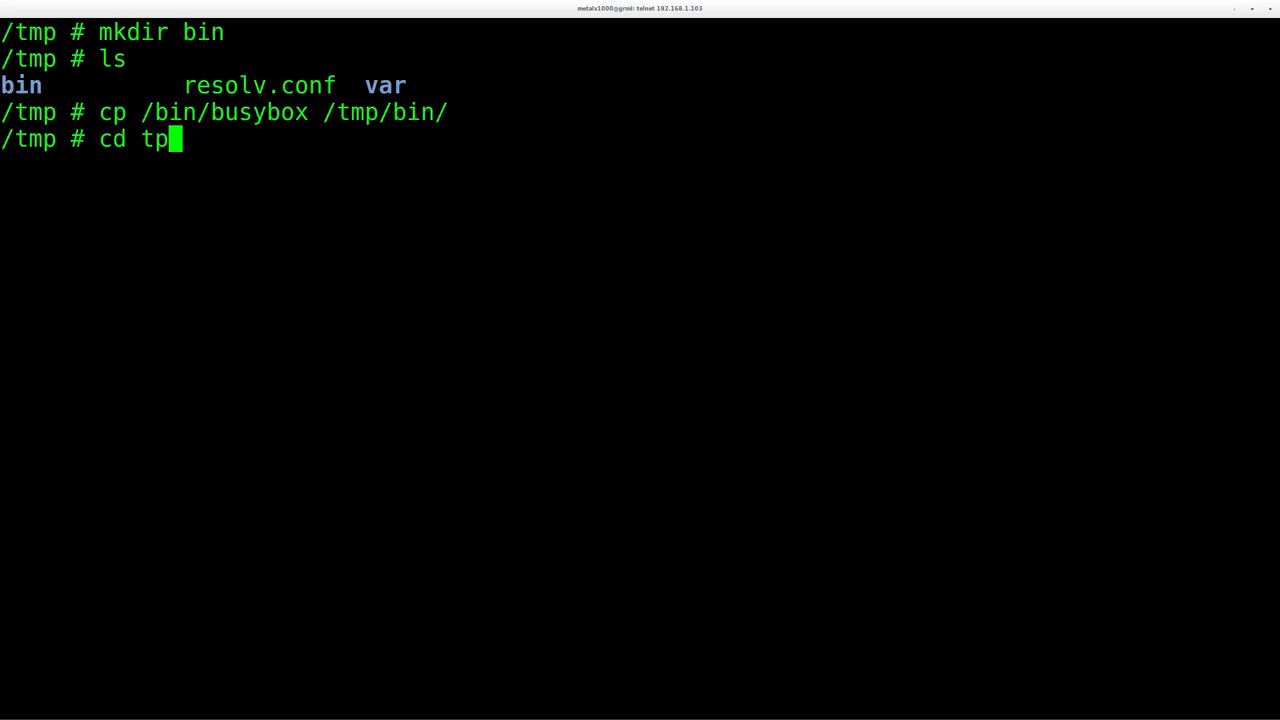
type("in/")
type("chmod +x busybox")
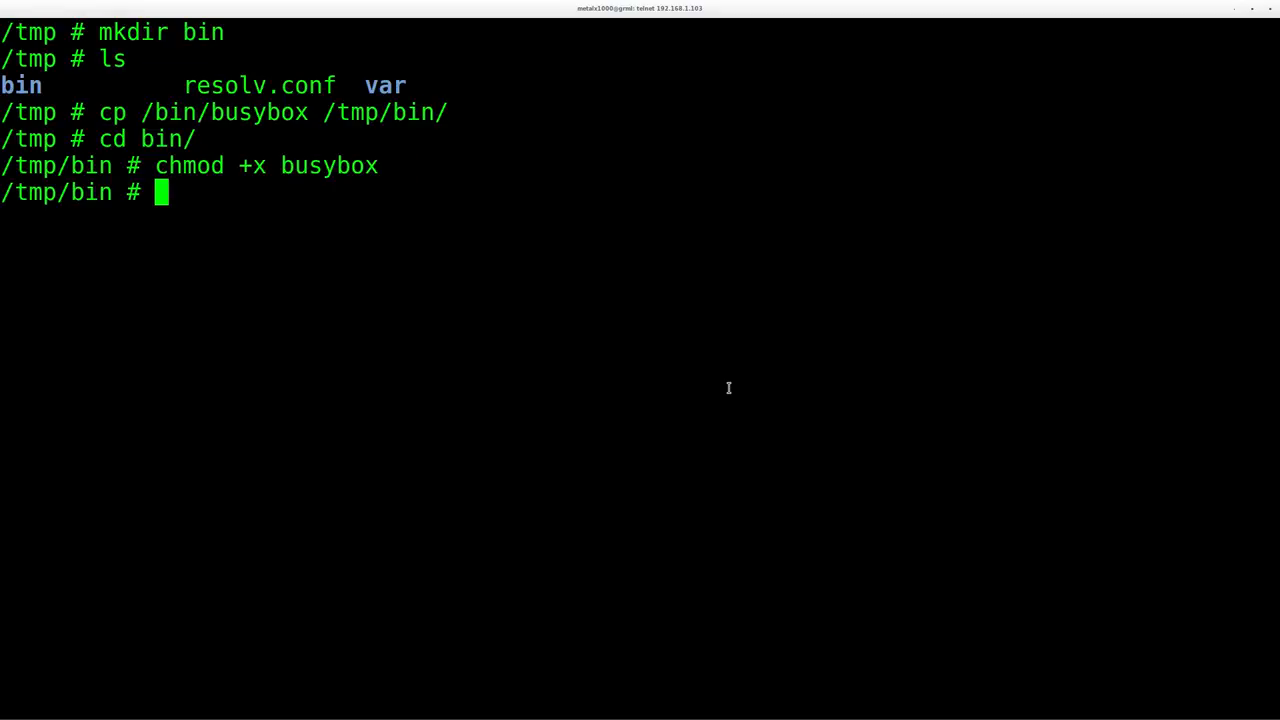
type("mkdir bin")
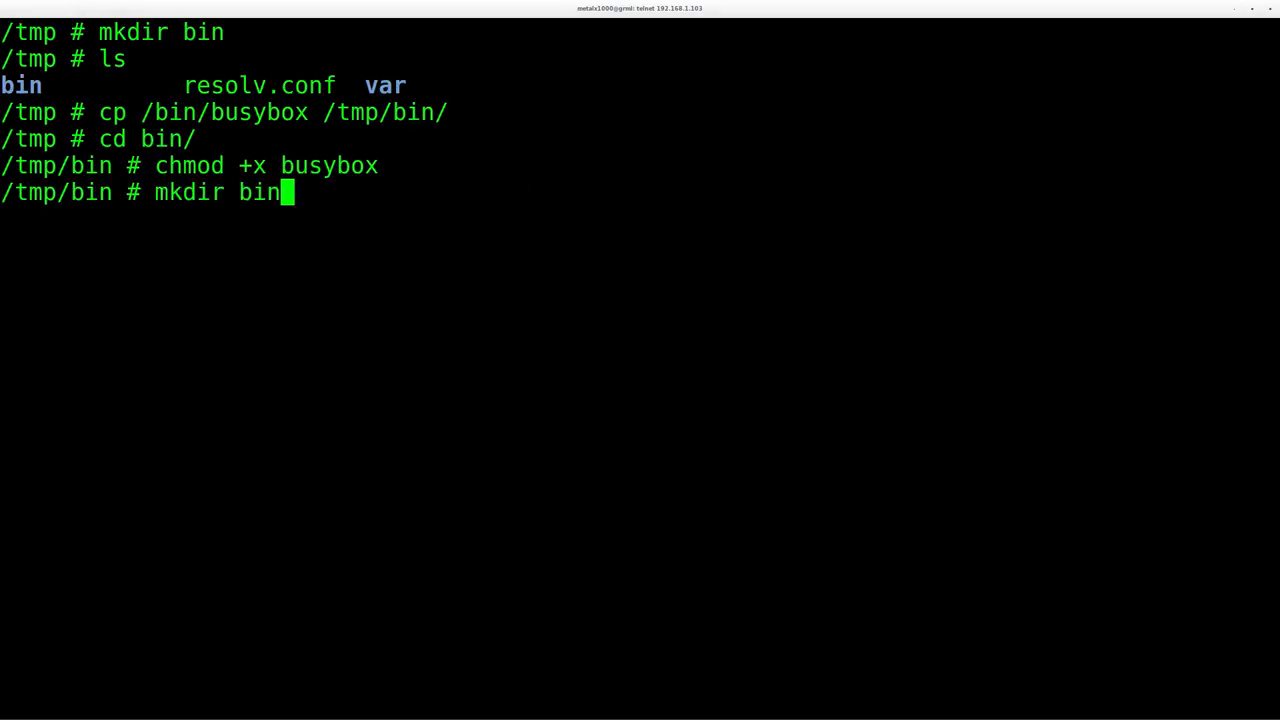
Step: Run the busybox --list loop in /tmp/bin to symlink every applet name to busybox
type("busybox --list|while read c;do echo $c;ln -s /bin/busybox $c;done")
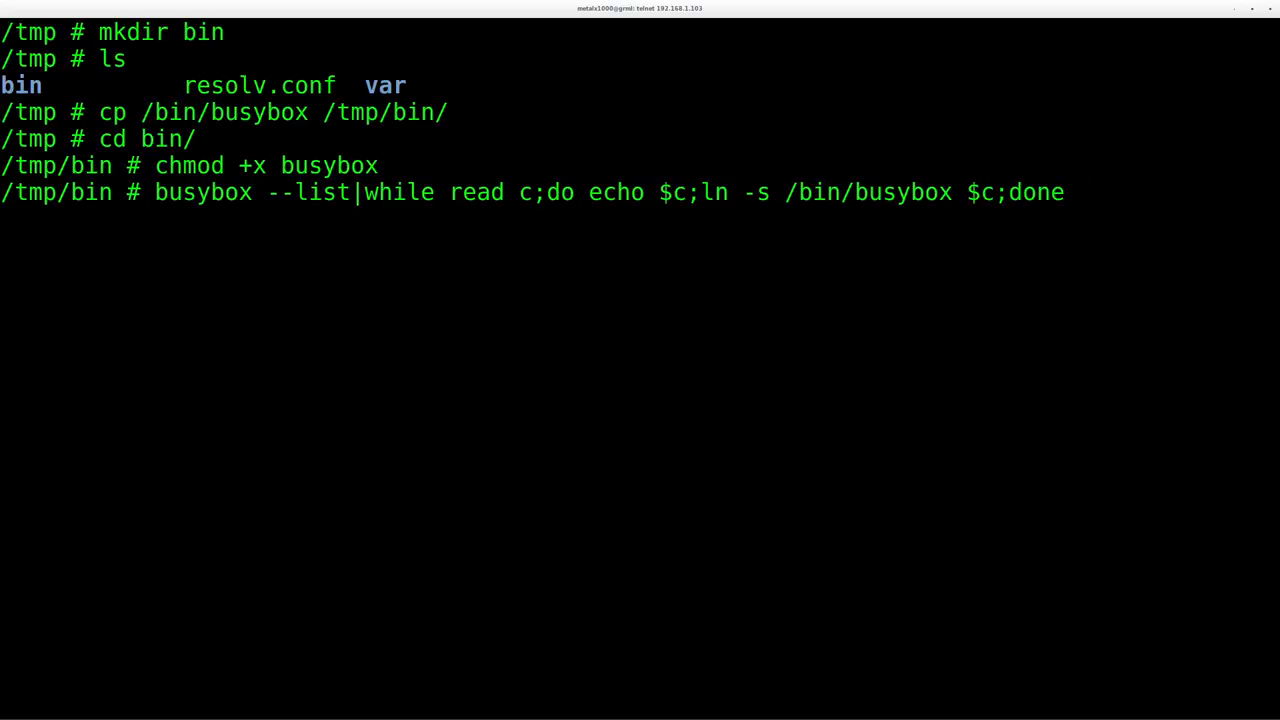
key("Return")
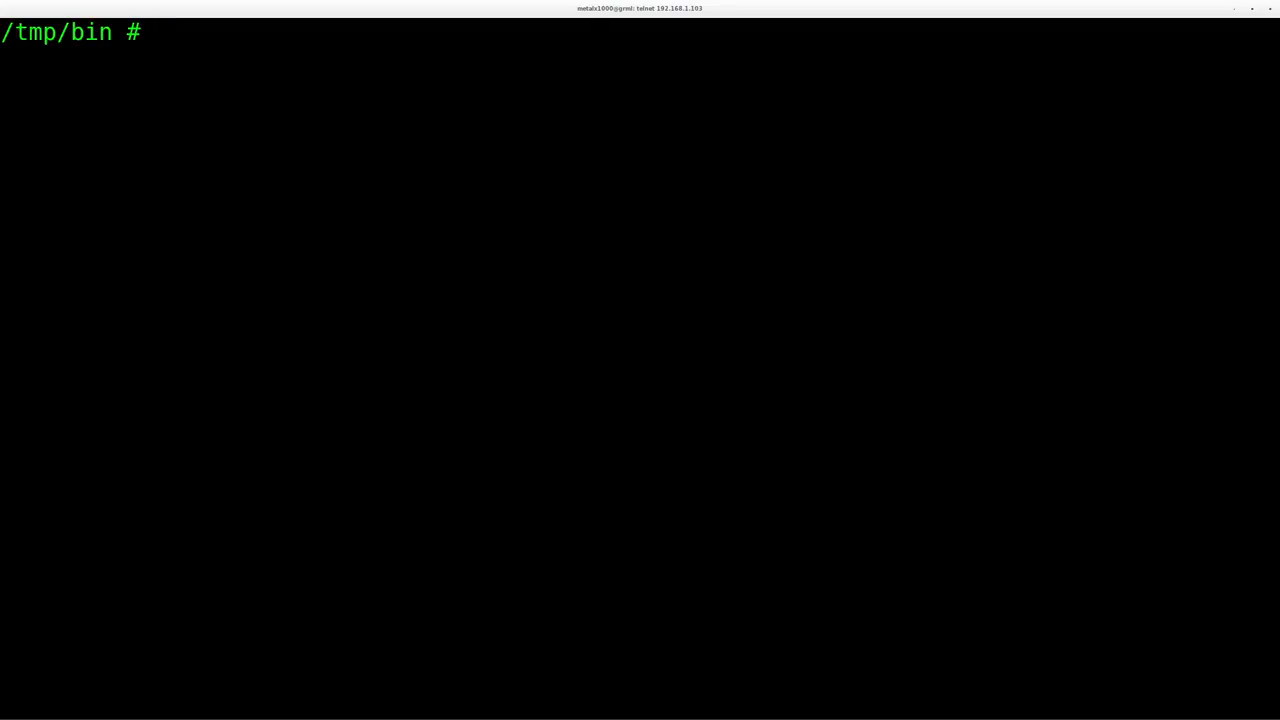
Step: Show PATH, set PATH=/tmp/bin:$PATH, and echo it again to verify /tmp/bin leads
type("echo $PATH")
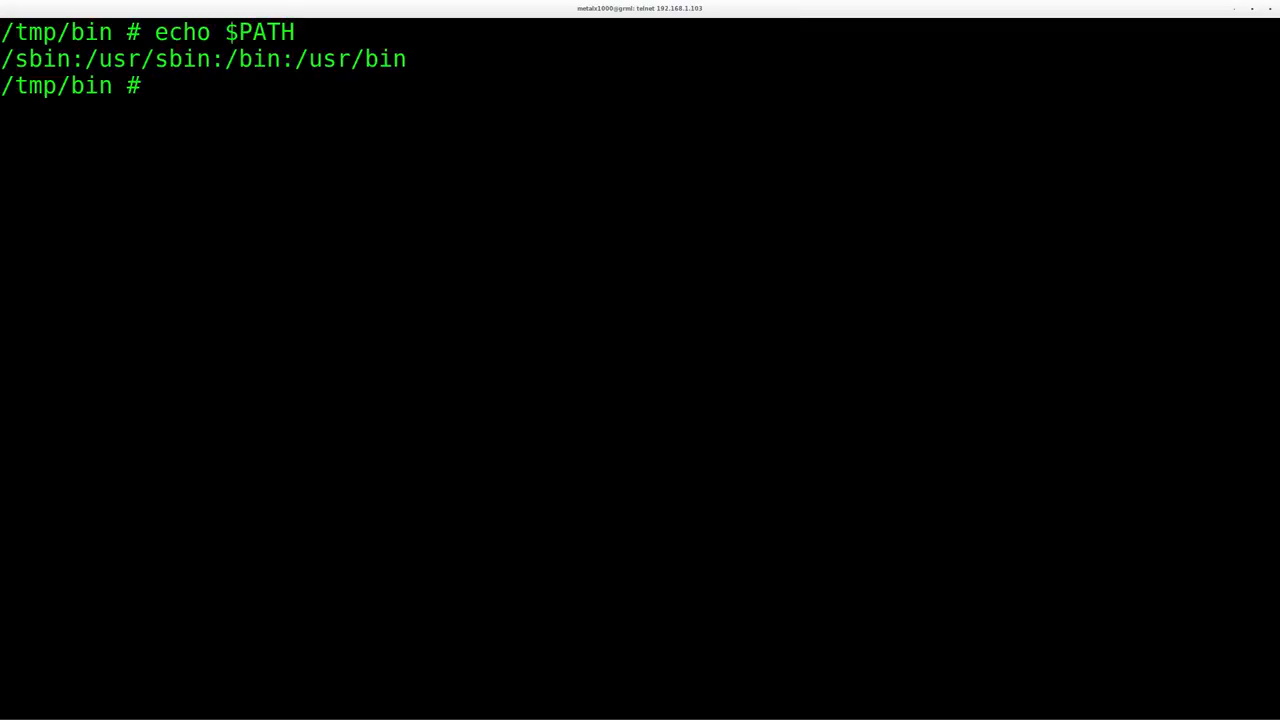
type("PATH")
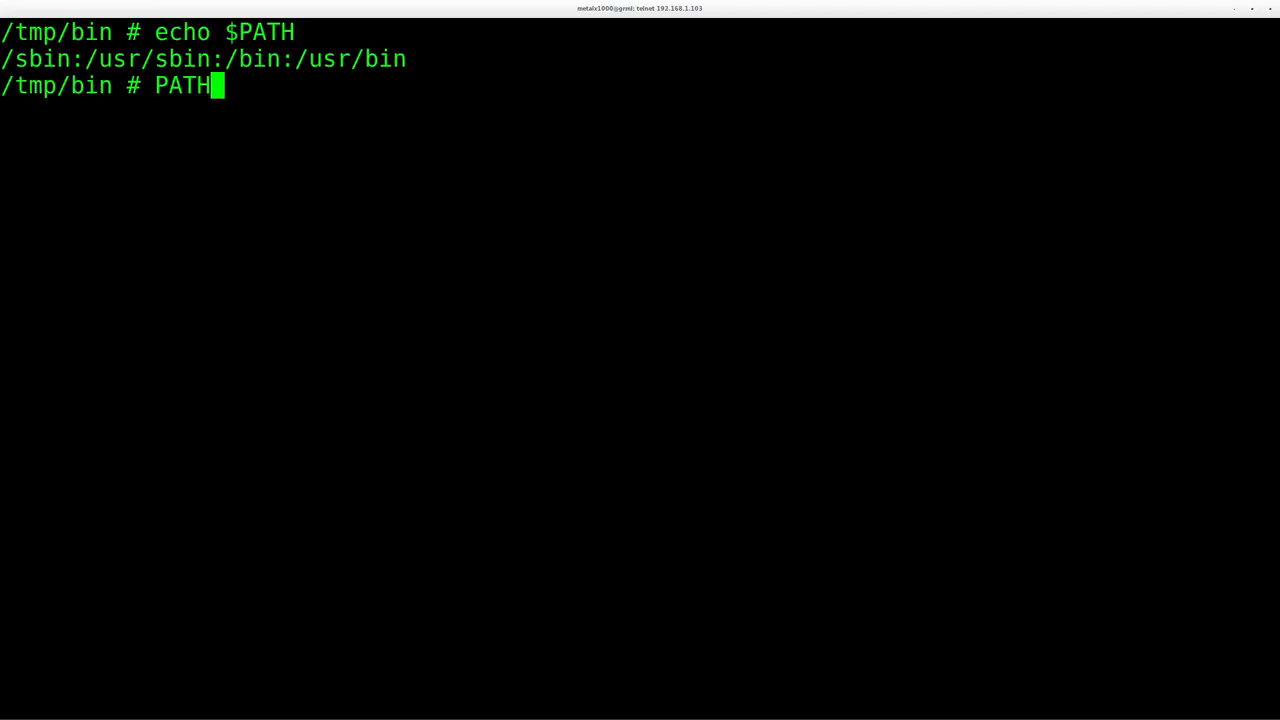
type("=")
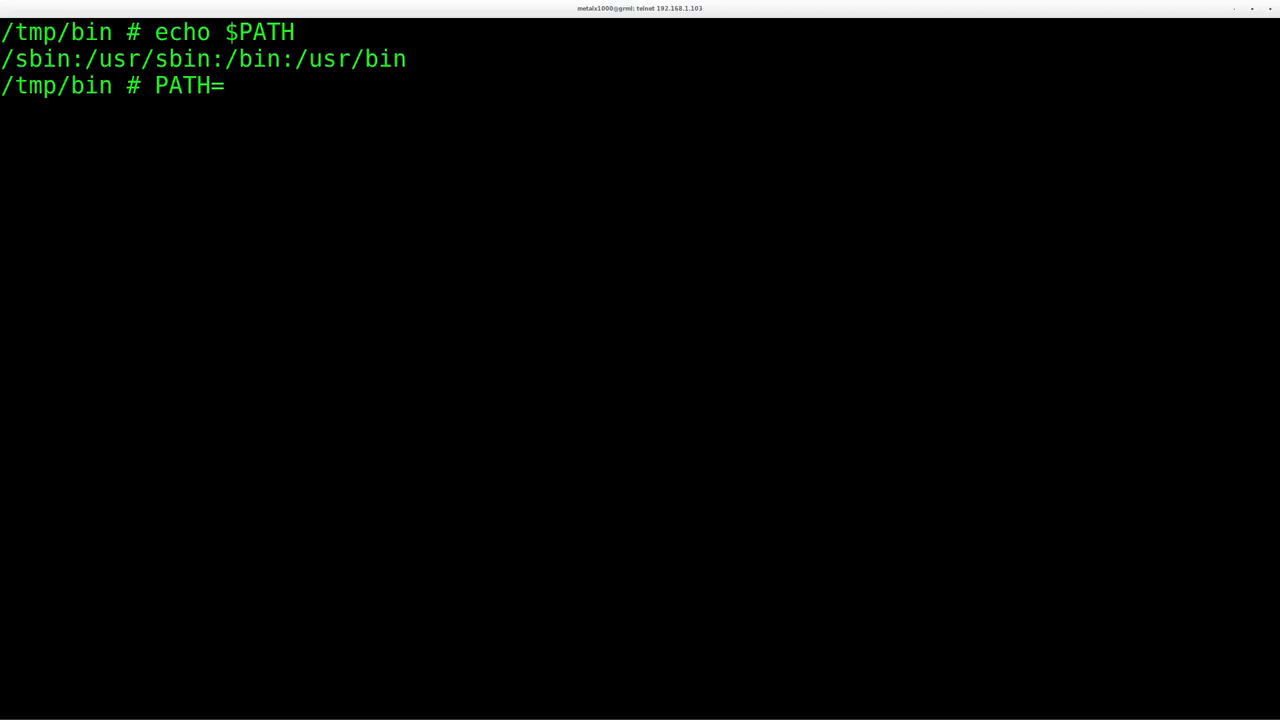
type("/tmp[")
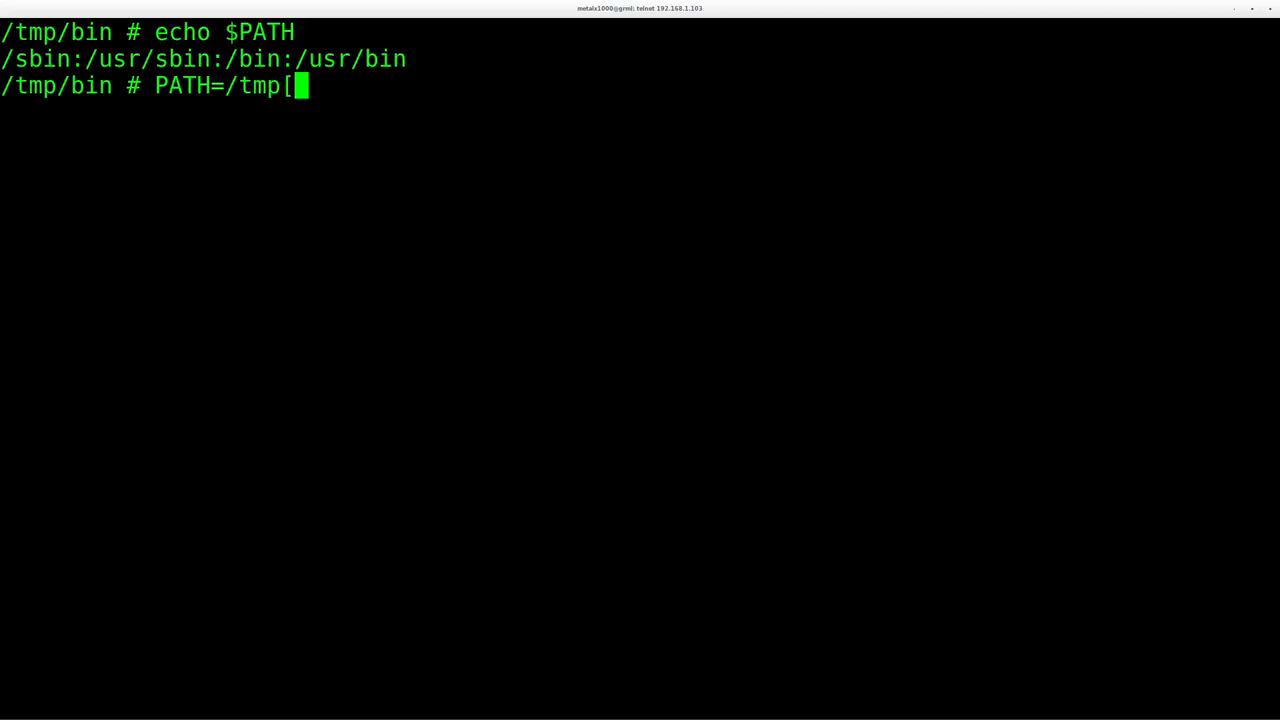
type("/bin")
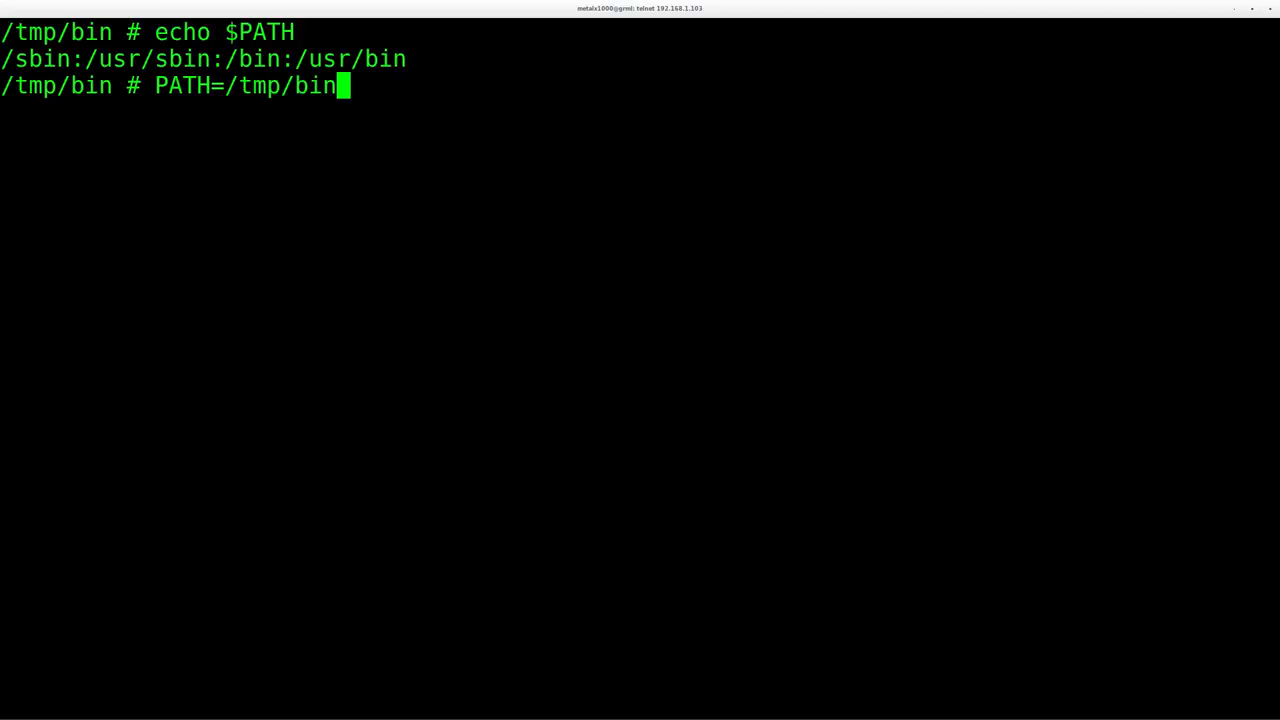
type(";$")
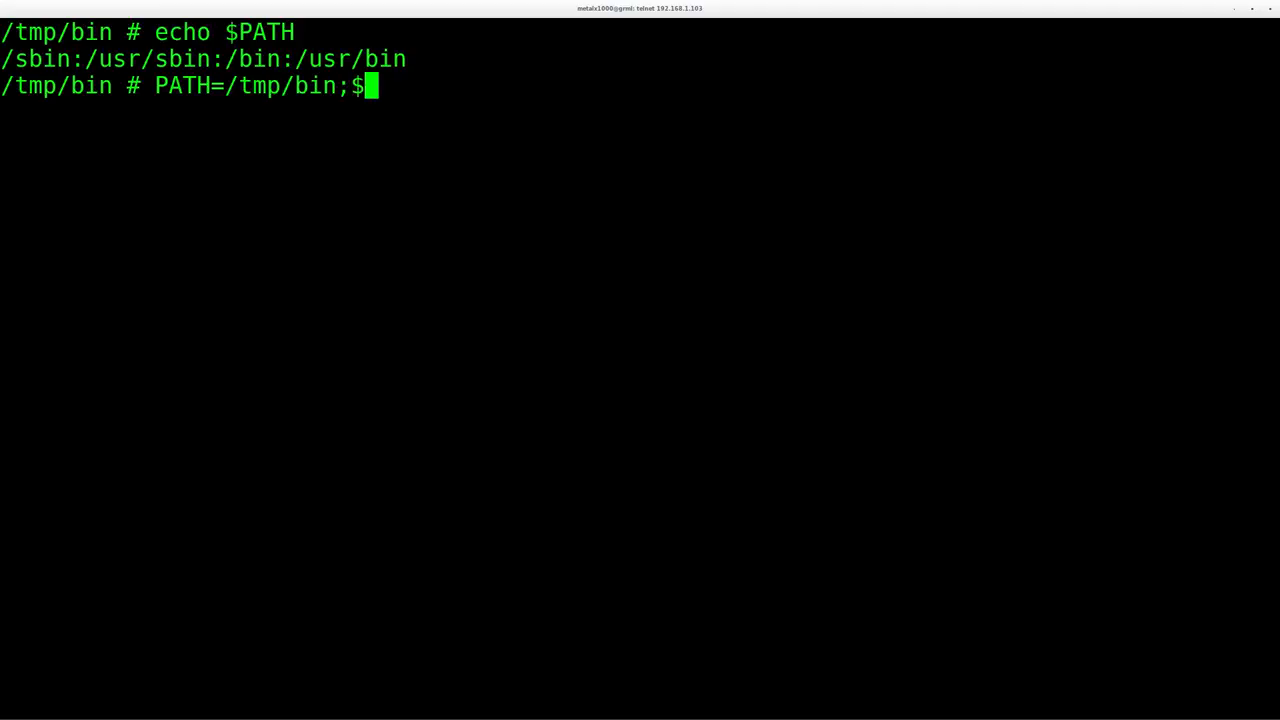
type("PATH")
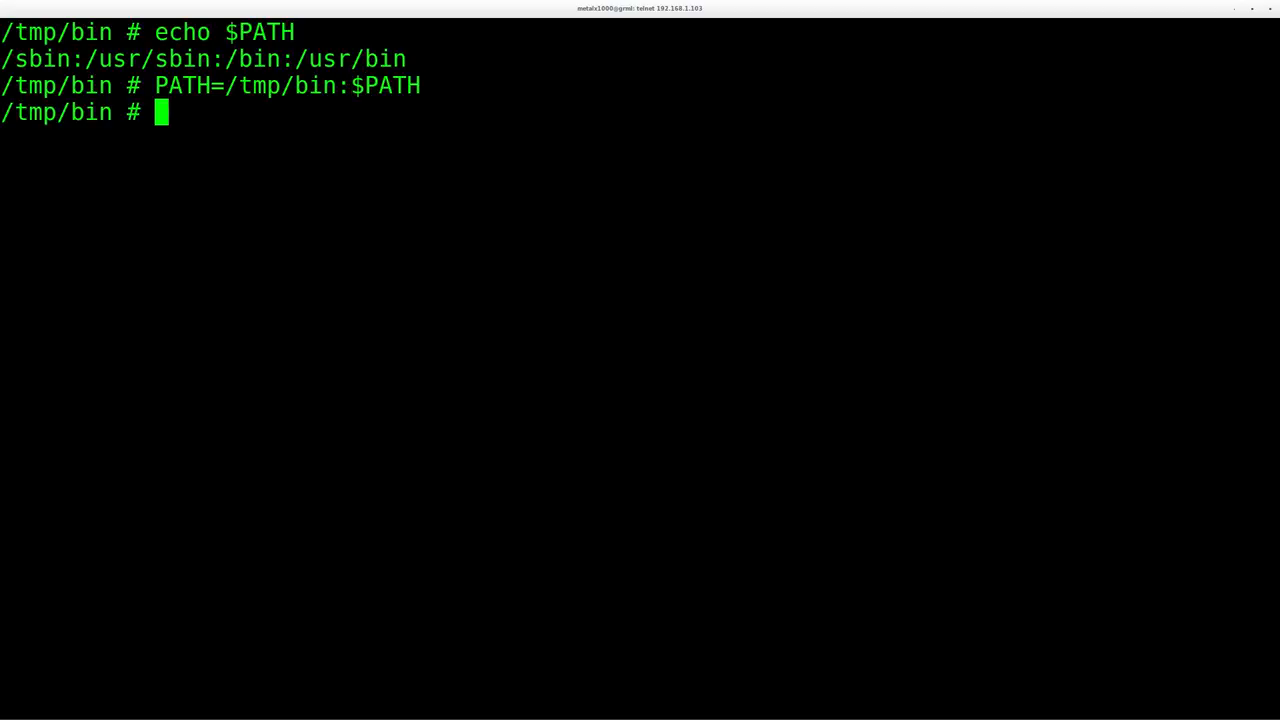
type("atho")
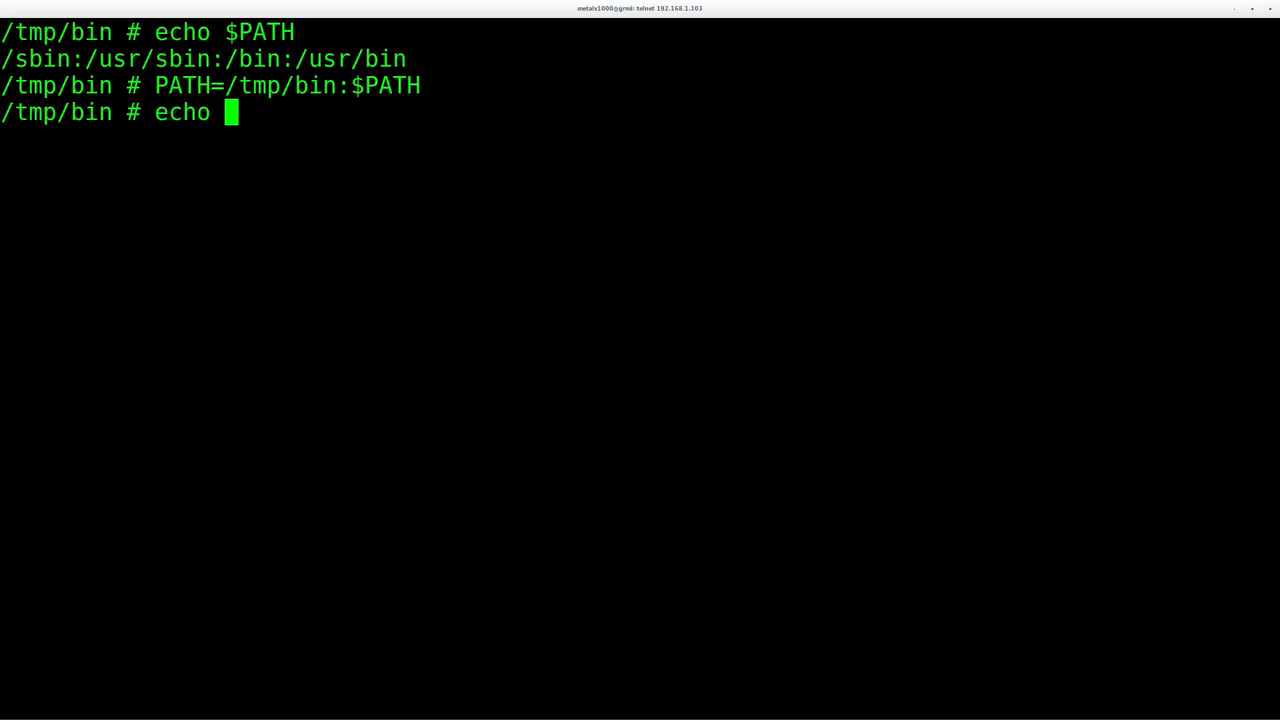
type("$PATH")
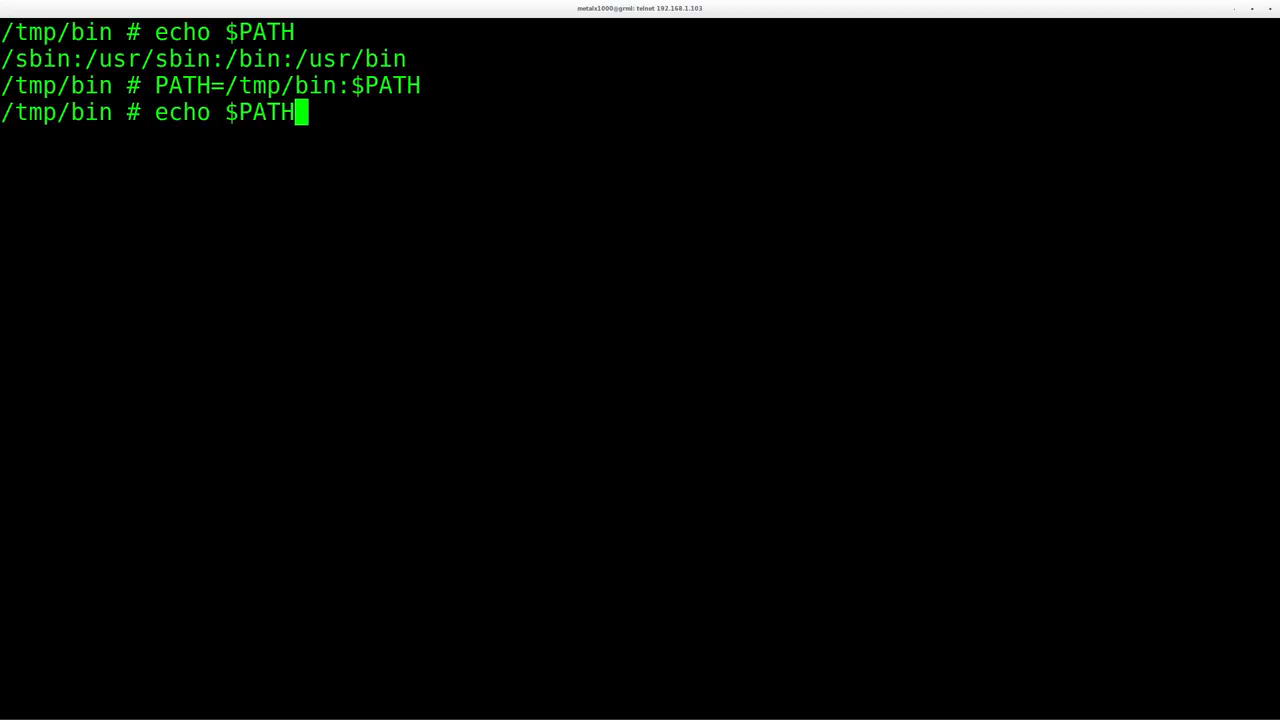